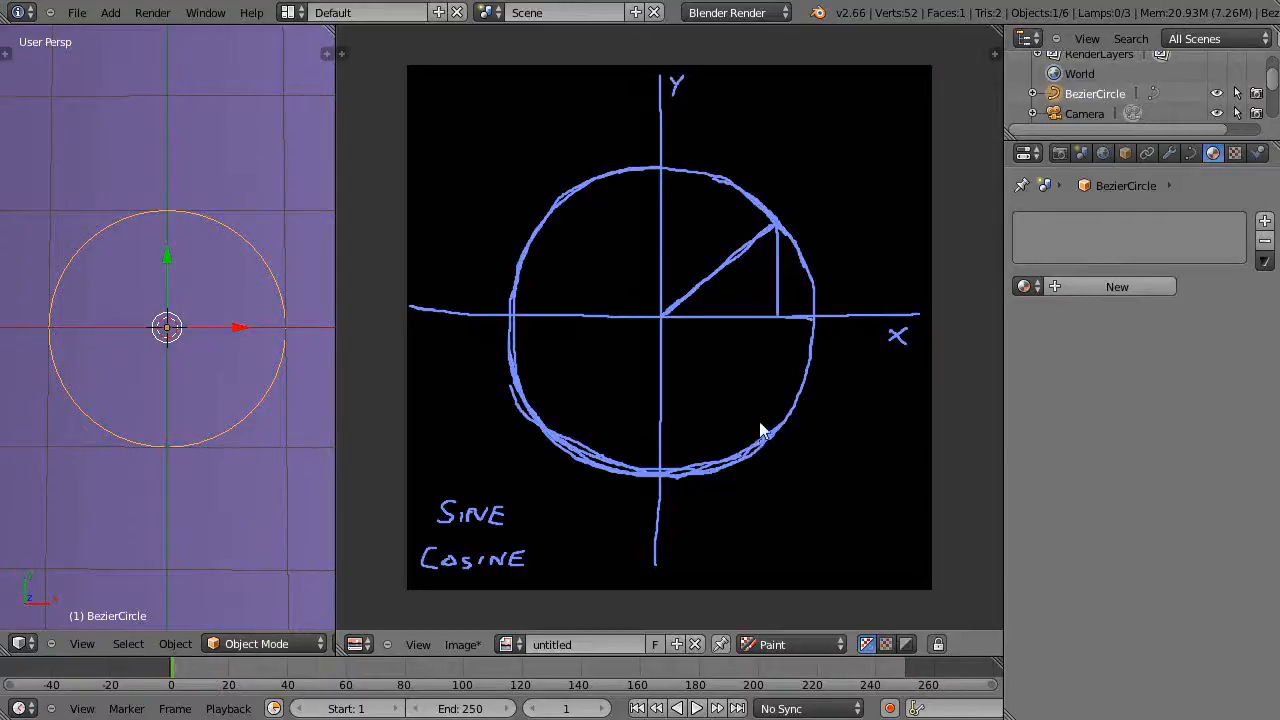
{"action": "mouse_move", "coordinate": [490, 570]}
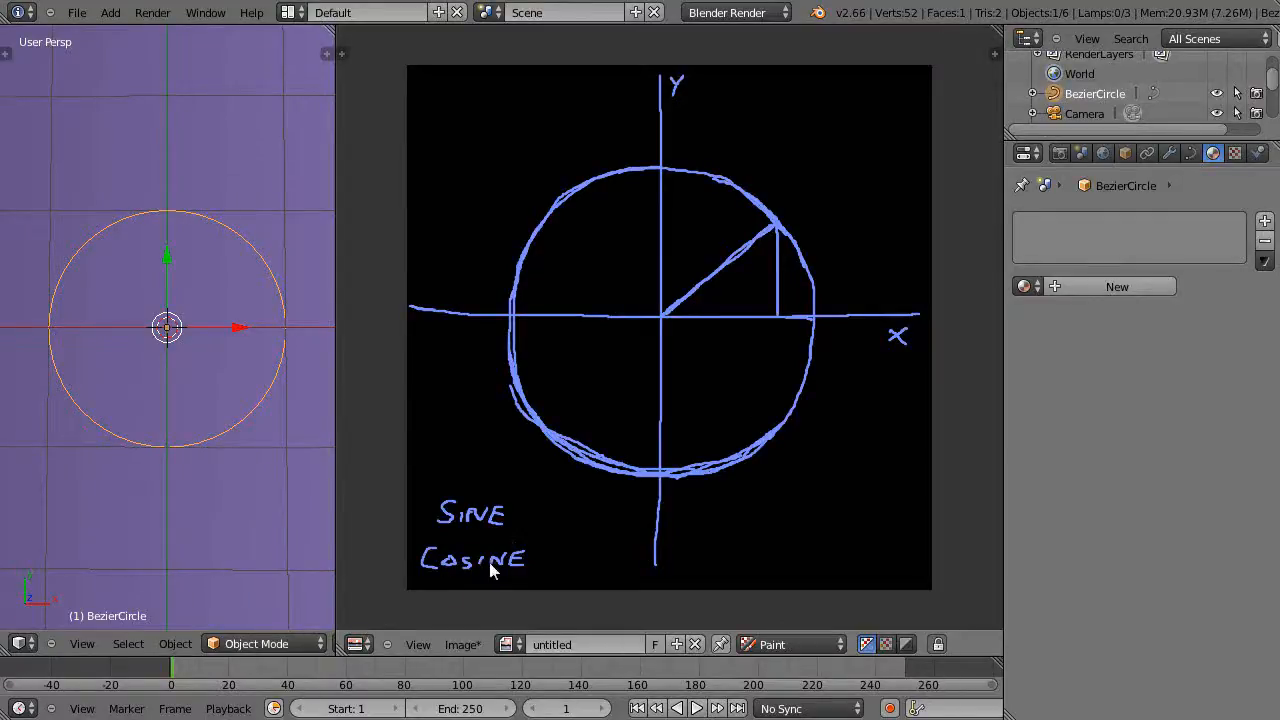
{"action": "mouse_move", "coordinate": [783, 365]}
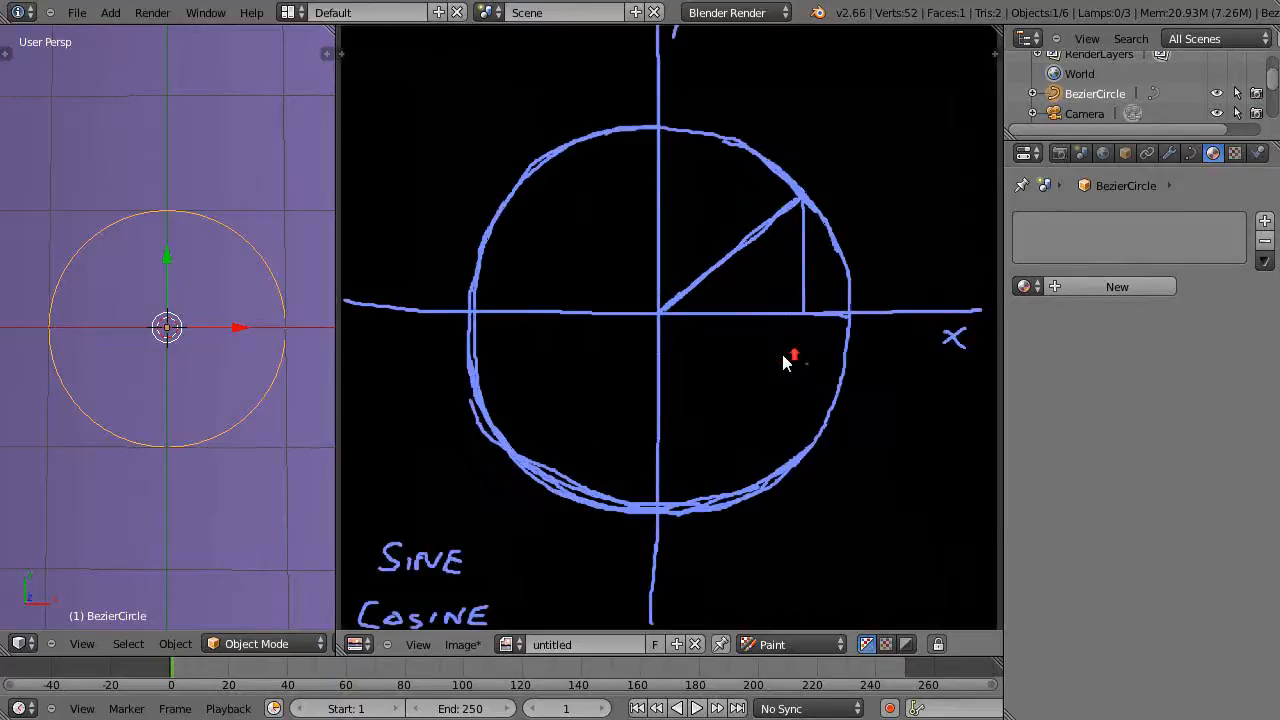
{"action": "mouse_move", "coordinate": [765, 332]}
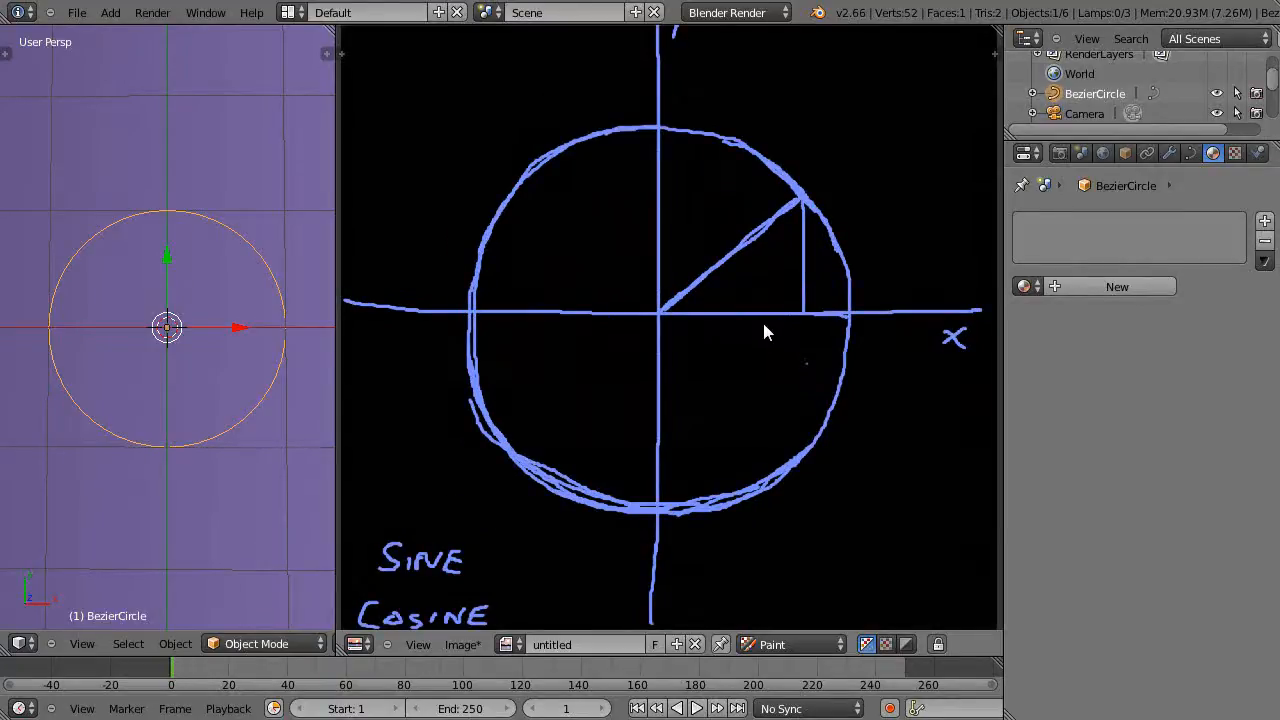
- Draw a small arc from the x-axis and a larger arc from the y-axis at the origin
{"action": "scroll", "scroll_direction": "down", "scroll_amount": 3}
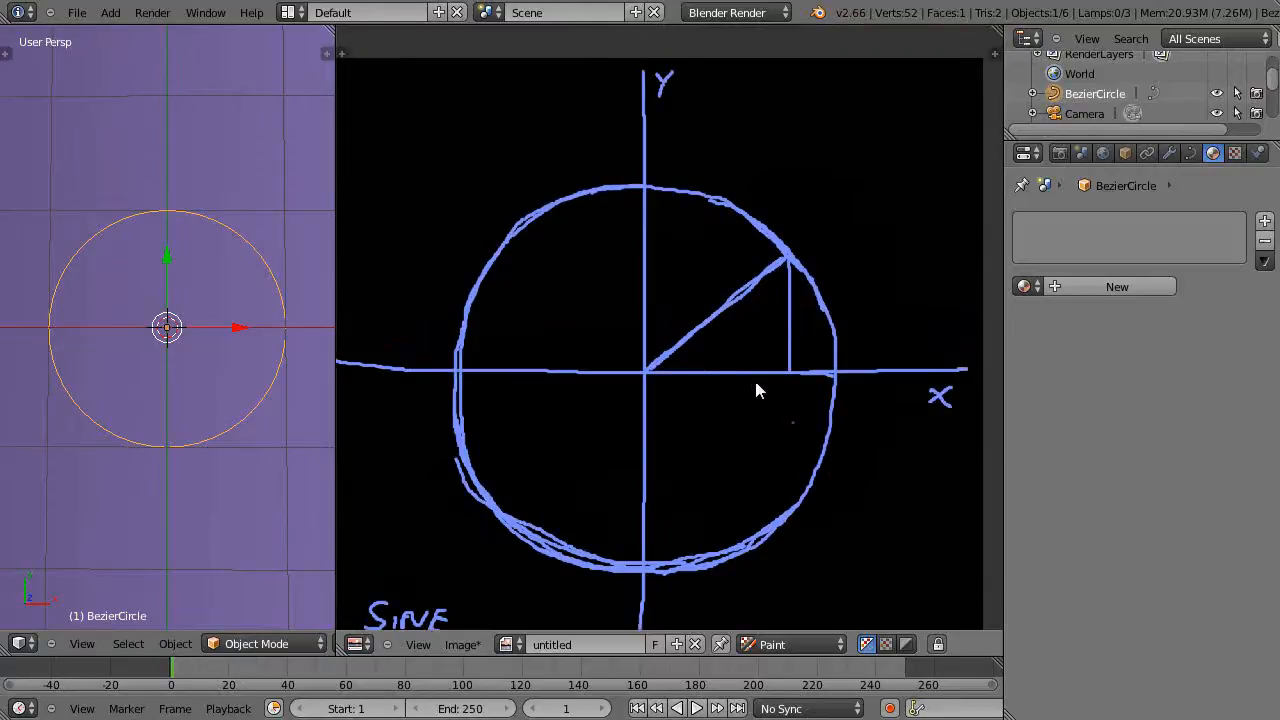
{"action": "mouse_move", "coordinate": [657, 377]}
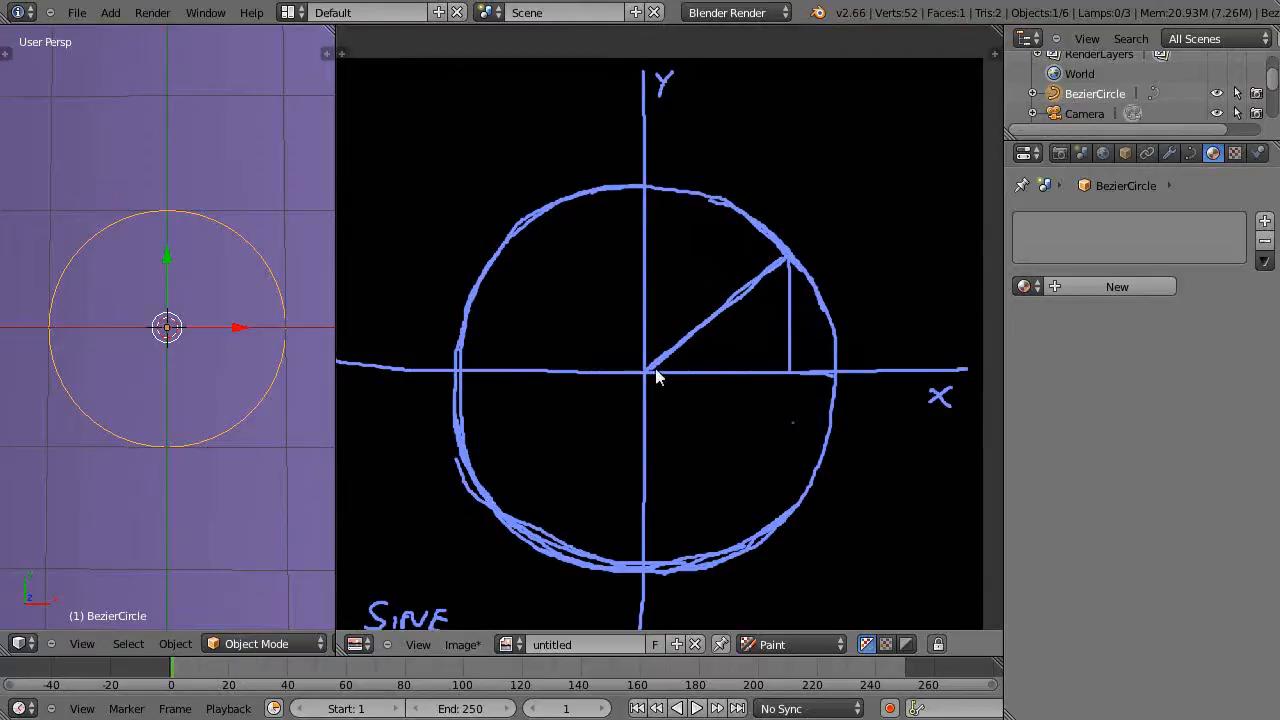
{"action": "mouse_move", "coordinate": [198, 330]}
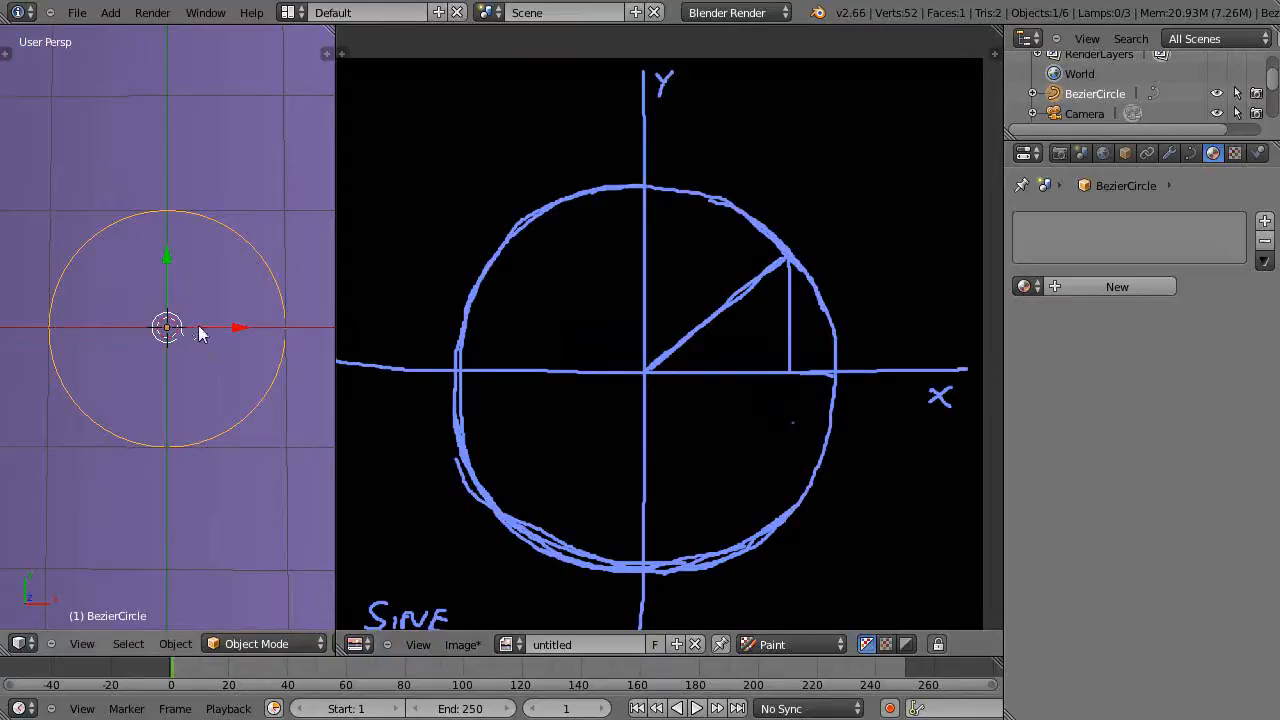
{"action": "mouse_move", "coordinate": [252, 343]}
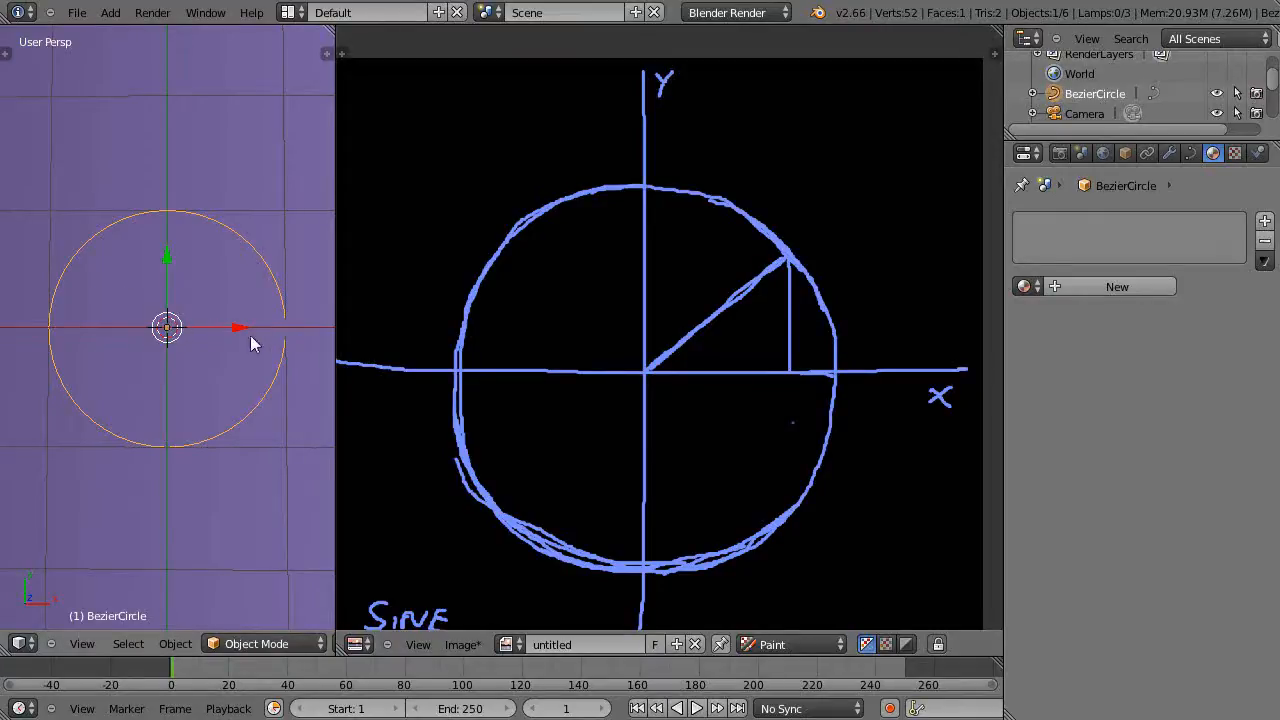
{"action": "mouse_move", "coordinate": [835, 377]}
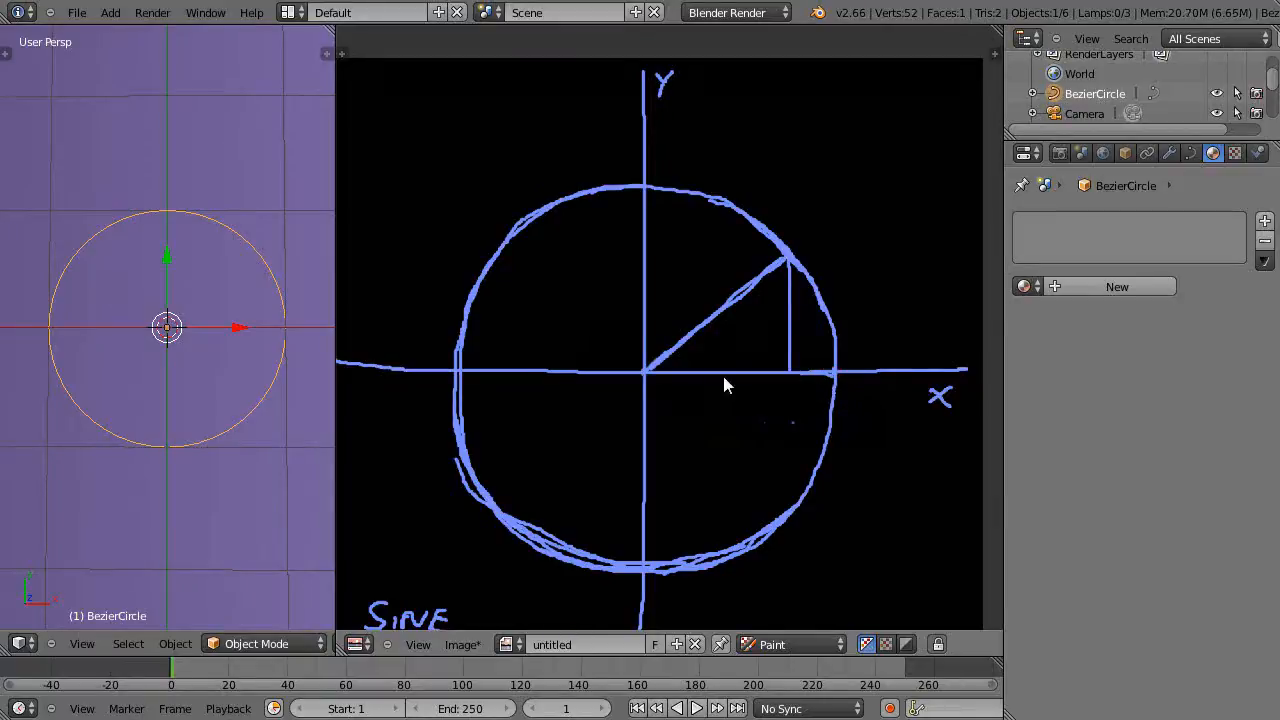
{"action": "mouse_move", "coordinate": [668, 441]}
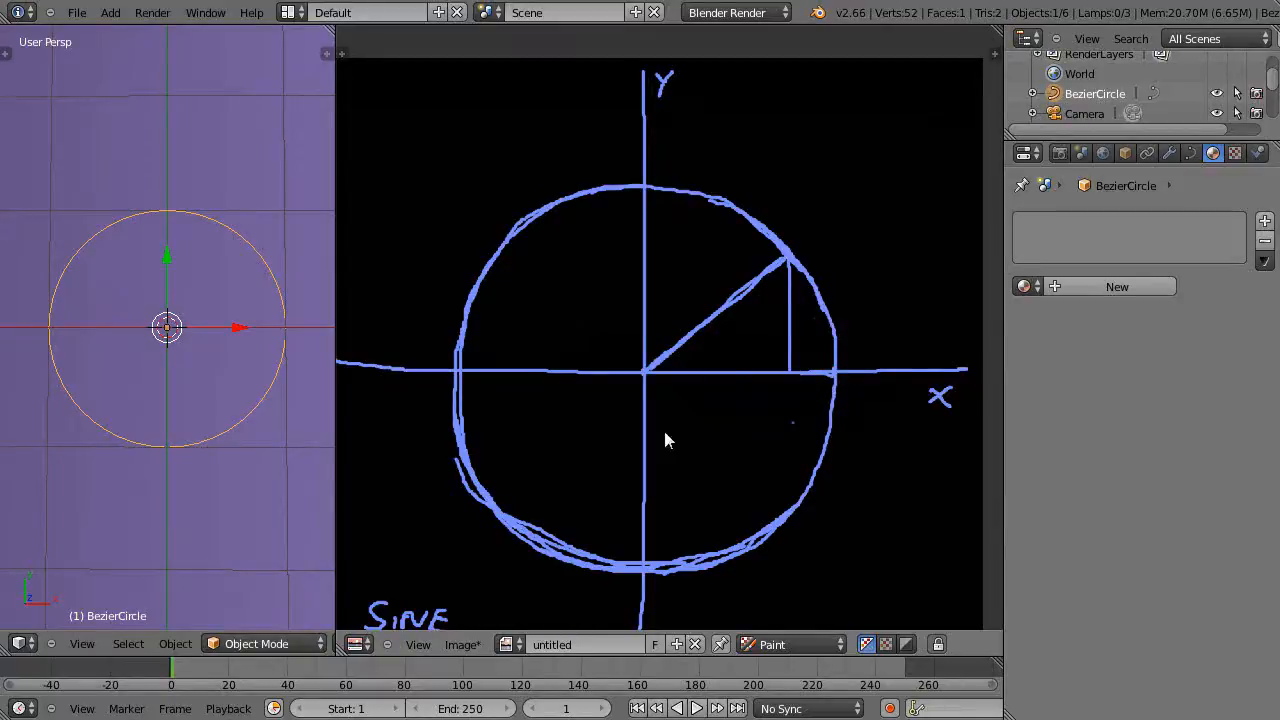
{"action": "mouse_move", "coordinate": [825, 313]}
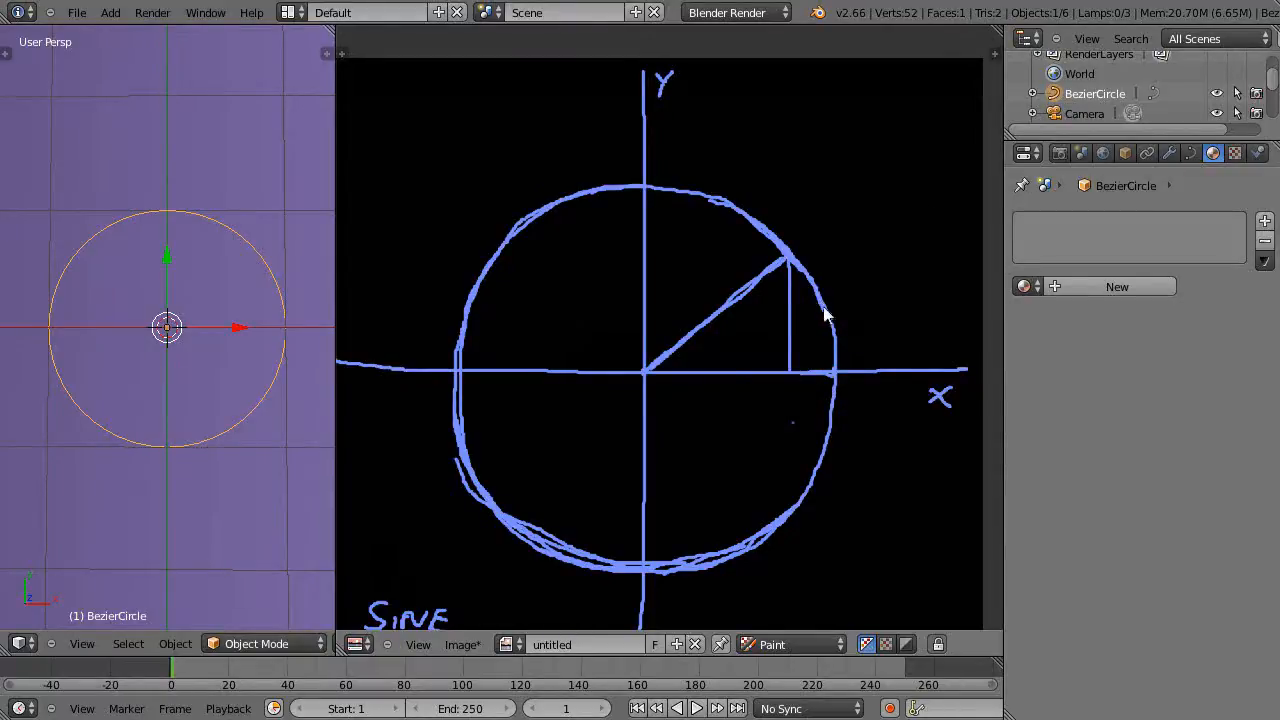
{"action": "mouse_move", "coordinate": [480, 300]}
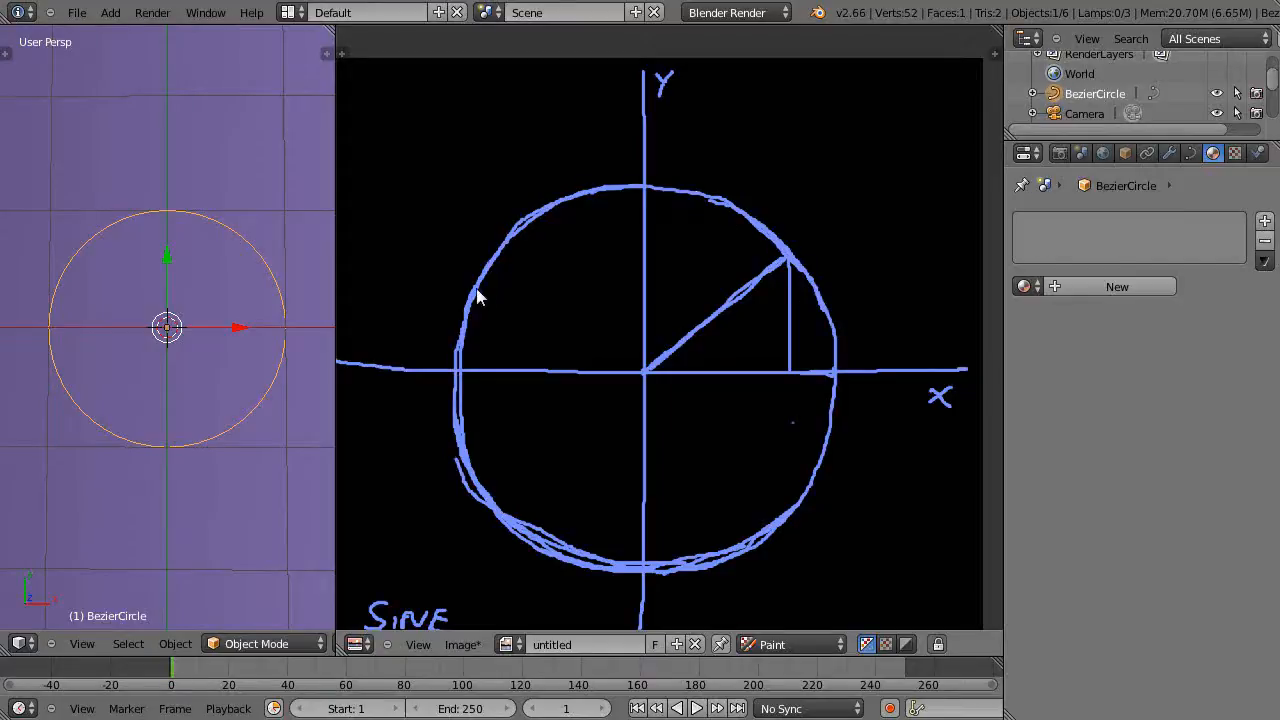
{"action": "mouse_move", "coordinate": [825, 355]}
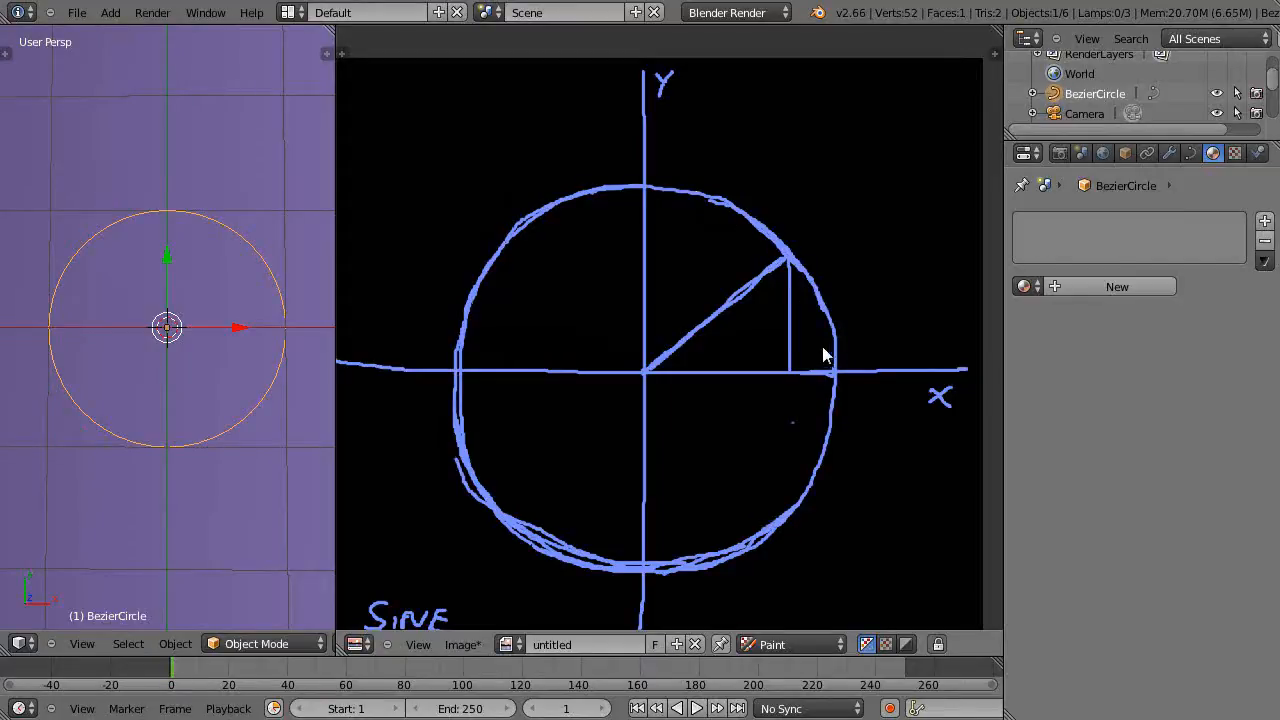
{"action": "mouse_move", "coordinate": [840, 362]}
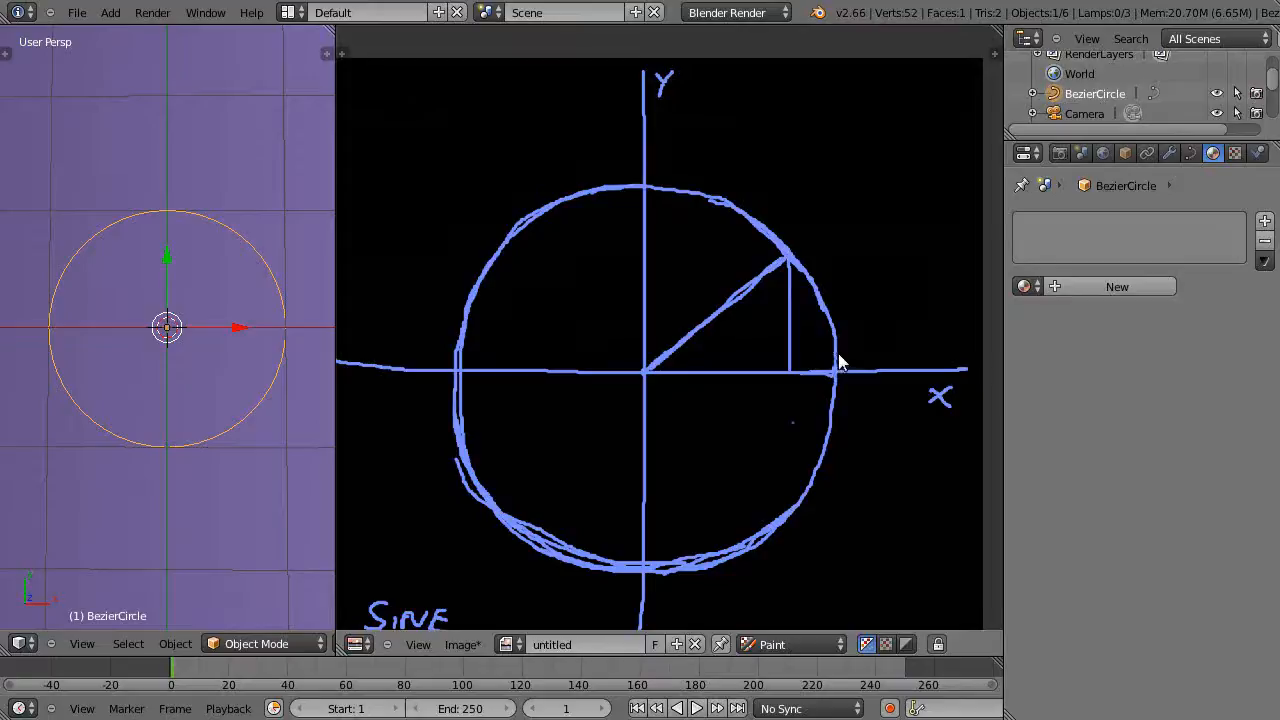
{"action": "mouse_move", "coordinate": [755, 302]}
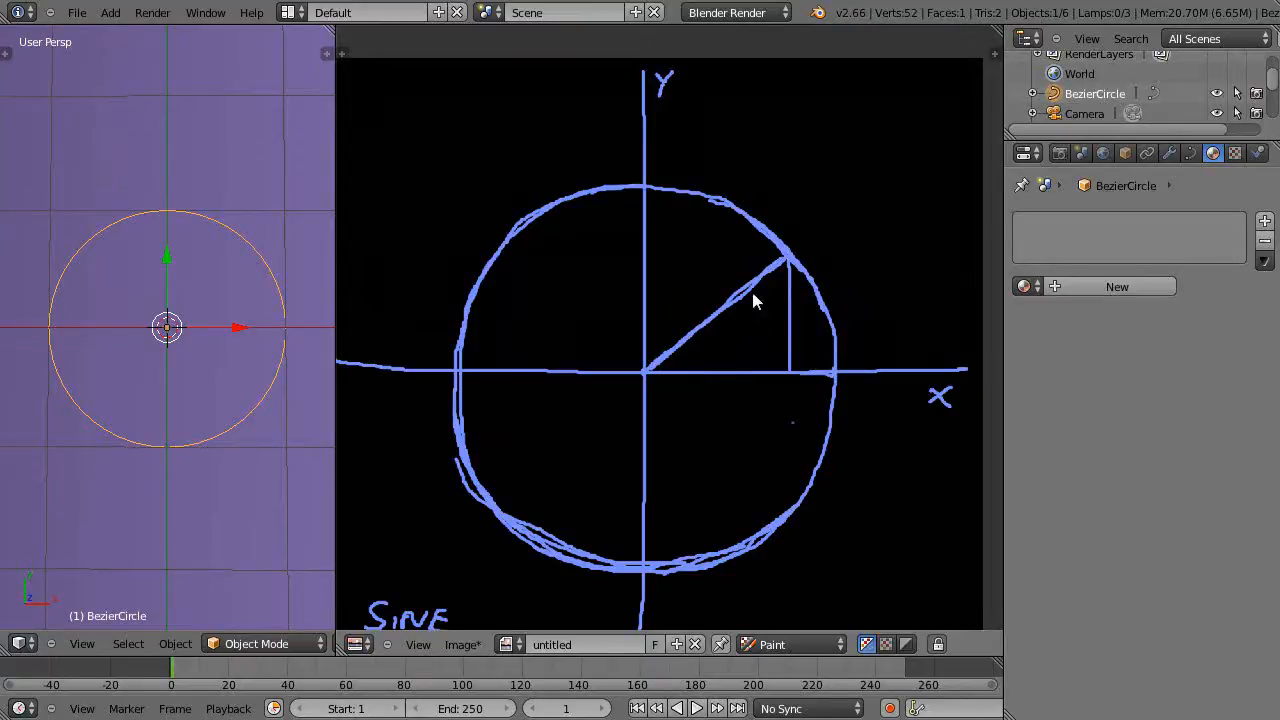
{"action": "mouse_move", "coordinate": [818, 225]}
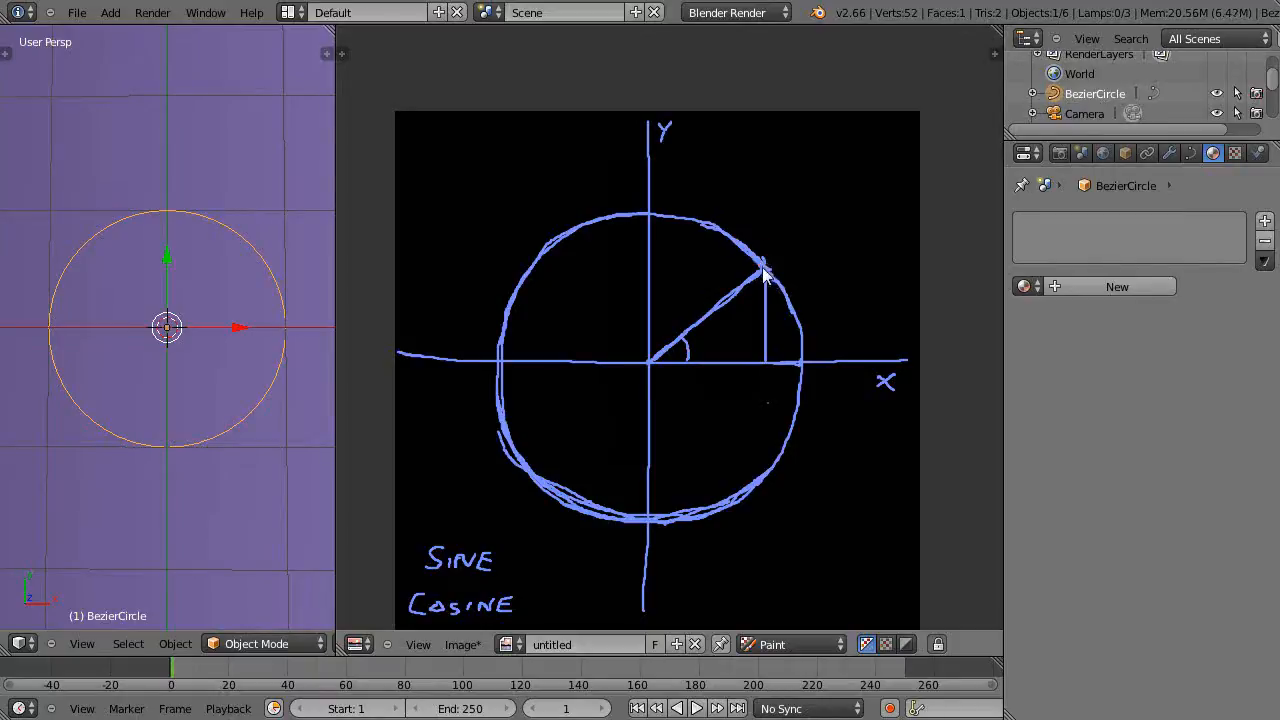
{"action": "mouse_move", "coordinate": [697, 377]}
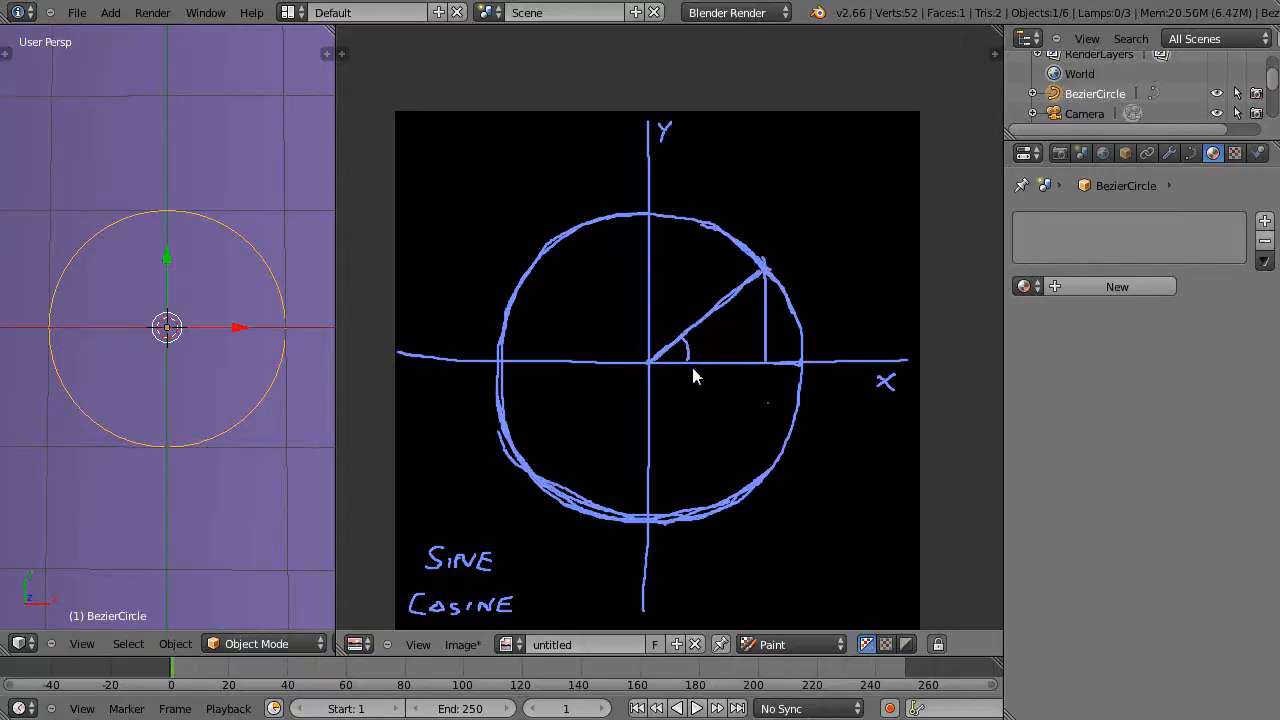
{"action": "mouse_move", "coordinate": [698, 338]}
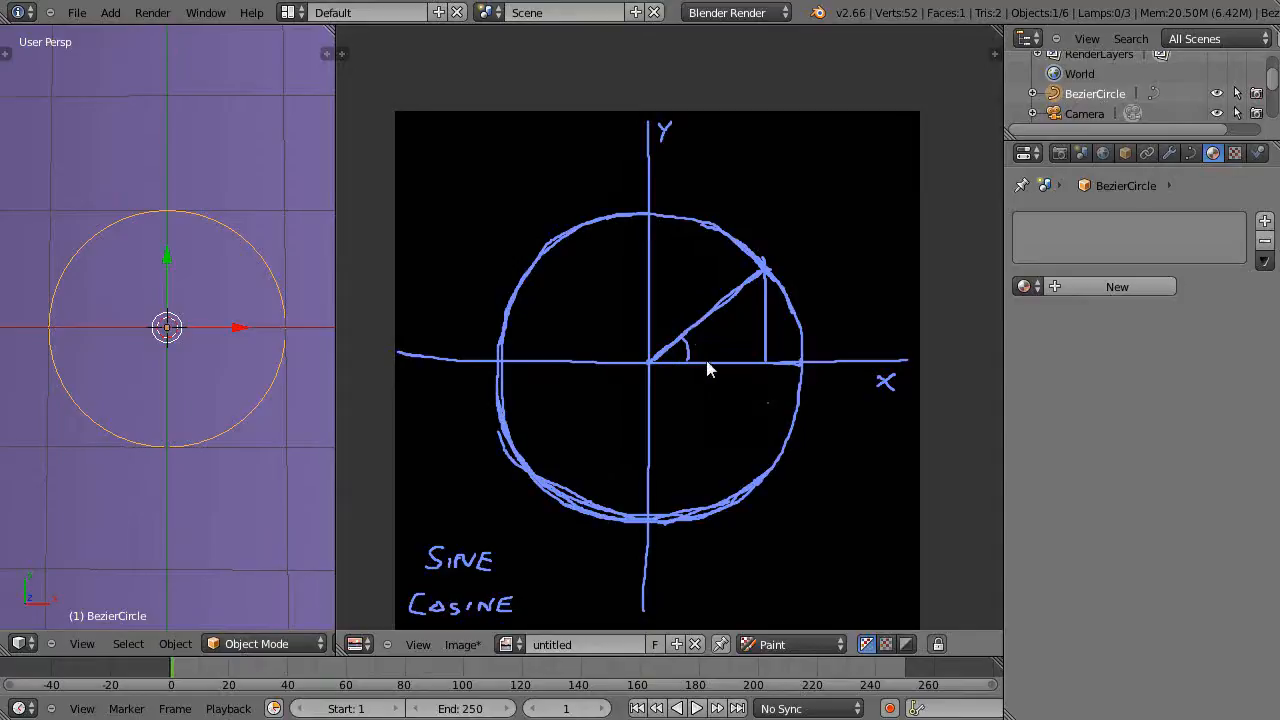
{"action": "left_click", "coordinate": [703, 360]}
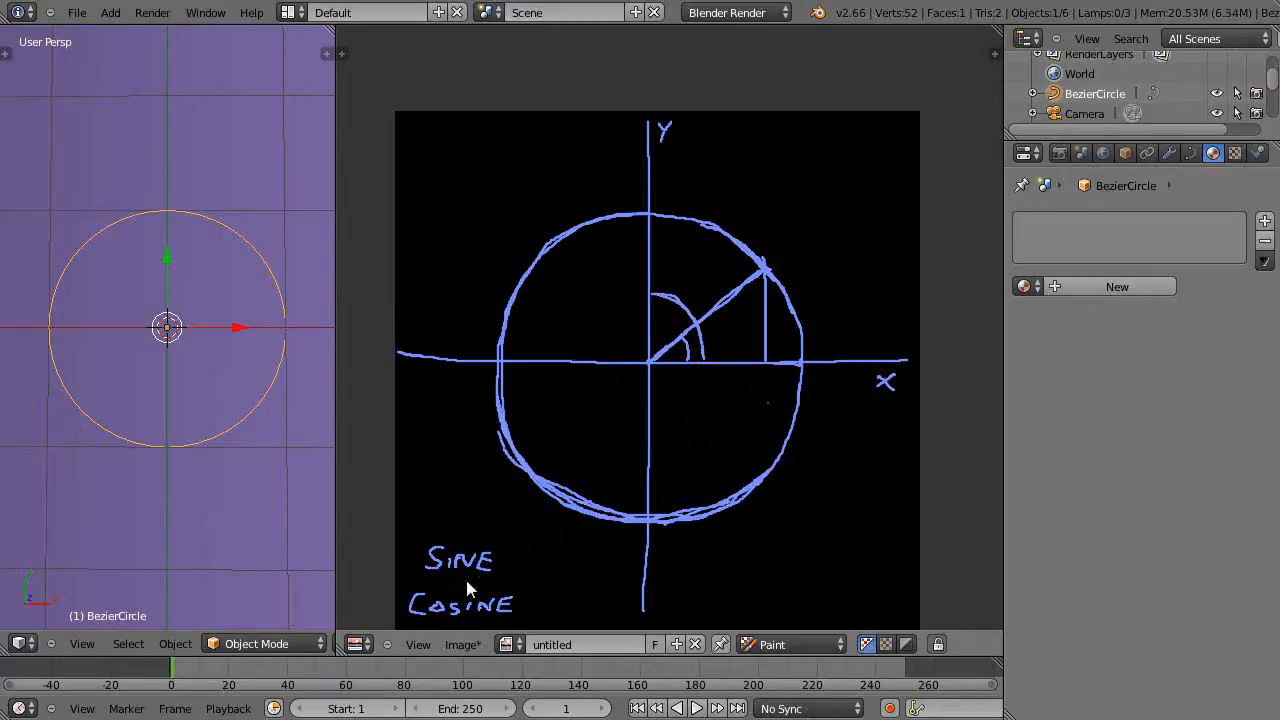
{"action": "mouse_move", "coordinate": [470, 572]}
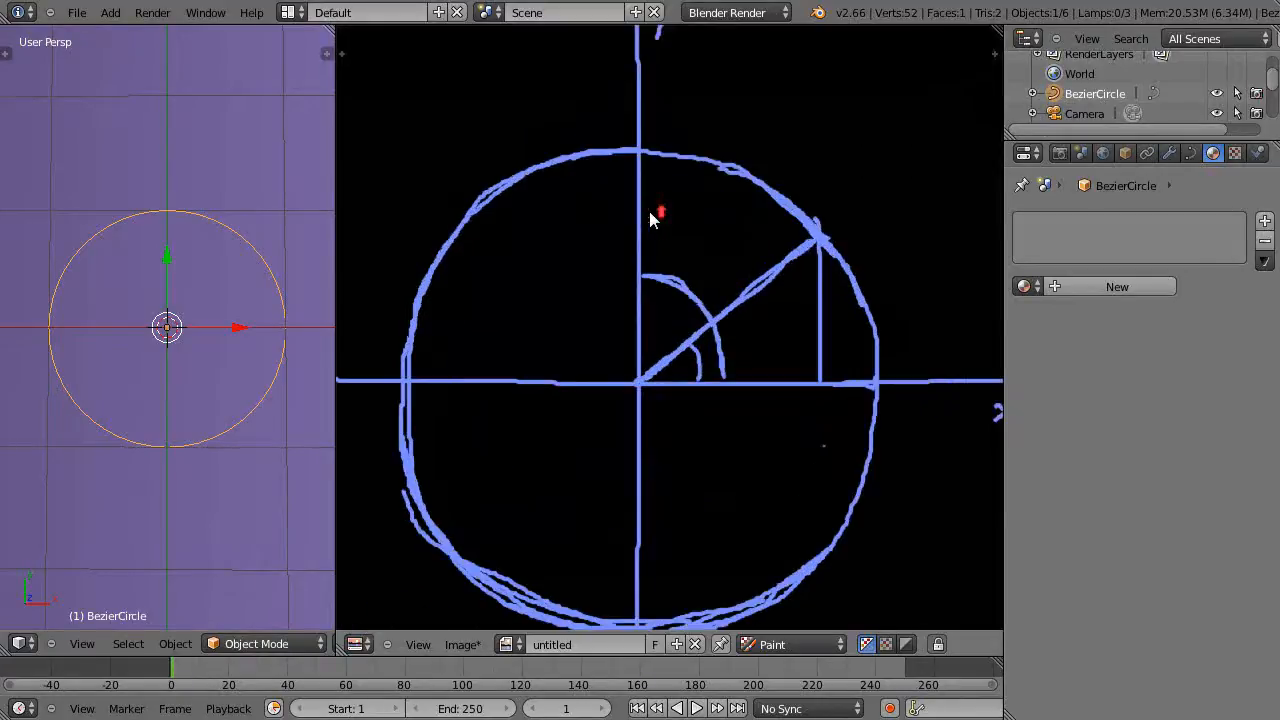
{"action": "mouse_move", "coordinate": [768, 293]}
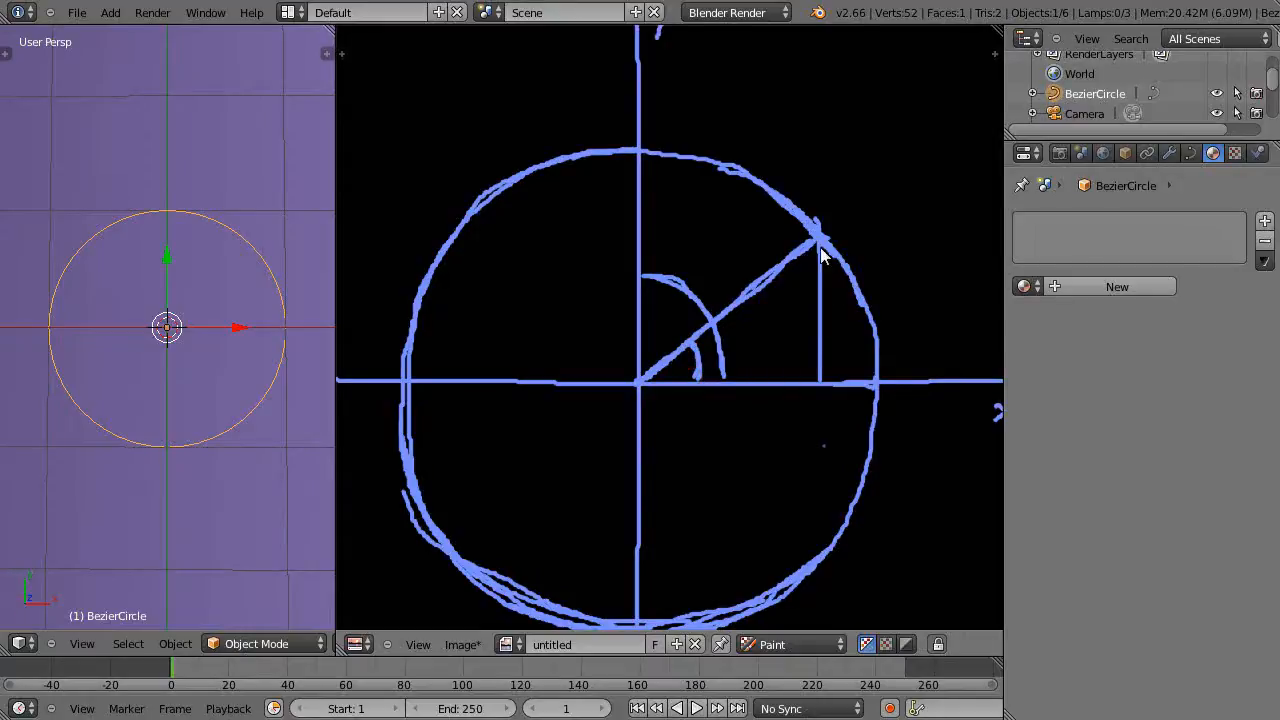
{"action": "mouse_move", "coordinate": [818, 373]}
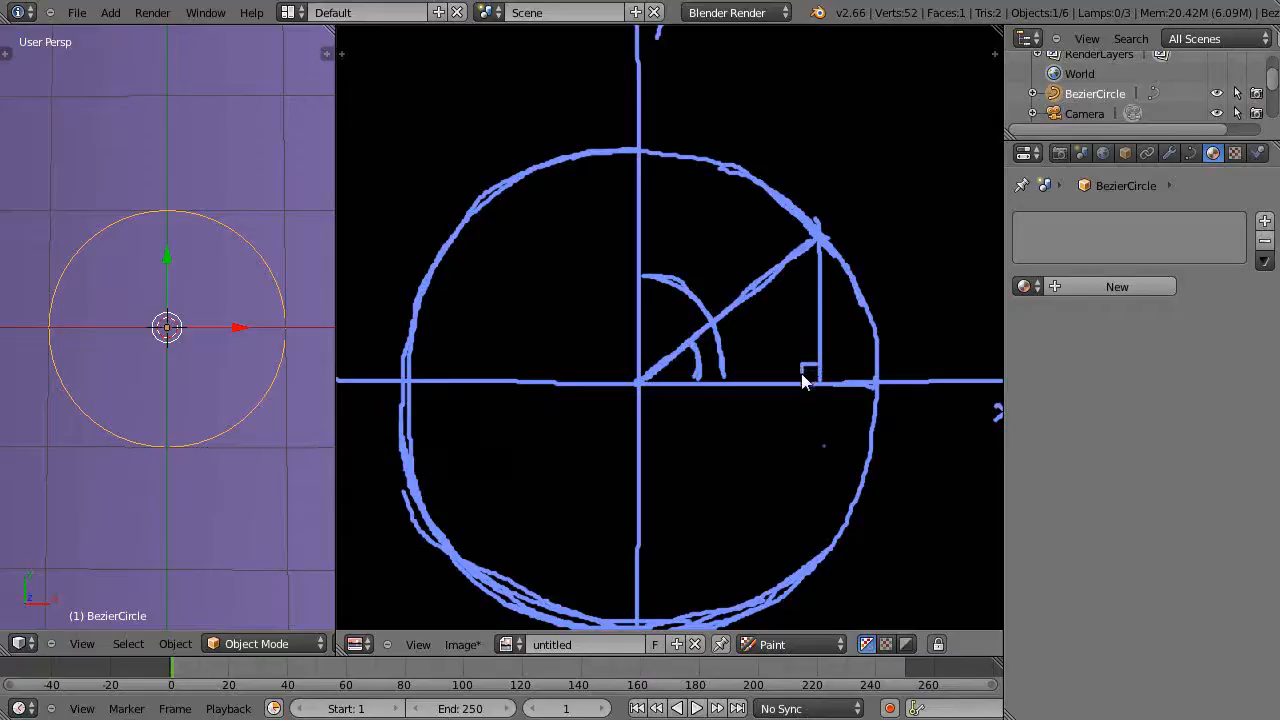
{"action": "mouse_move", "coordinate": [797, 402]}
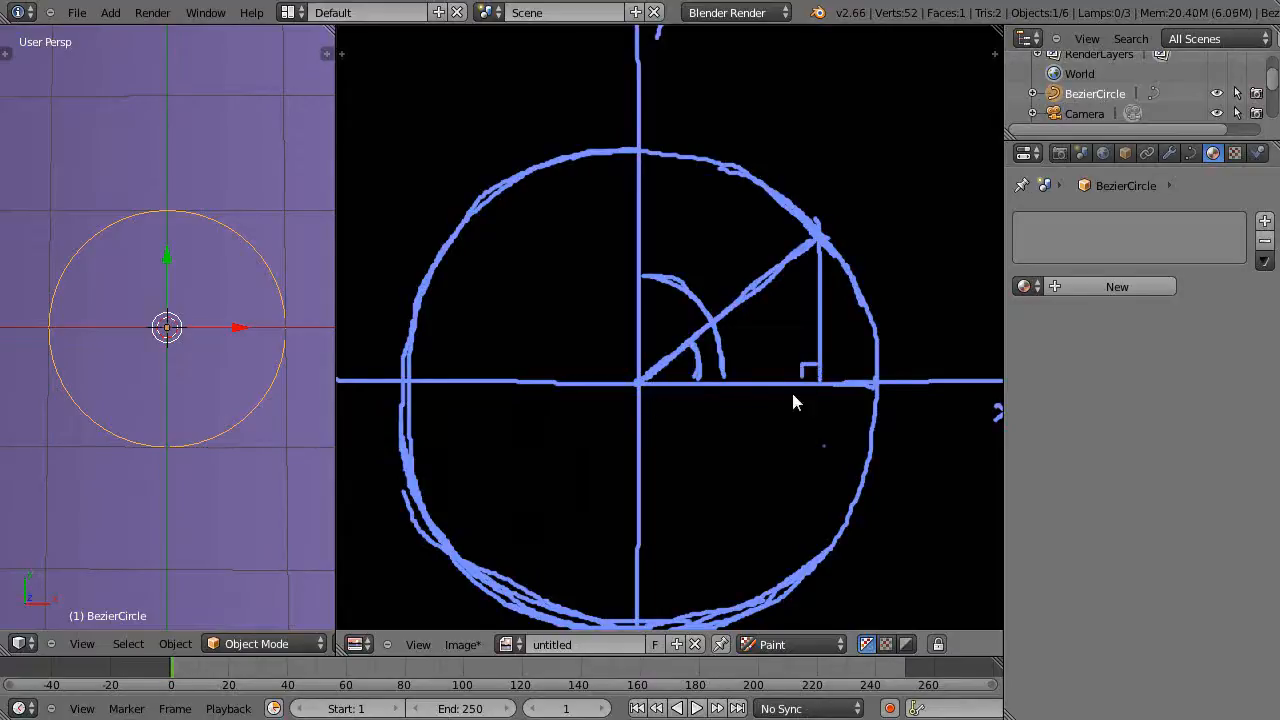
{"action": "mouse_move", "coordinate": [700, 420]}
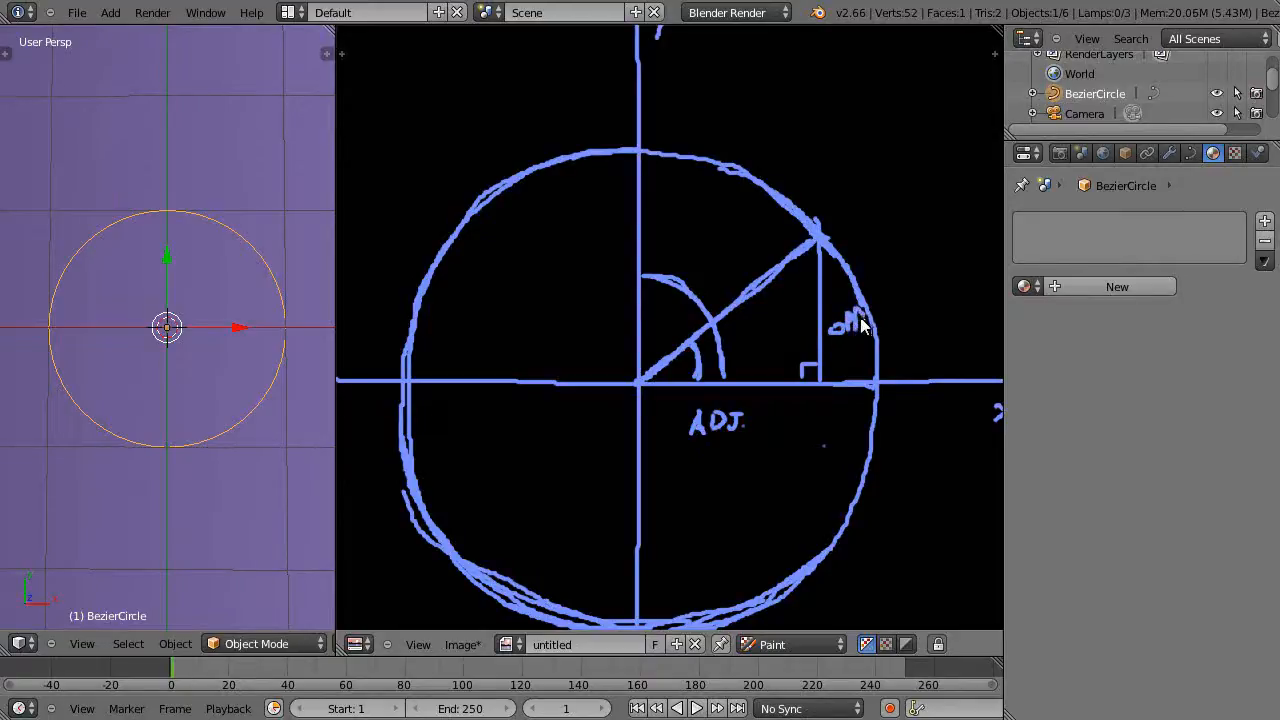
{"action": "mouse_move", "coordinate": [808, 245]}
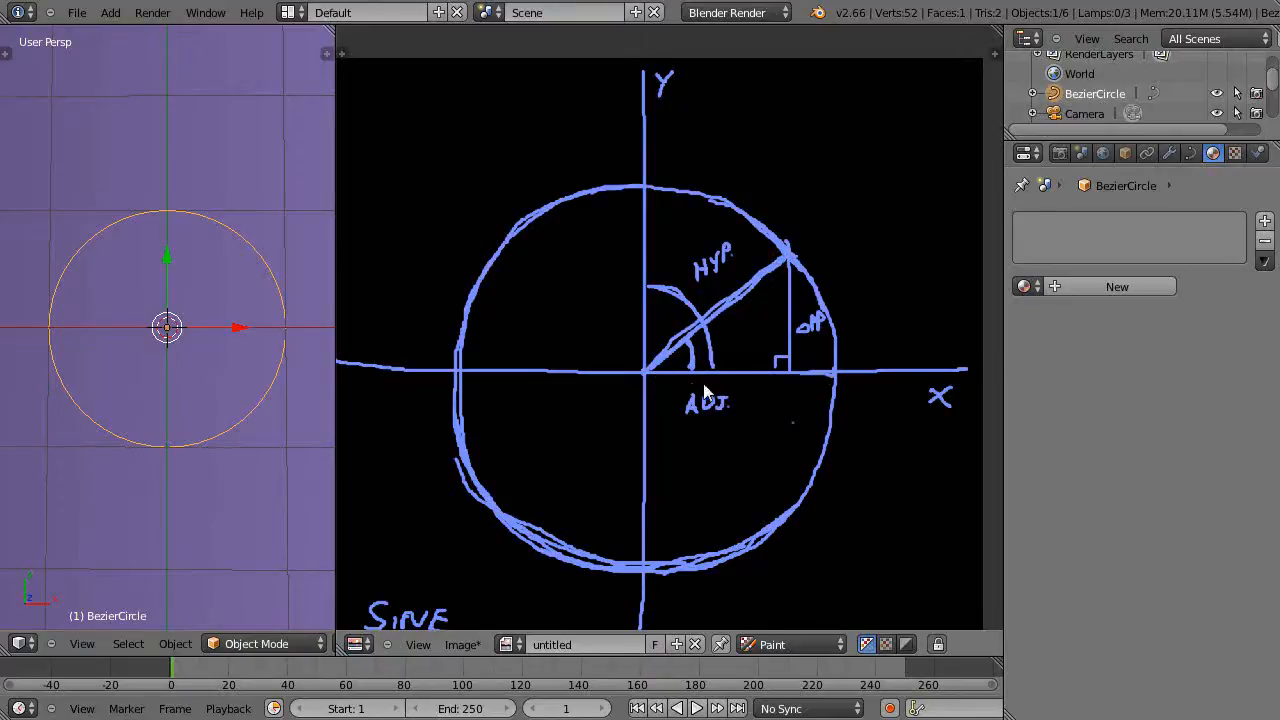
{"action": "mouse_move", "coordinate": [790, 330]}
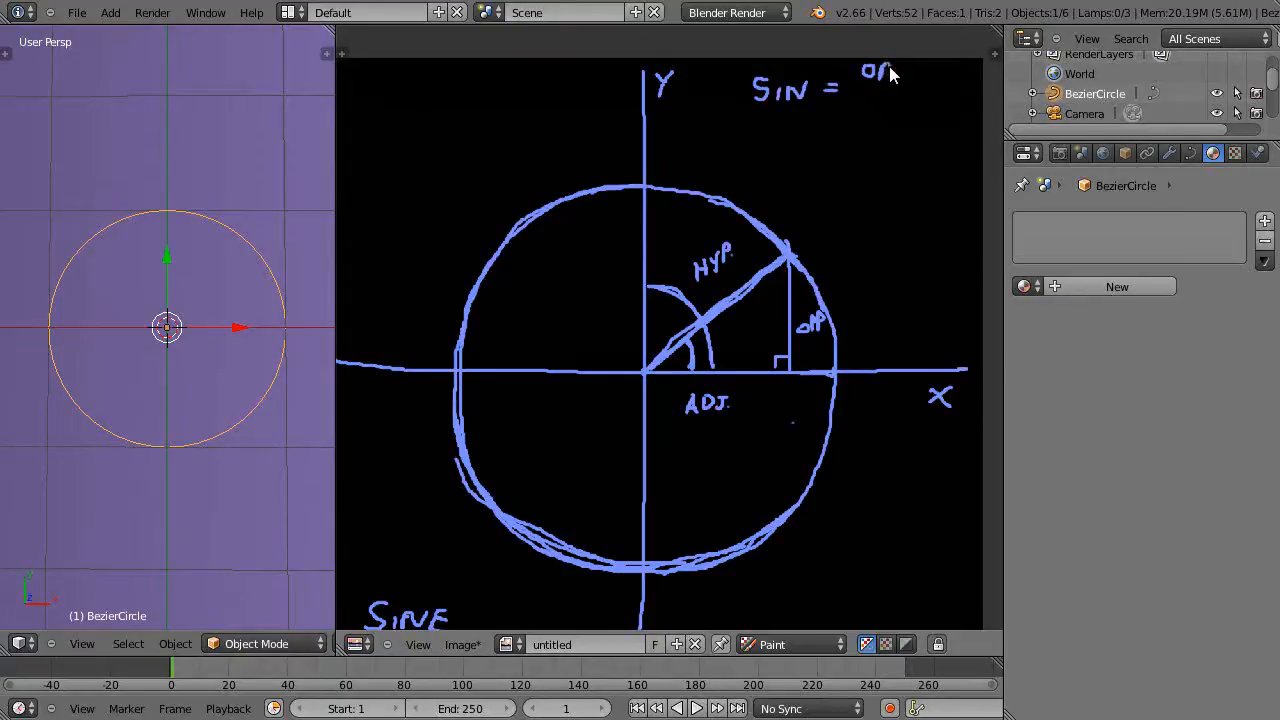
- Finish writing OPP and draw the fraction bar of the SIN = OPP/HYP formula
{"action": "left_click_drag", "start_coordinate": [860, 90], "coordinate": [910, 90]}
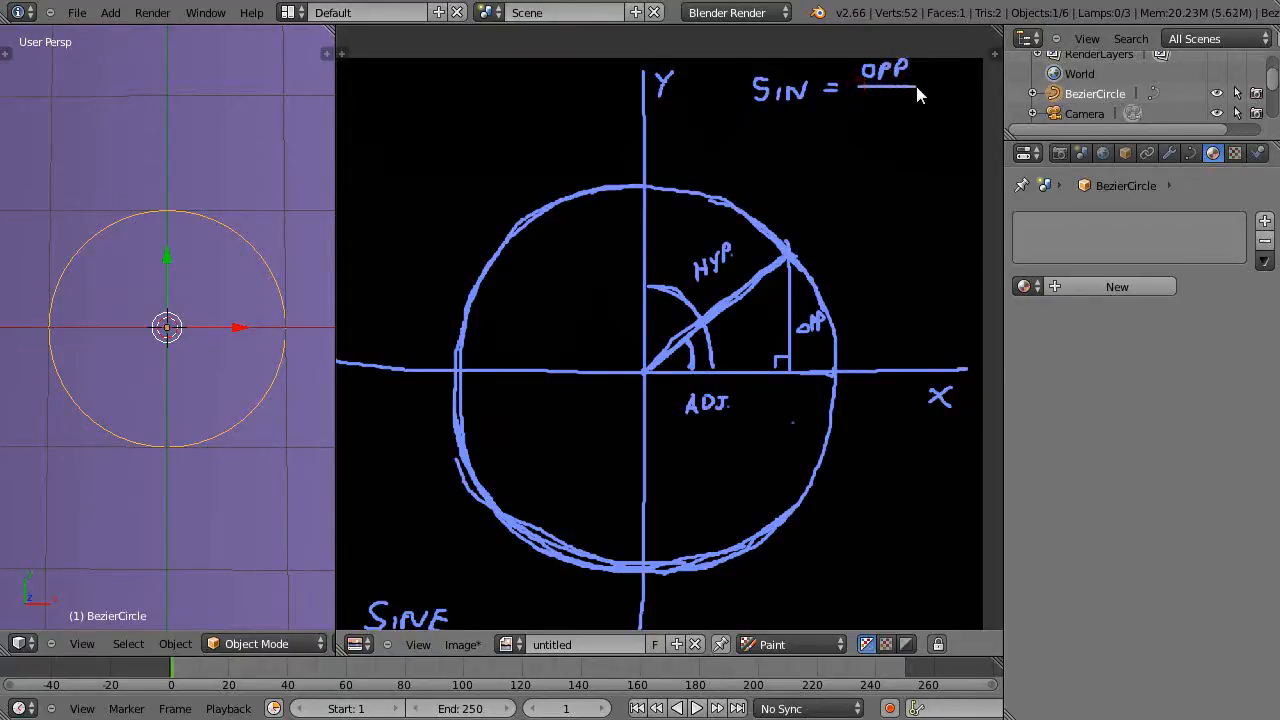
{"action": "left_click_drag", "start_coordinate": [873, 105], "coordinate": [880, 112]}
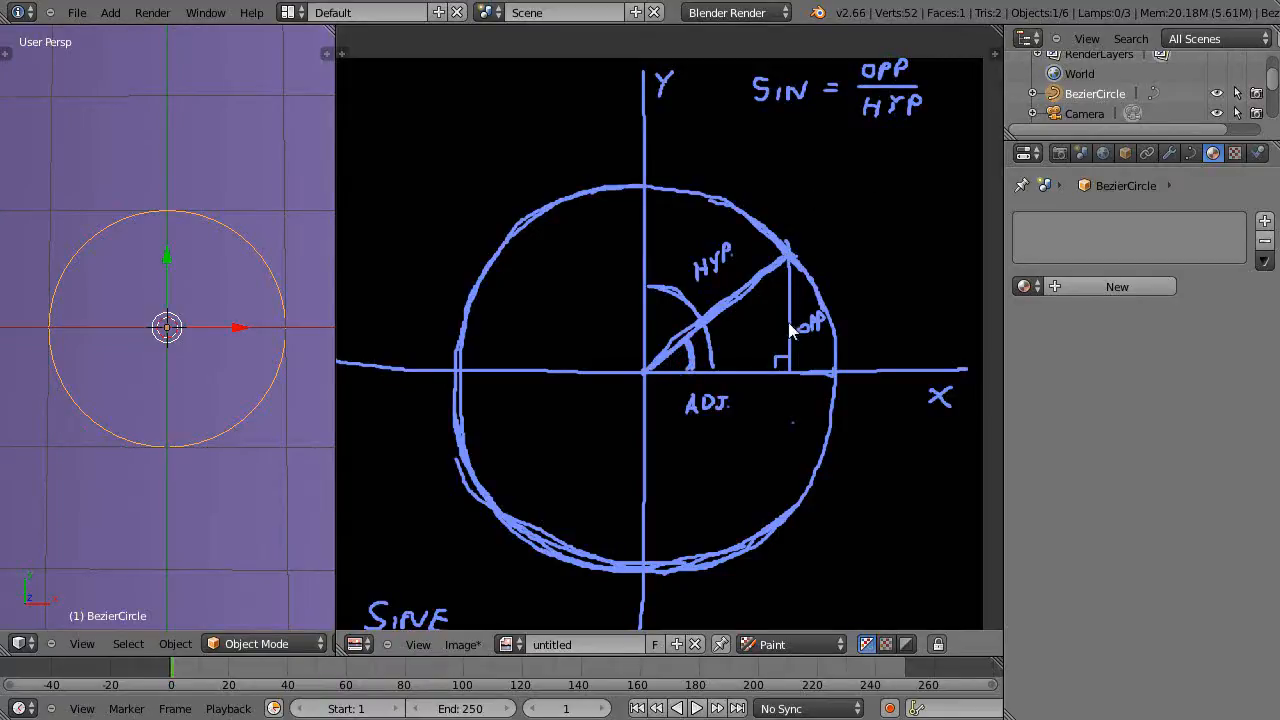
{"action": "mouse_move", "coordinate": [678, 348]}
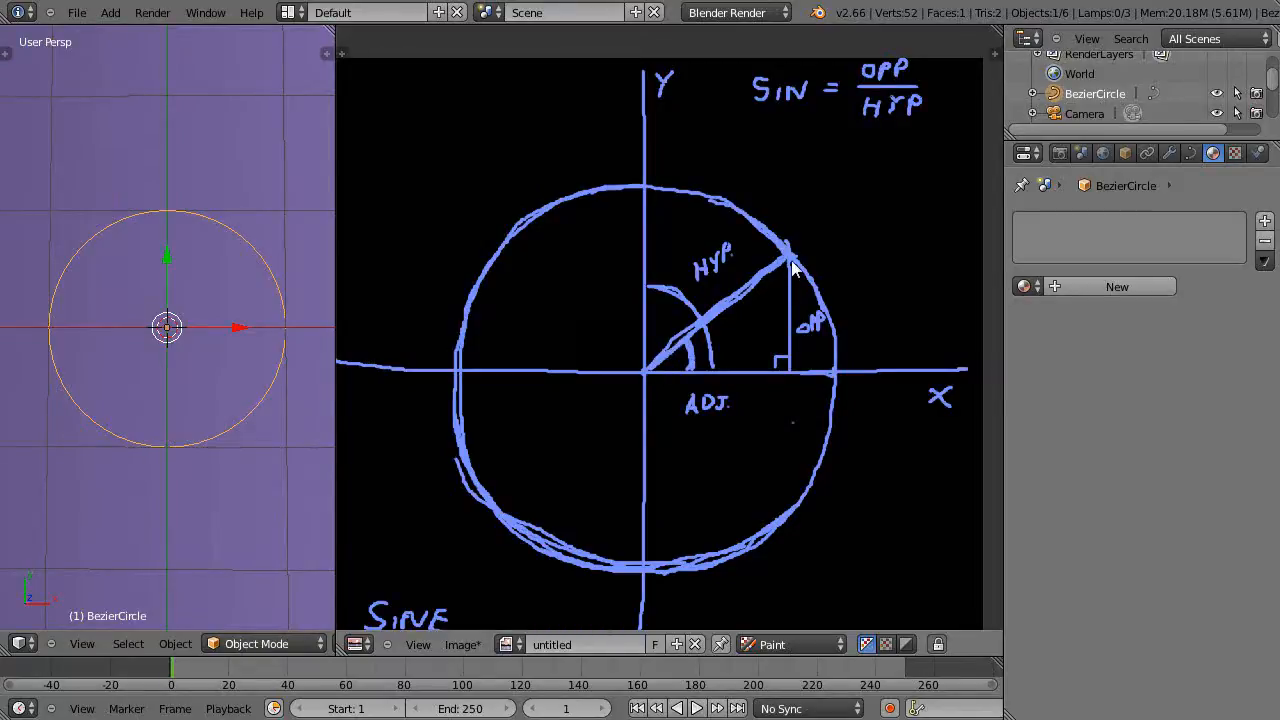
{"action": "mouse_move", "coordinate": [900, 105]}
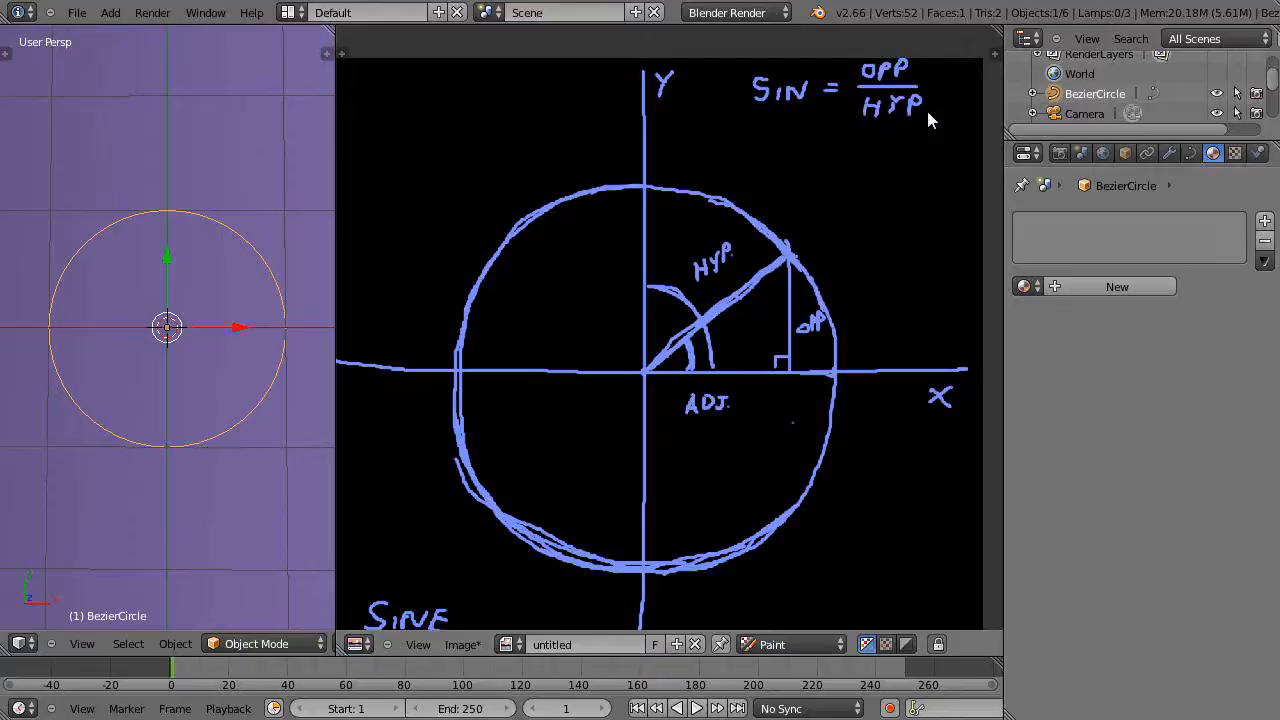
{"action": "mouse_move", "coordinate": [895, 80]}
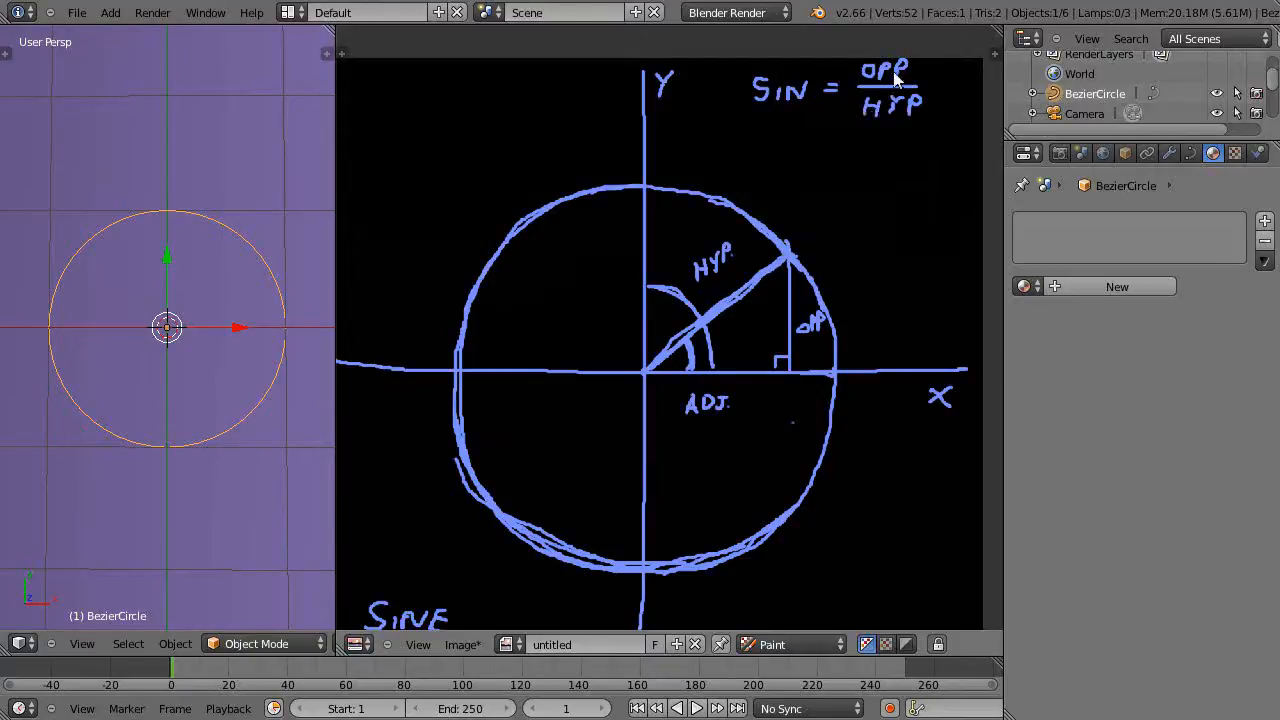
{"action": "mouse_move", "coordinate": [805, 295]}
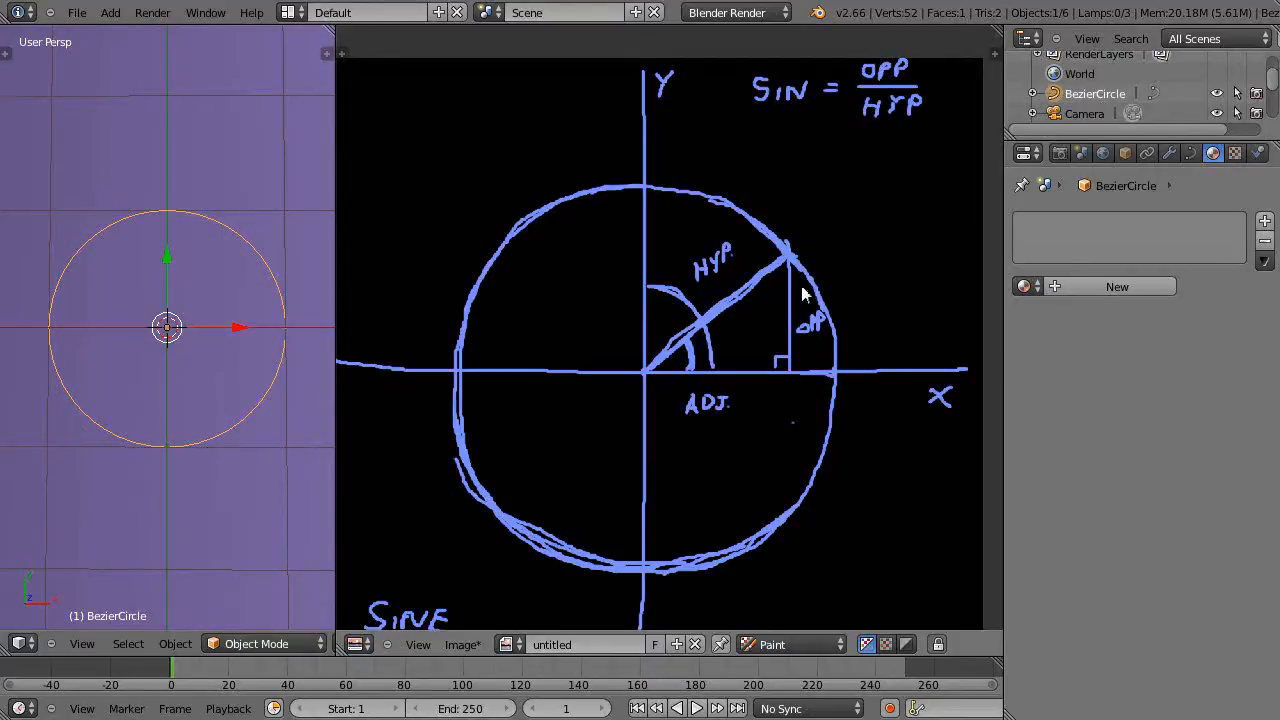
{"action": "mouse_move", "coordinate": [835, 293]}
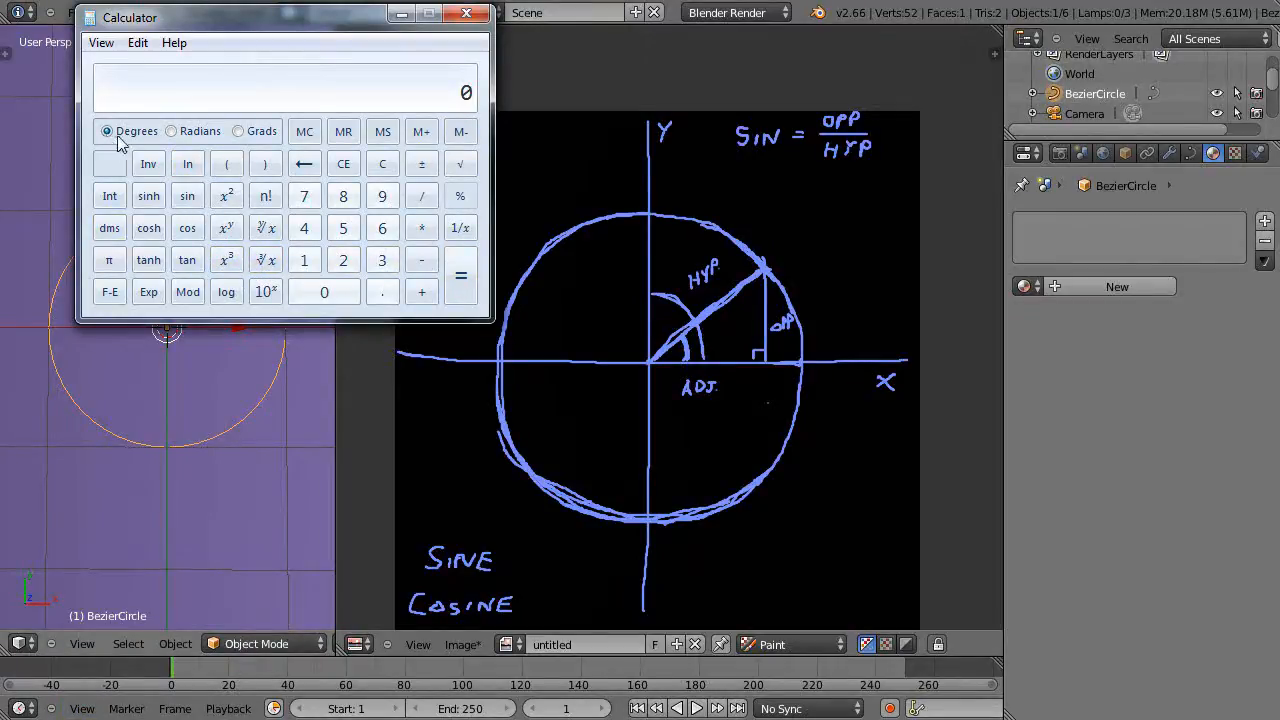
- Move the calculator aside and take sin of 45 degrees, giving 0.7071…
{"action": "left_click_drag", "start_coordinate": [285, 17], "coordinate": [200, 17]}
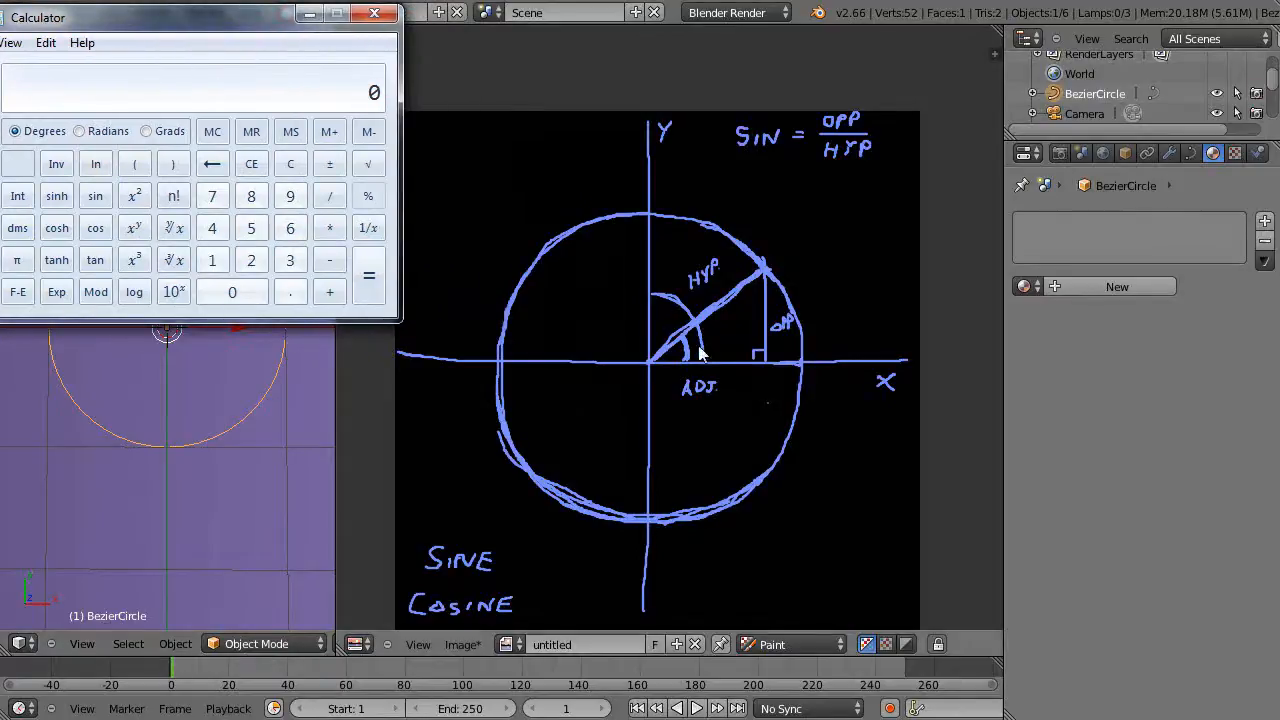
{"action": "left_click", "coordinate": [374, 13]}
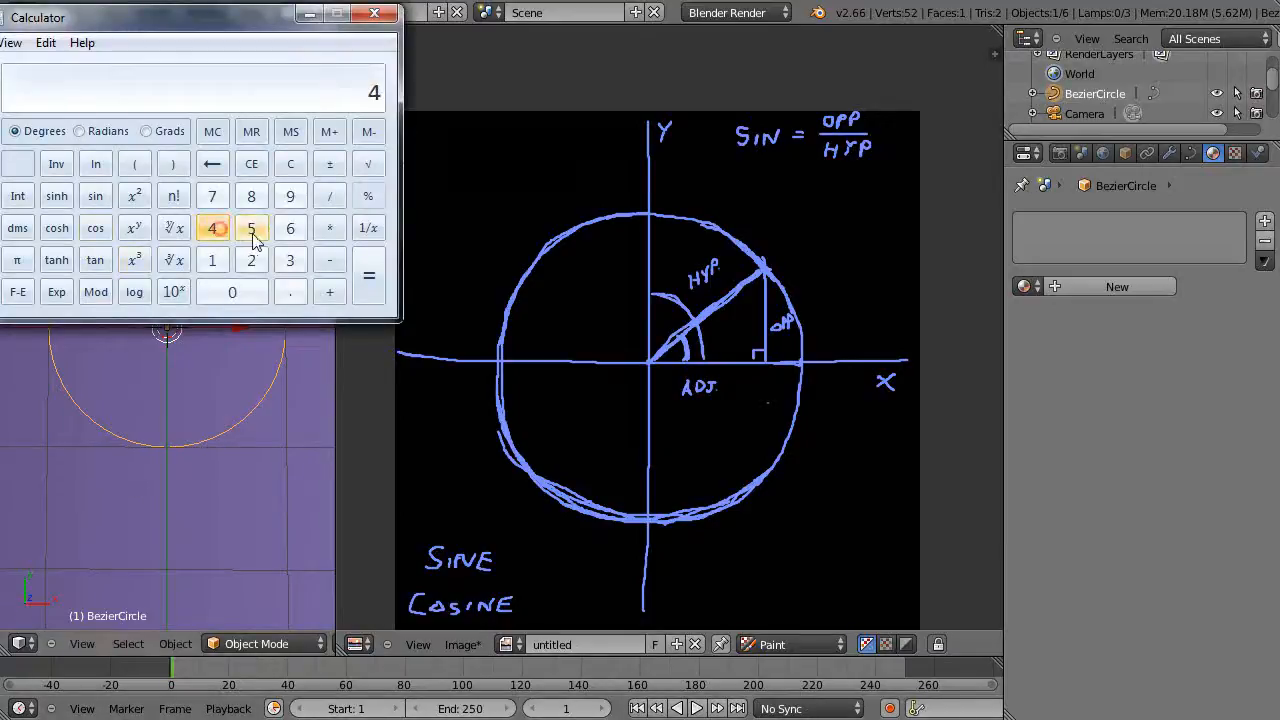
{"action": "left_click", "coordinate": [251, 228]}
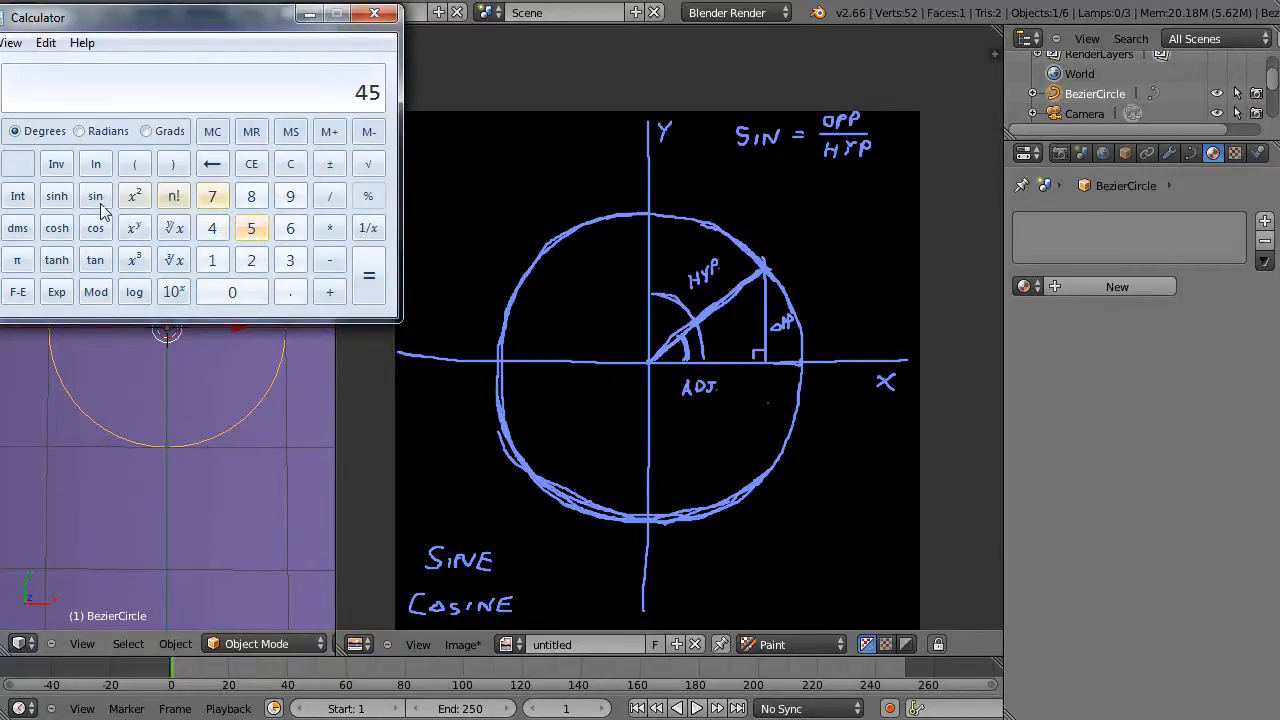
{"action": "left_click", "coordinate": [95, 195]}
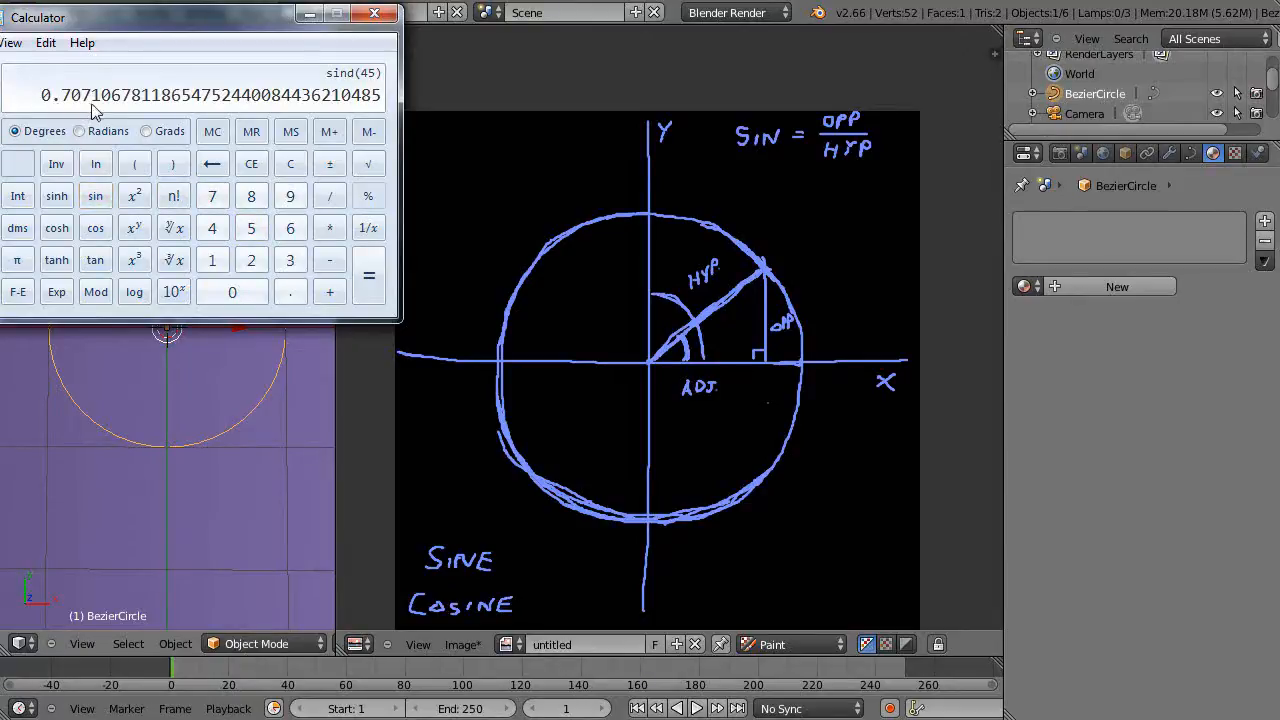
{"action": "mouse_move", "coordinate": [783, 209]}
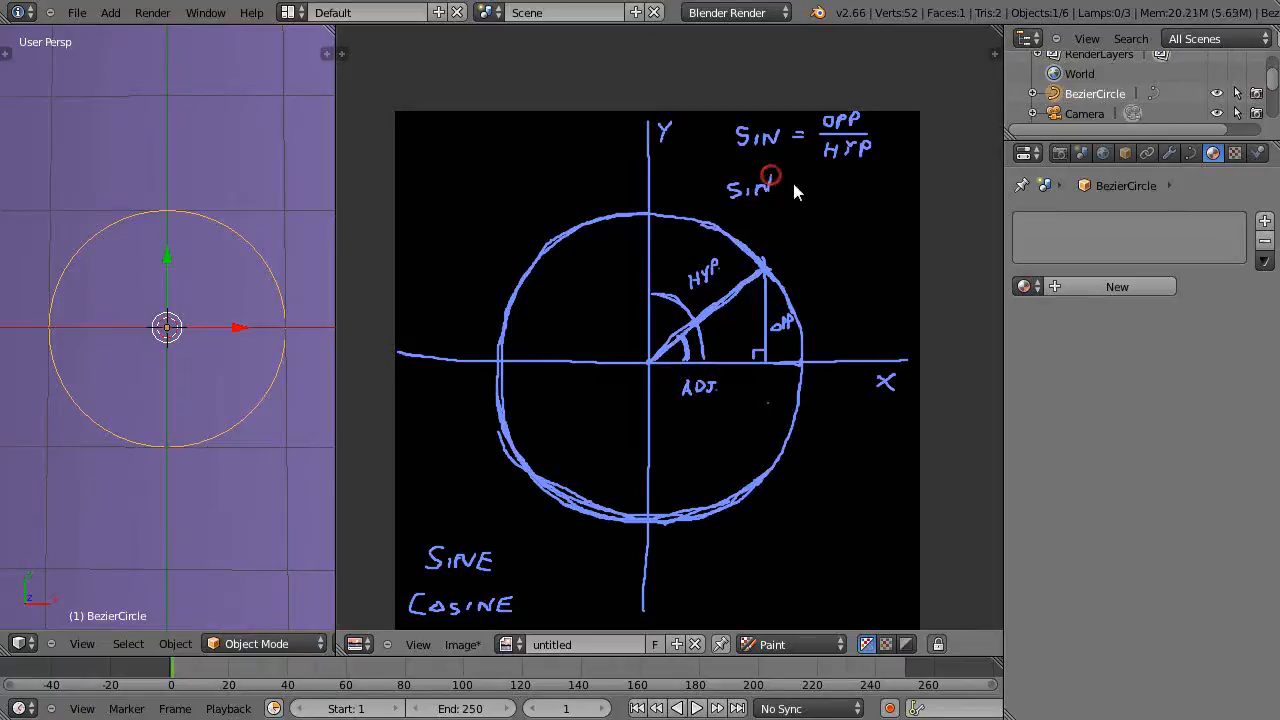
- Write SIN(45°) = .707 under the formula and ( , .707) beside the circle point
{"action": "left_click_drag", "start_coordinate": [775, 190], "coordinate": [795, 195]}
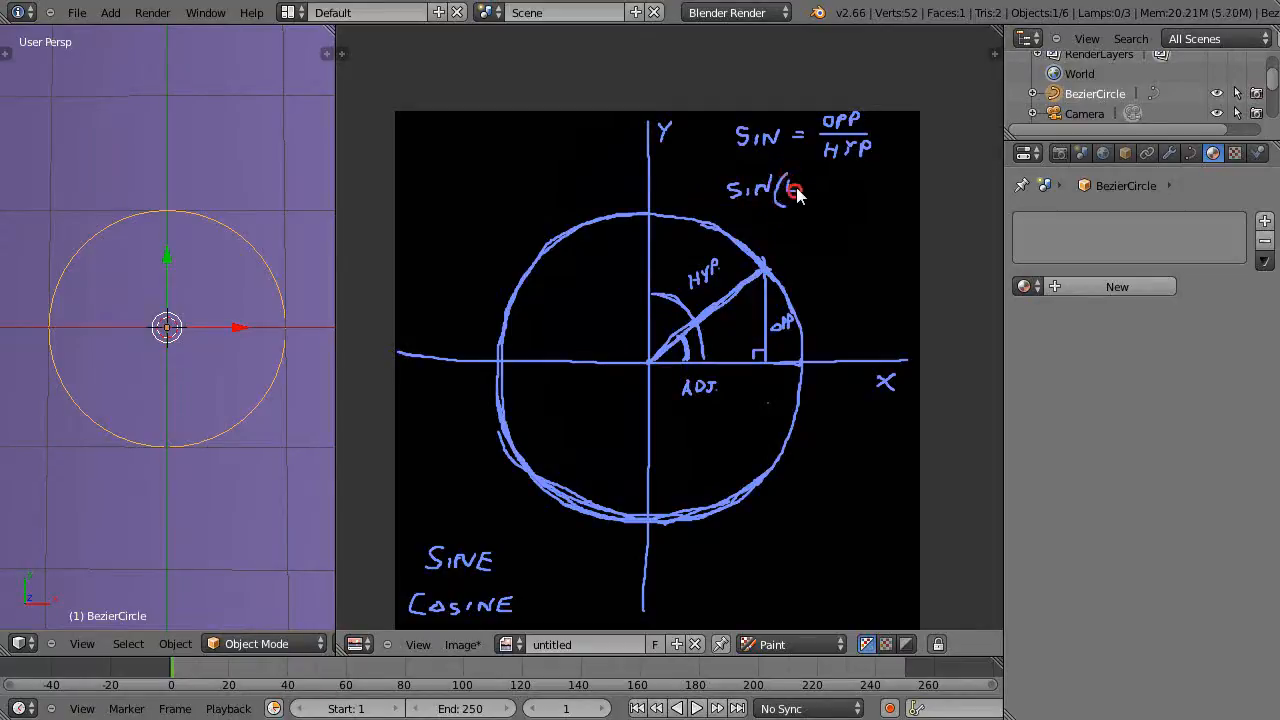
{"action": "left_click_drag", "start_coordinate": [790, 190], "coordinate": [830, 195]}
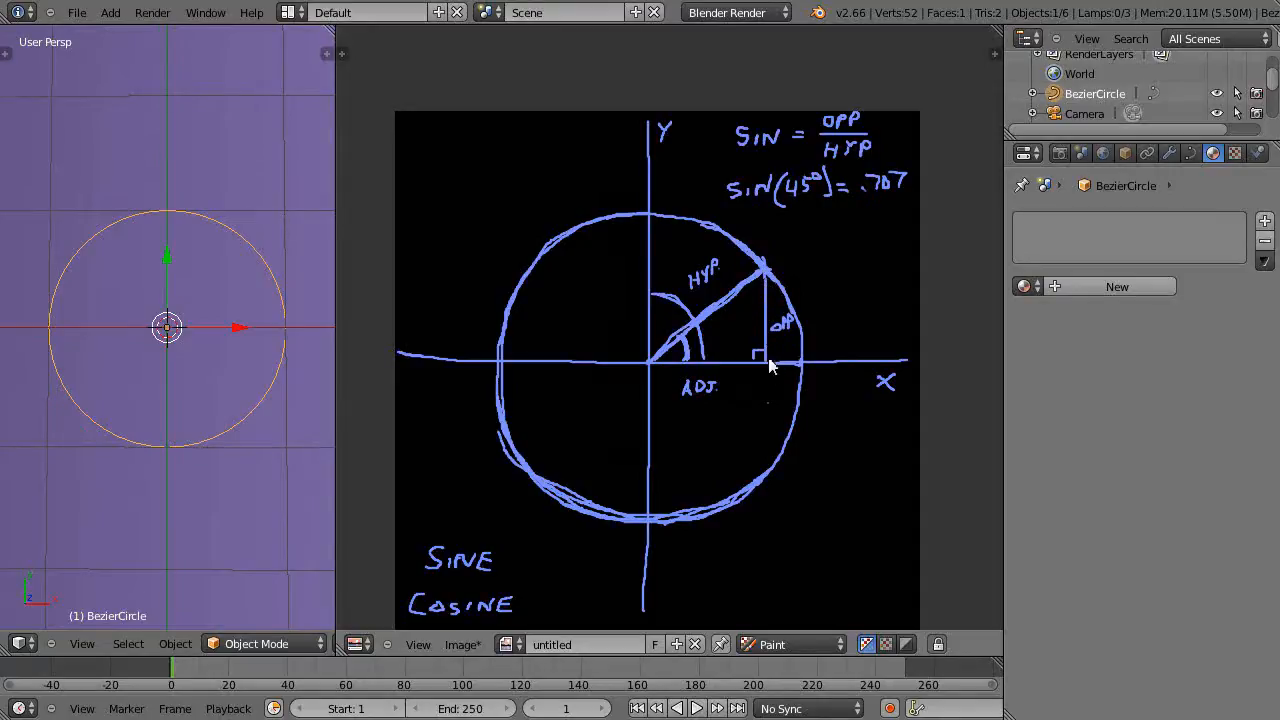
{"action": "mouse_move", "coordinate": [775, 280]}
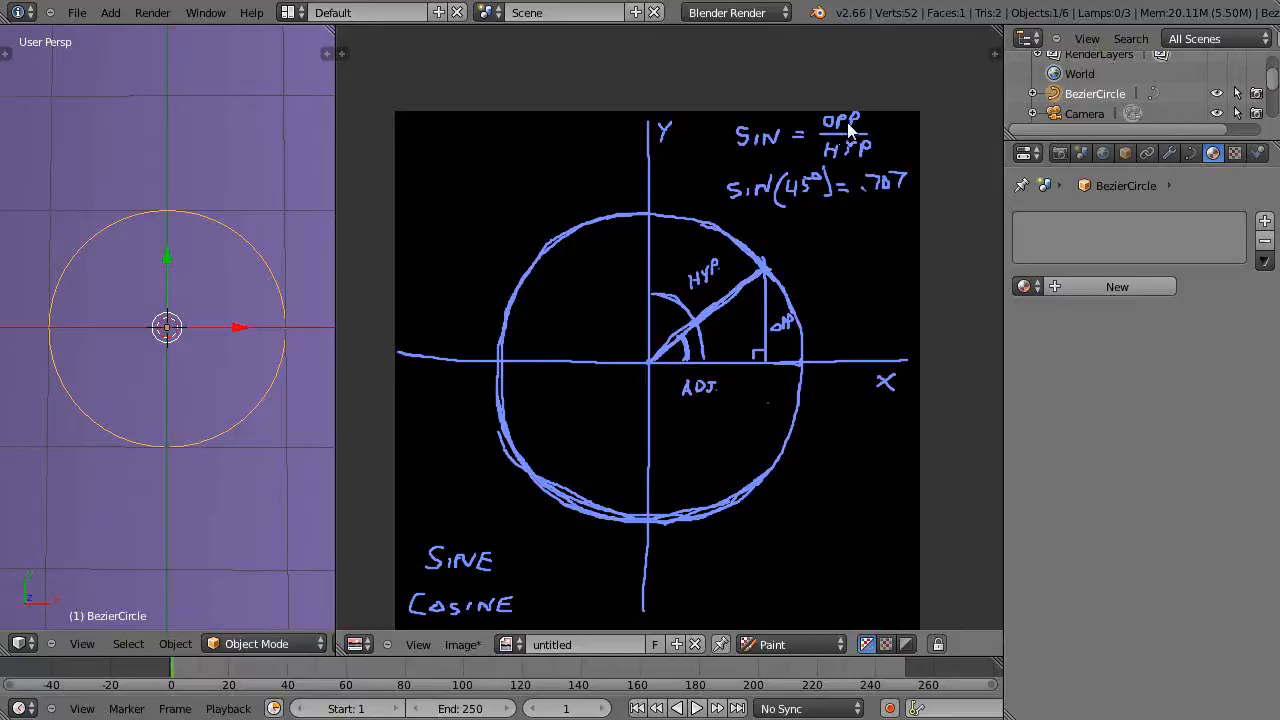
{"action": "mouse_move", "coordinate": [850, 190]}
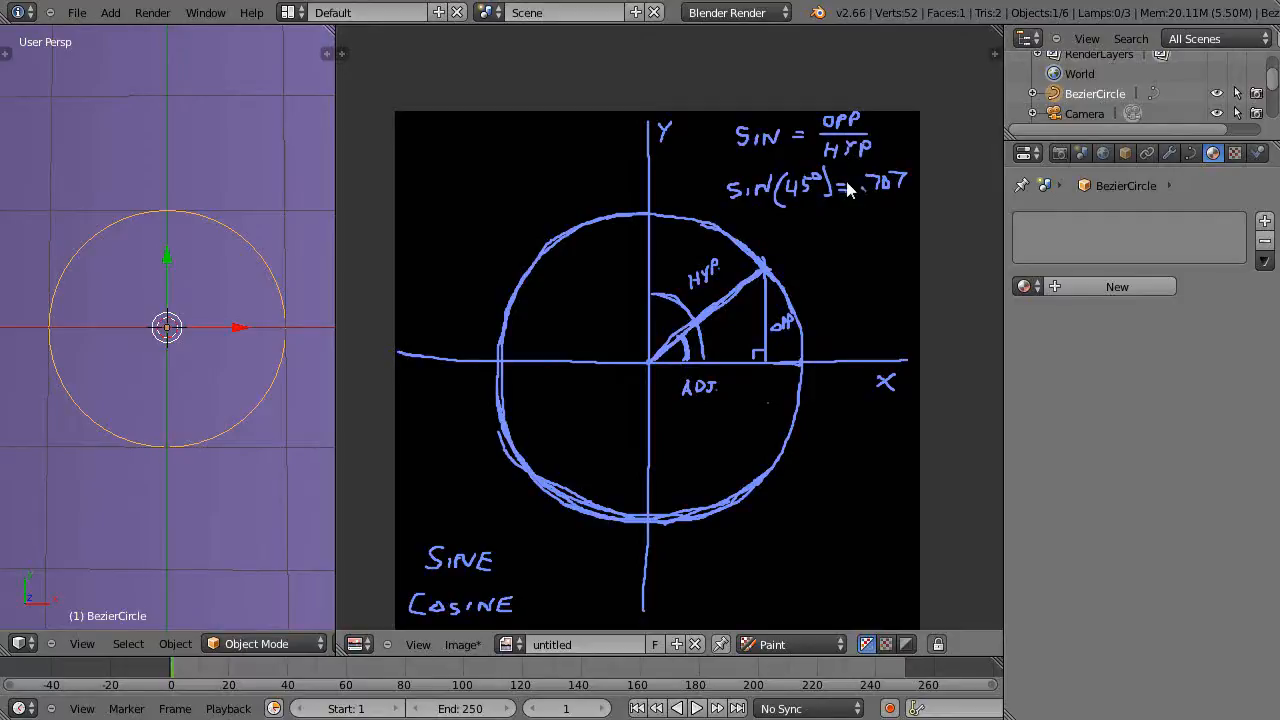
{"action": "mouse_move", "coordinate": [775, 328]}
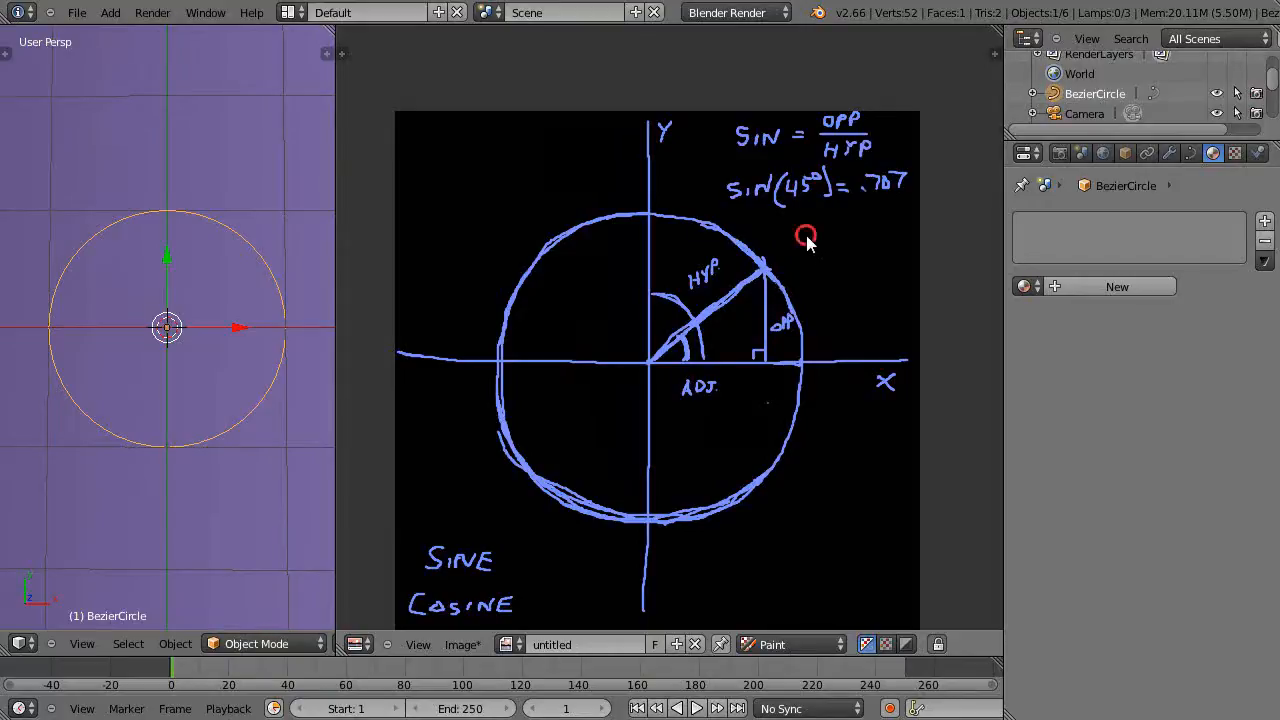
{"action": "left_click_drag", "start_coordinate": [807, 238], "coordinate": [795, 265]}
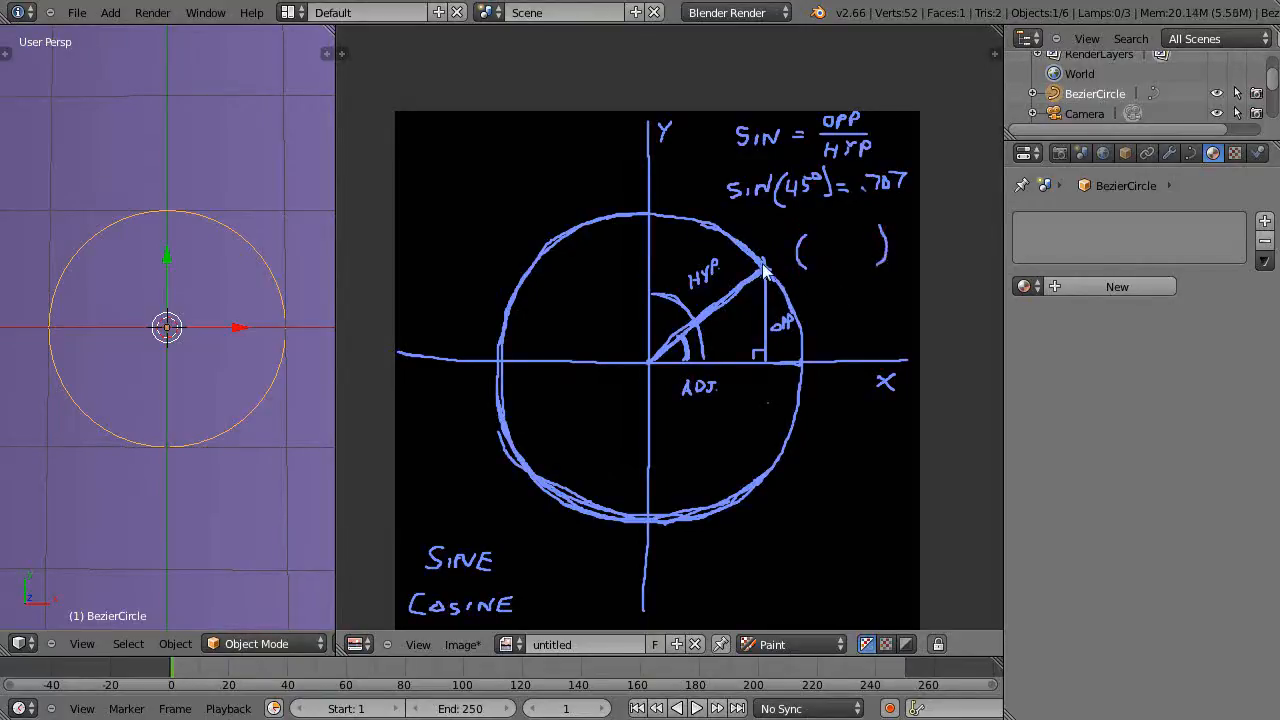
{"action": "mouse_move", "coordinate": [840, 270]}
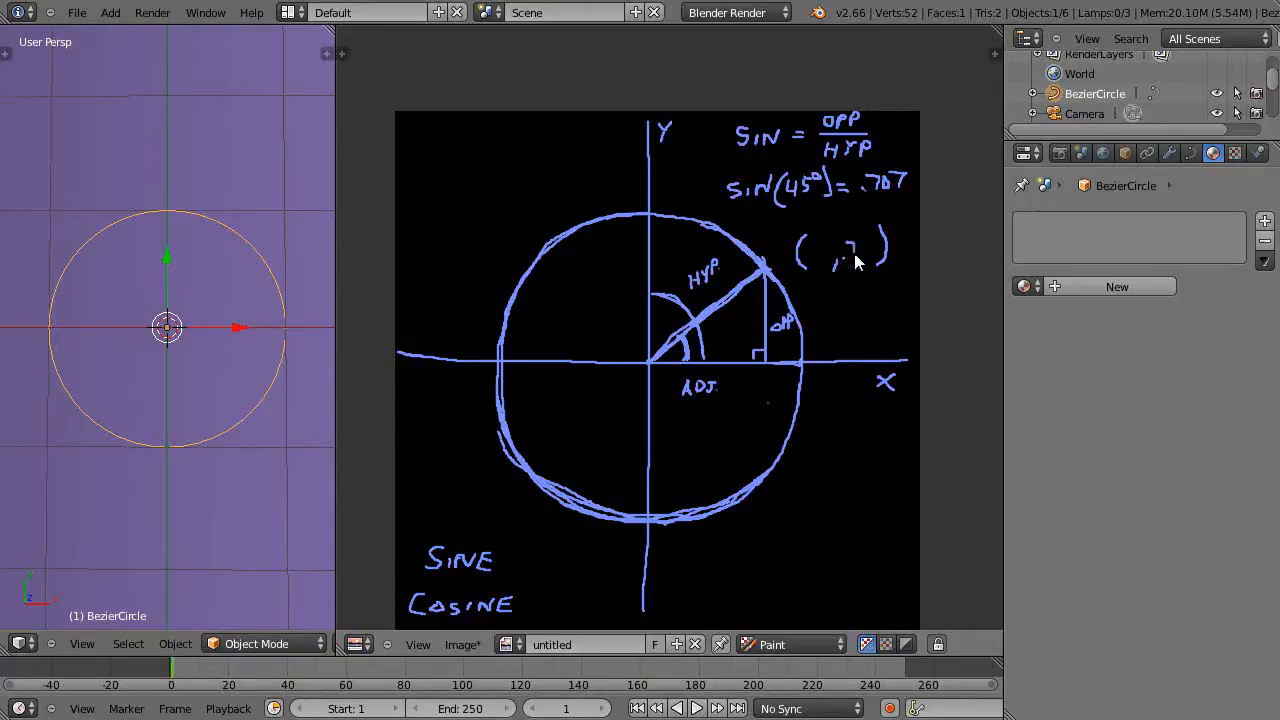
{"action": "left_click", "coordinate": [853, 245]}
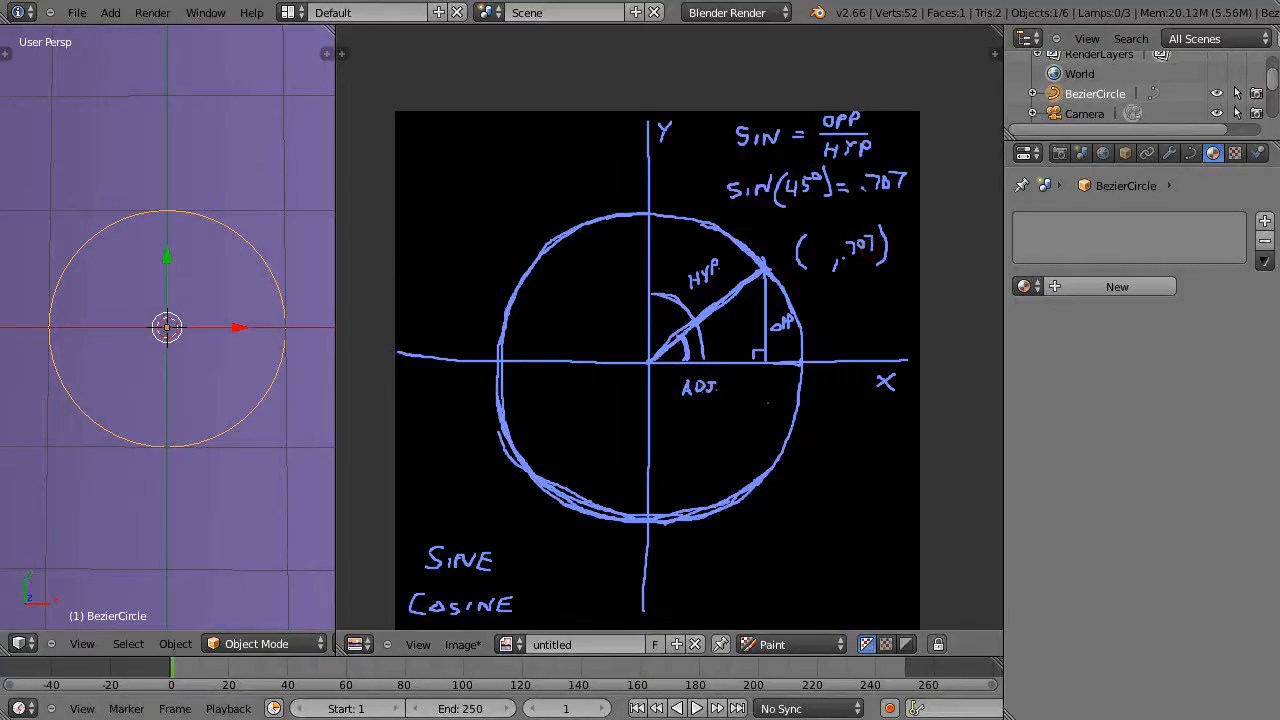
{"action": "left_click", "coordinate": [95, 195]}
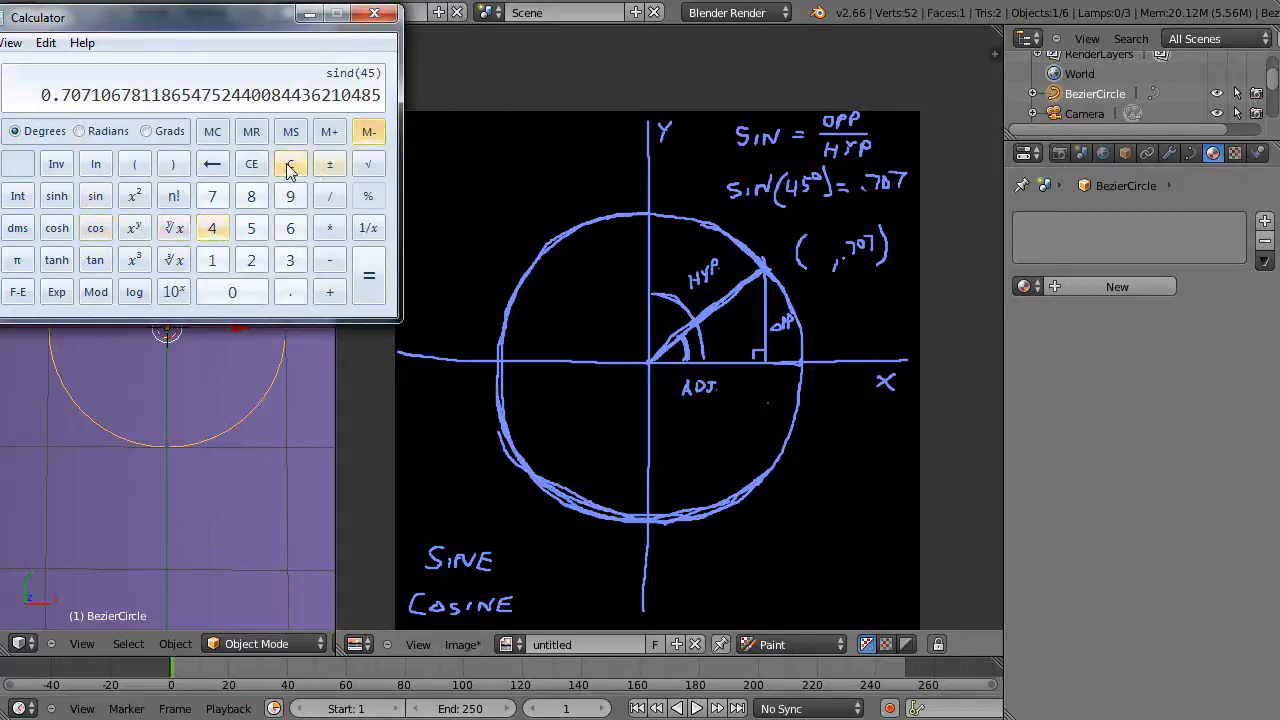
- Clear the result, take cos of 45 degrees (0.7071…) and return to the drawing
{"action": "left_click", "coordinate": [290, 163]}
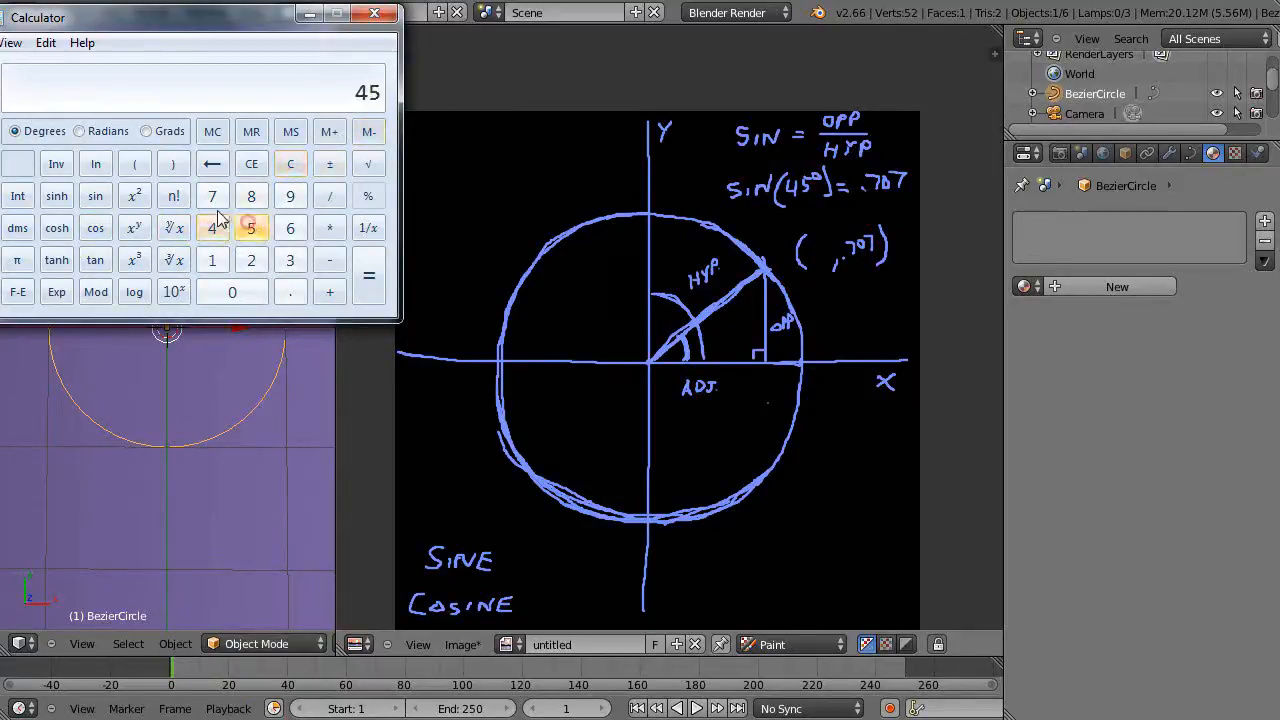
{"action": "left_click", "coordinate": [95, 227]}
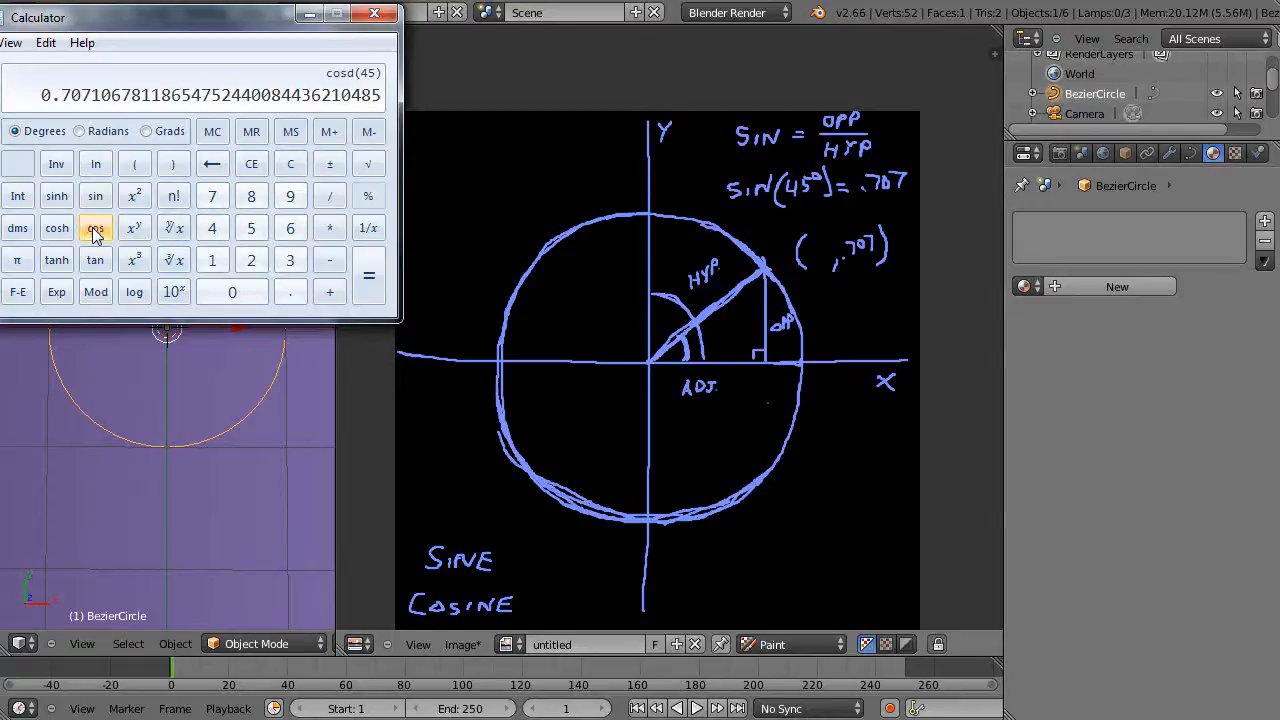
{"action": "mouse_move", "coordinate": [737, 302]}
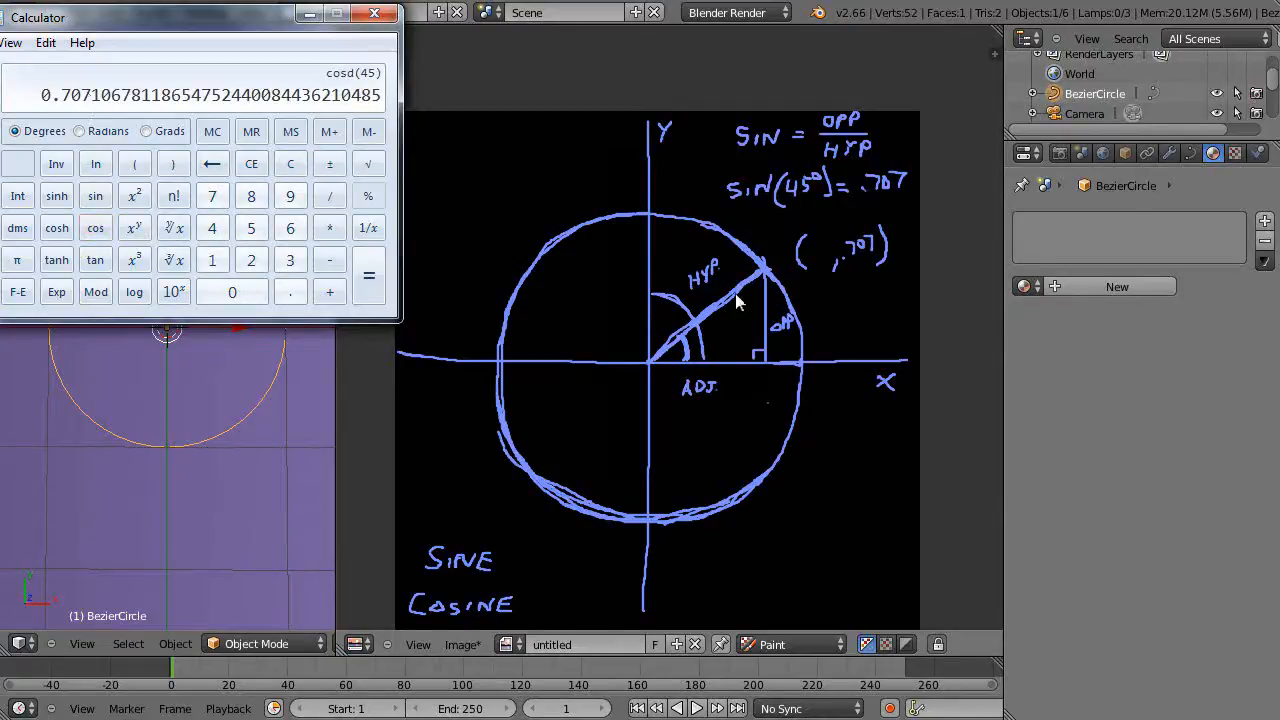
{"action": "left_click", "coordinate": [375, 13]}
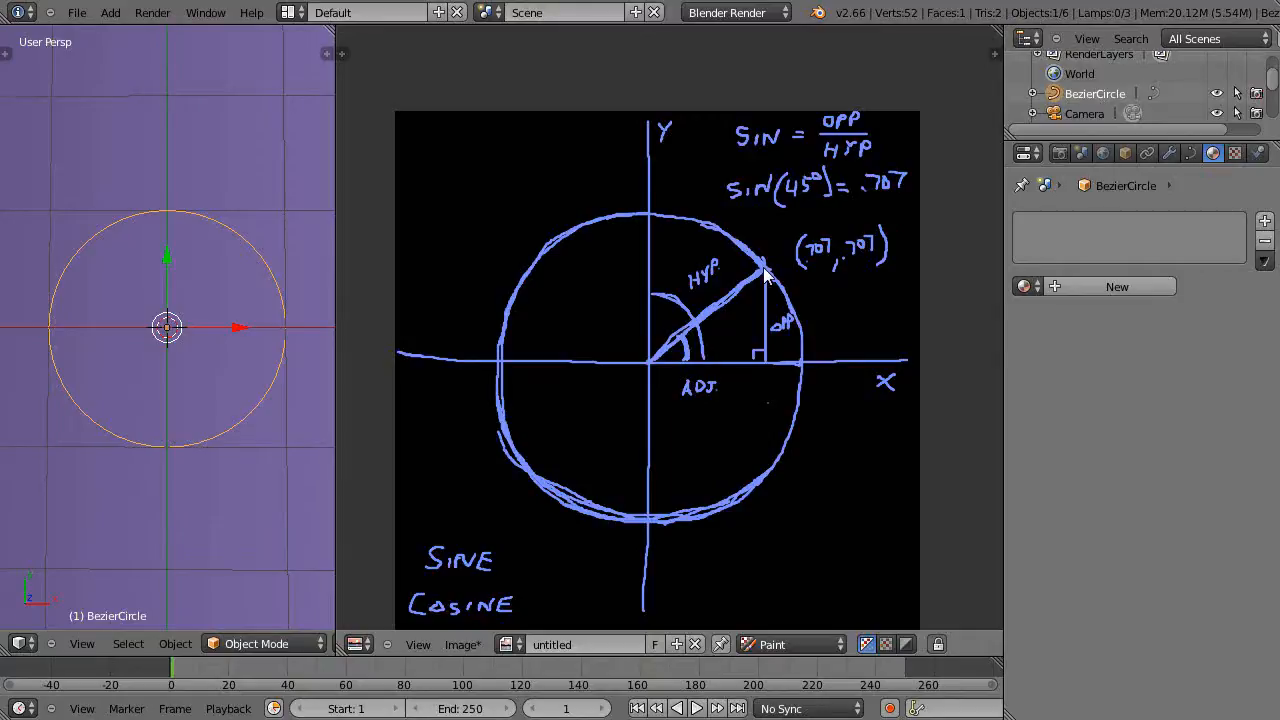
{"action": "mouse_move", "coordinate": [670, 375]}
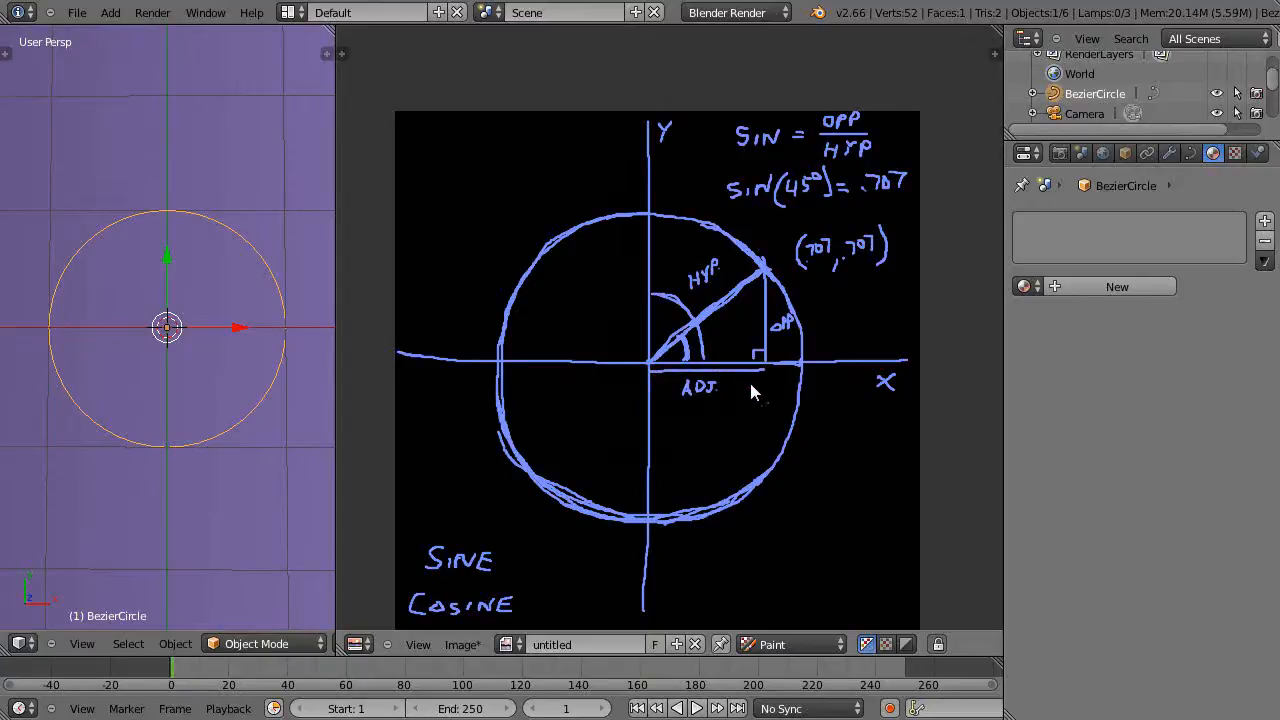
{"action": "mouse_move", "coordinate": [790, 332]}
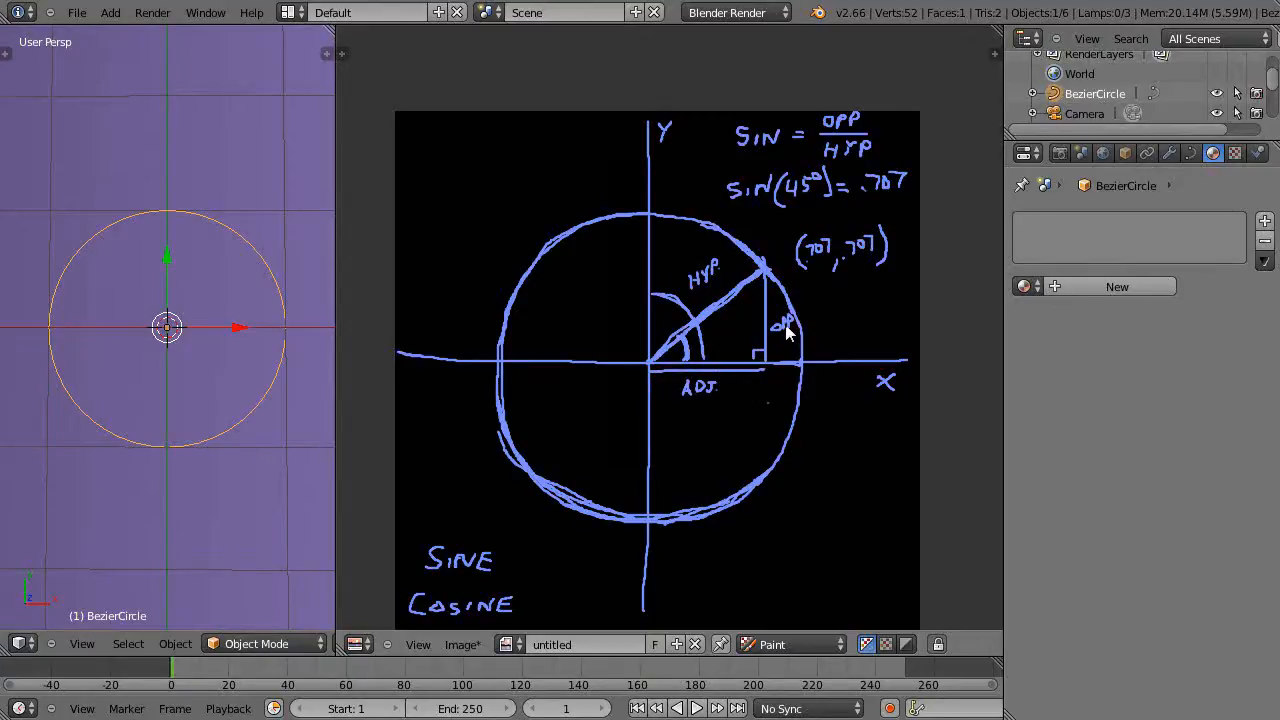
{"action": "mouse_move", "coordinate": [790, 345]}
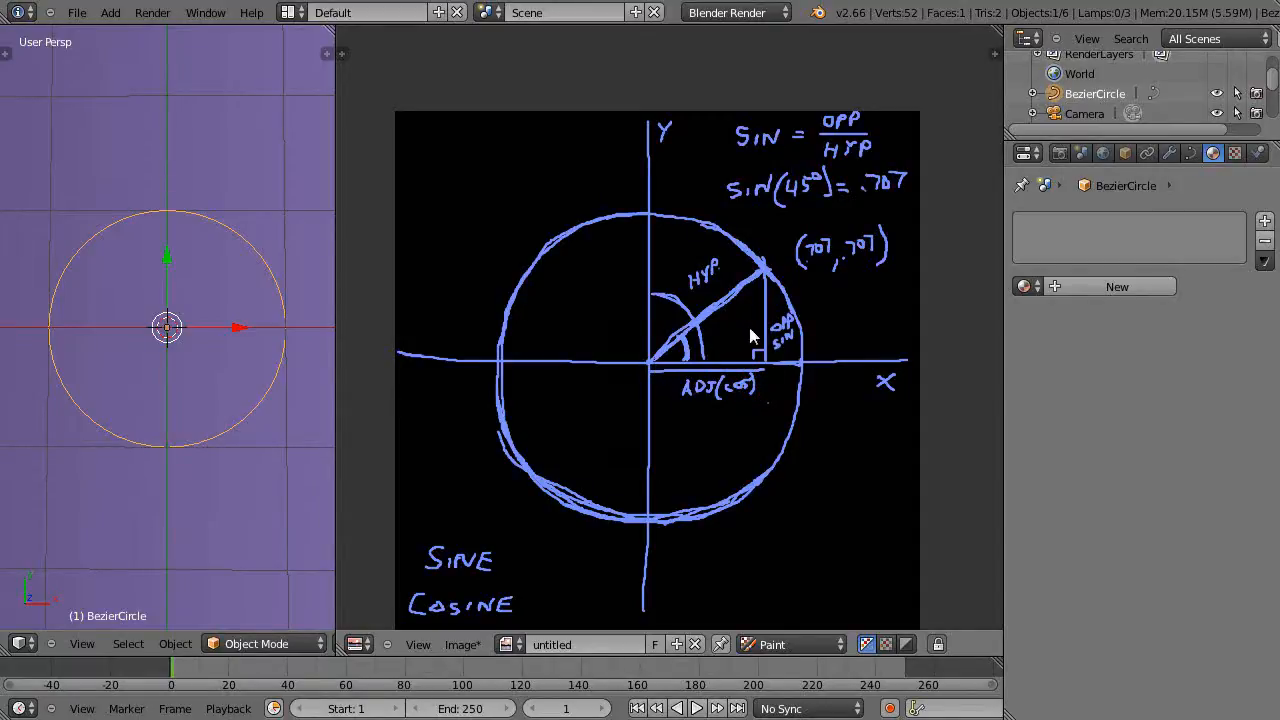
{"action": "mouse_move", "coordinate": [685, 347]}
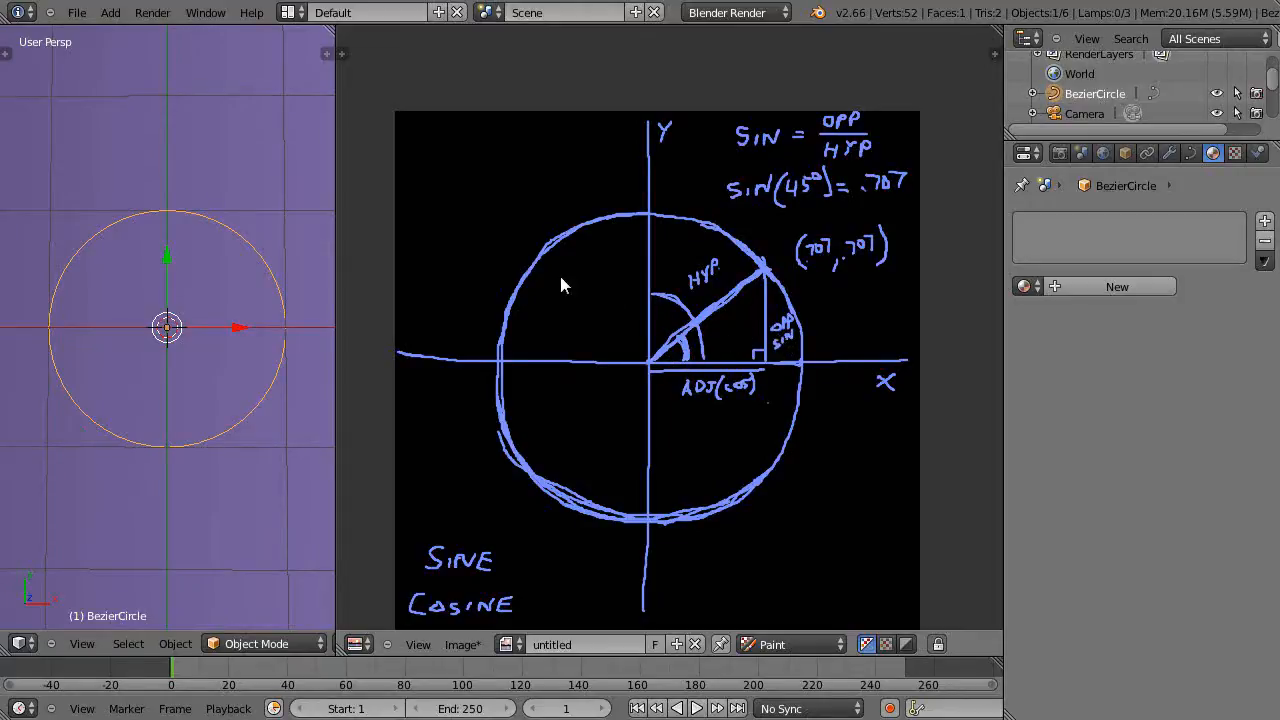
{"action": "mouse_move", "coordinate": [450, 230]}
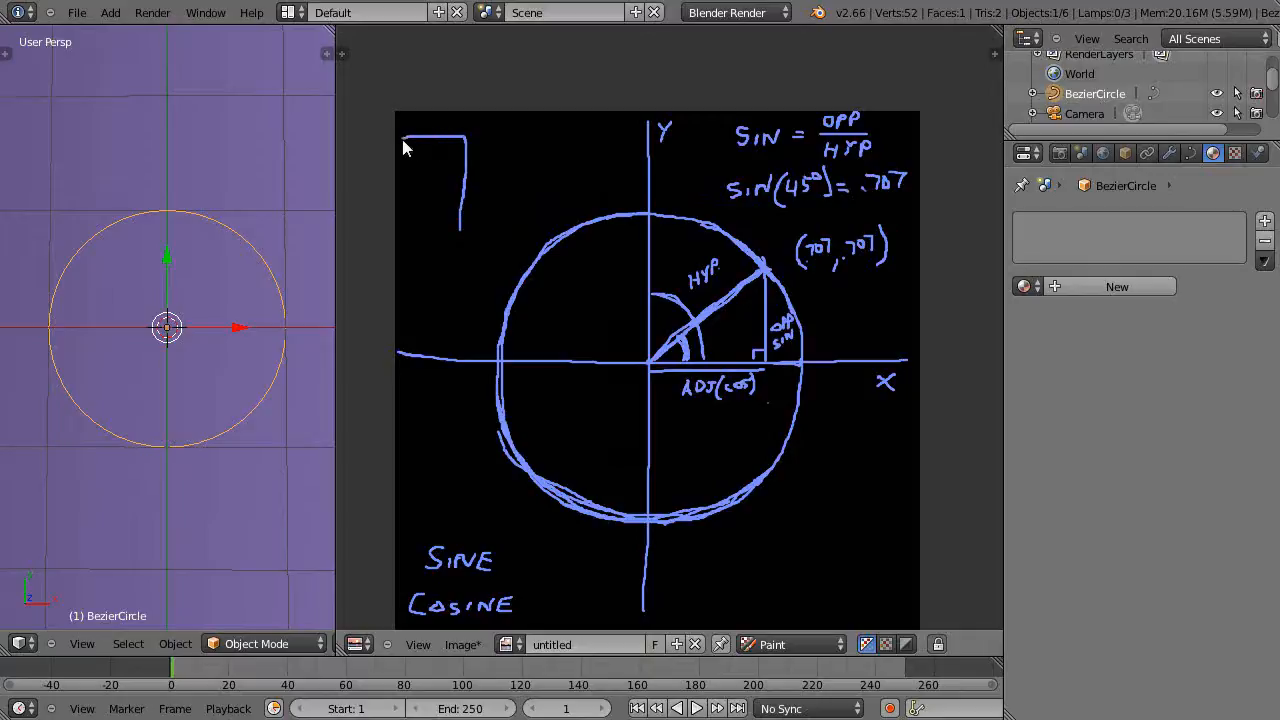
- Sketch a small right triangle in the canvas's top-left corner
{"action": "left_click_drag", "start_coordinate": [405, 140], "coordinate": [460, 230]}
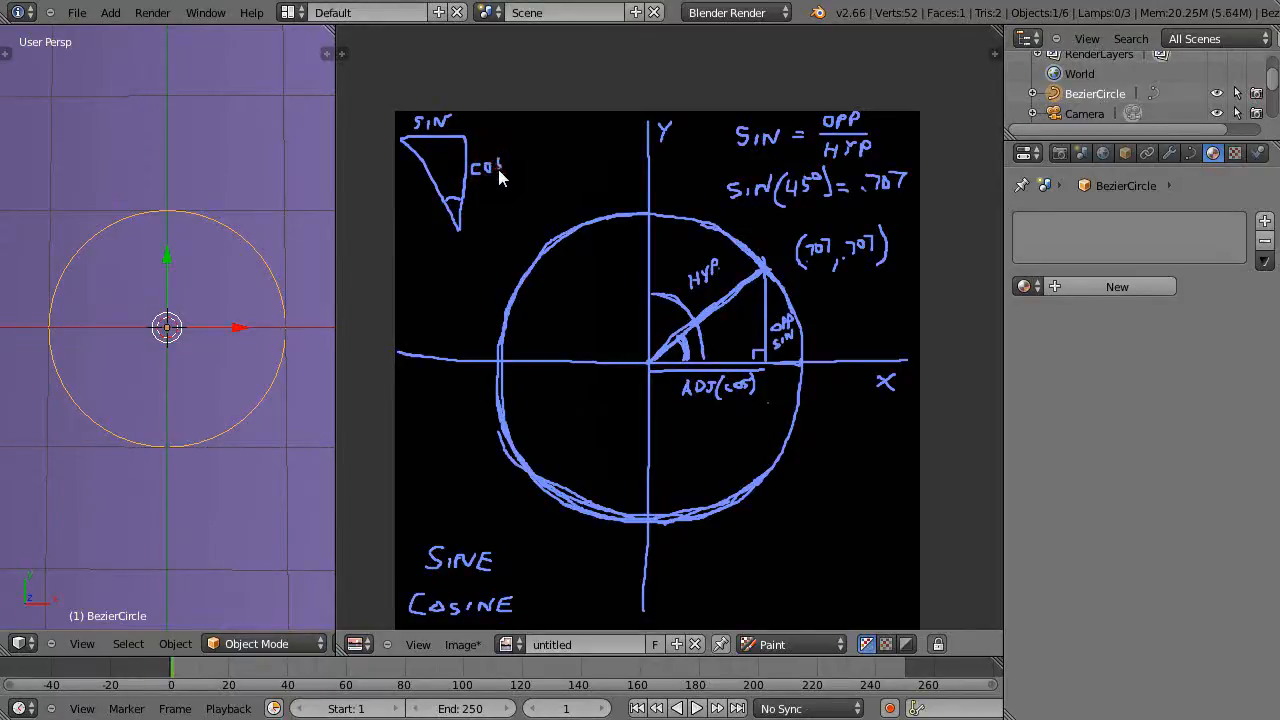
{"action": "mouse_move", "coordinate": [690, 345]}
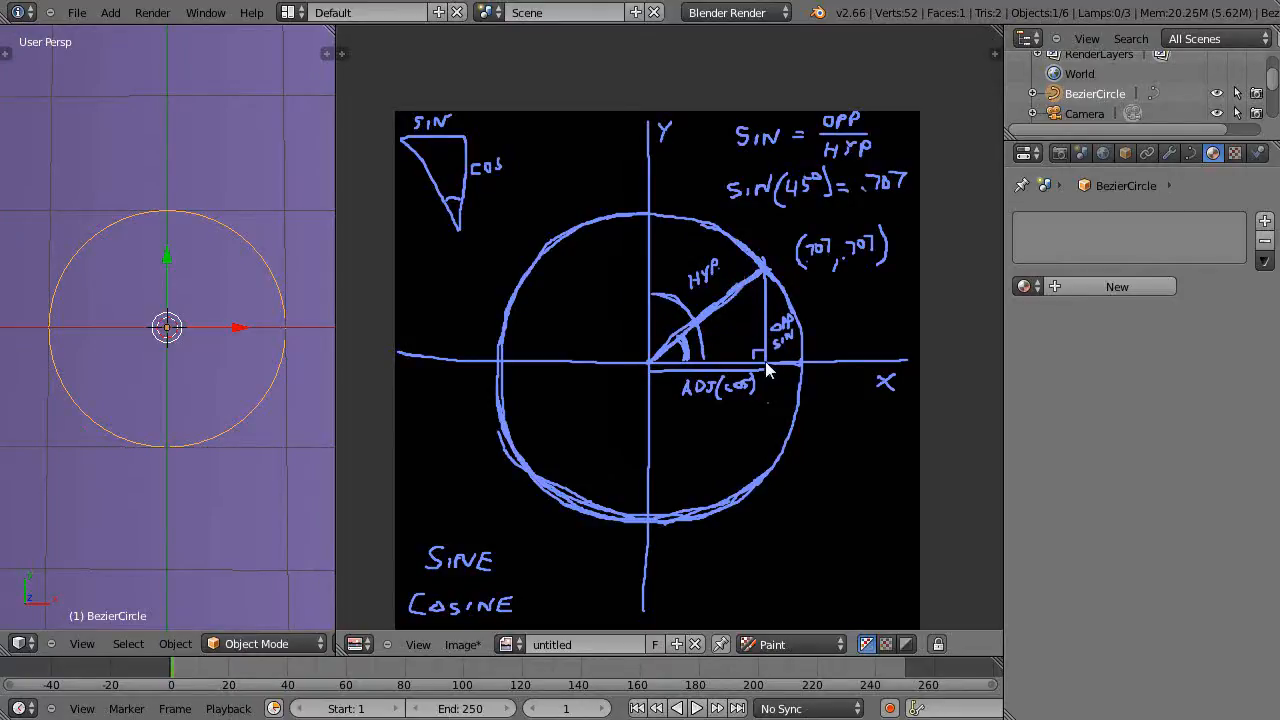
{"action": "mouse_move", "coordinate": [875, 253]}
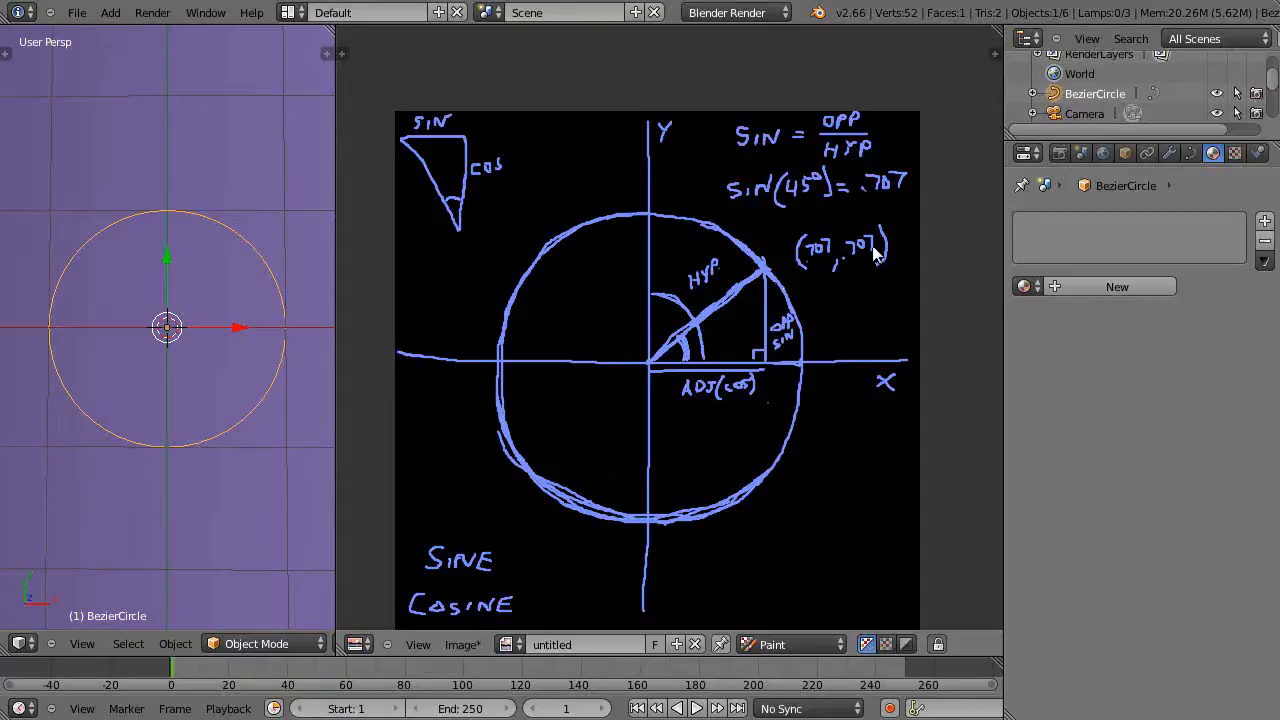
{"action": "mouse_move", "coordinate": [426, 195]}
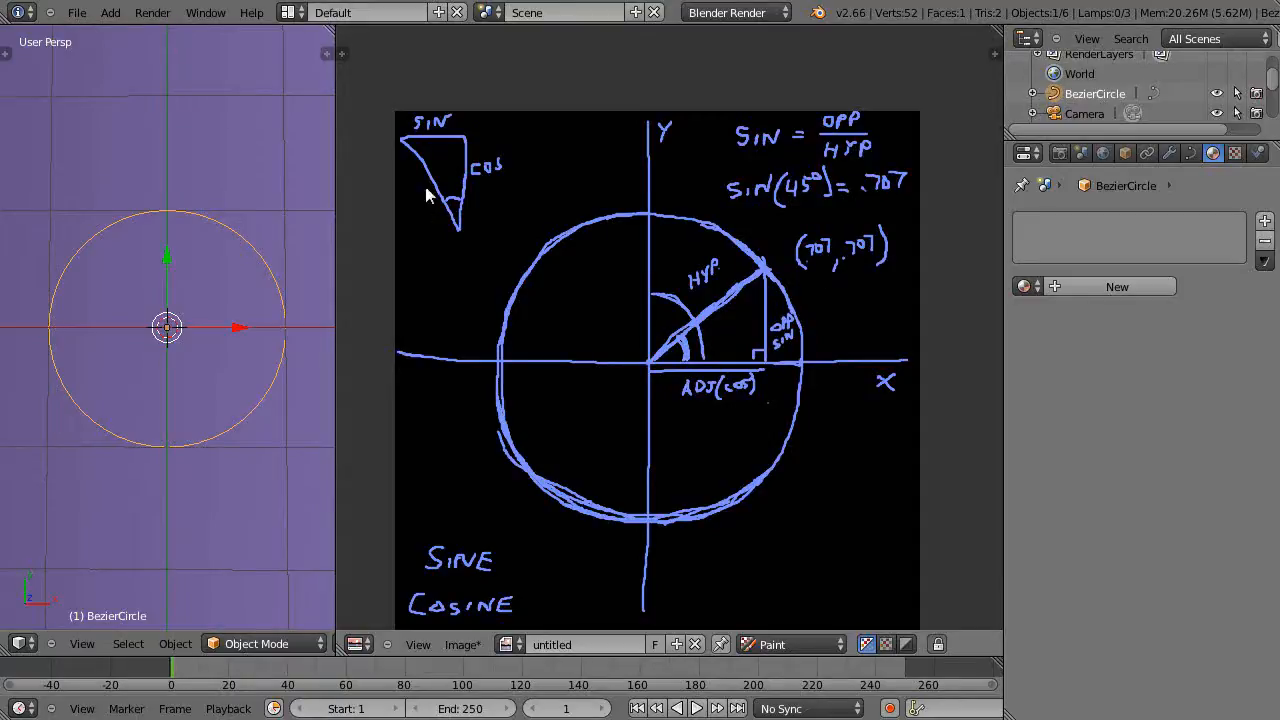
{"action": "mouse_move", "coordinate": [407, 148]}
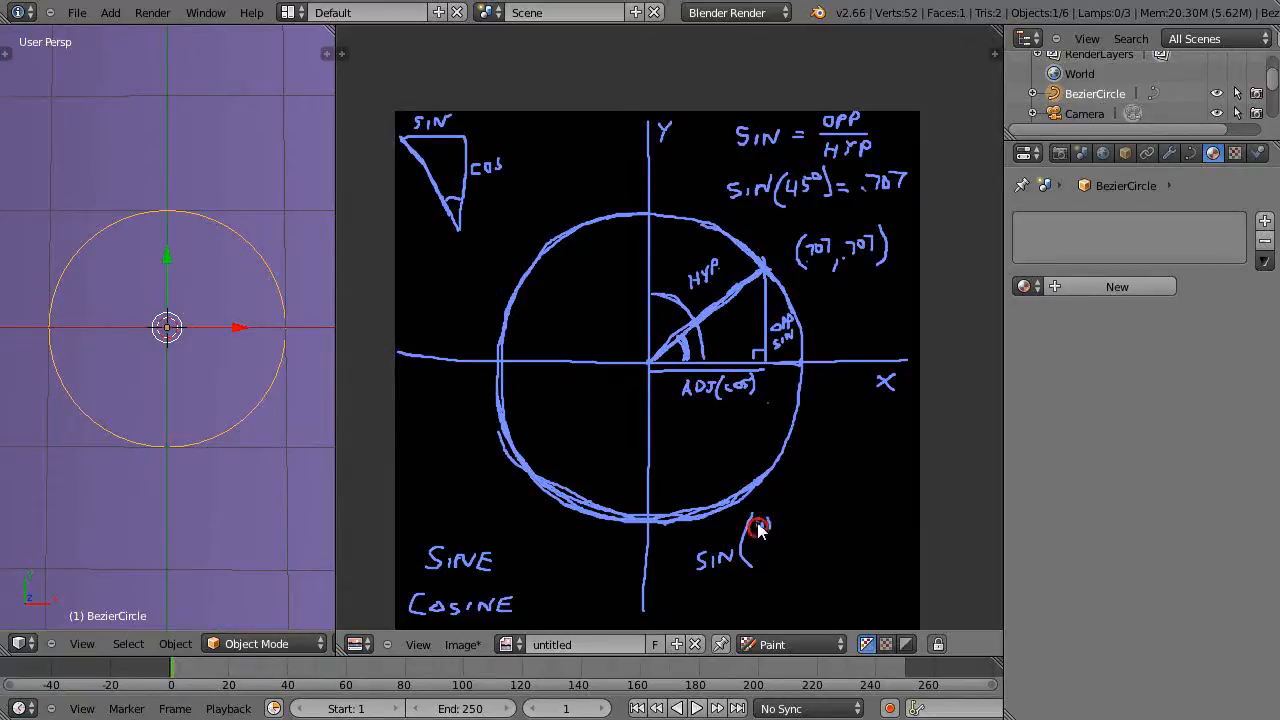
- Write SIN(π/4) = .707 and COS(π/4) = .707 below the circle
{"action": "left_click_drag", "start_coordinate": [758, 528], "coordinate": [770, 555]}
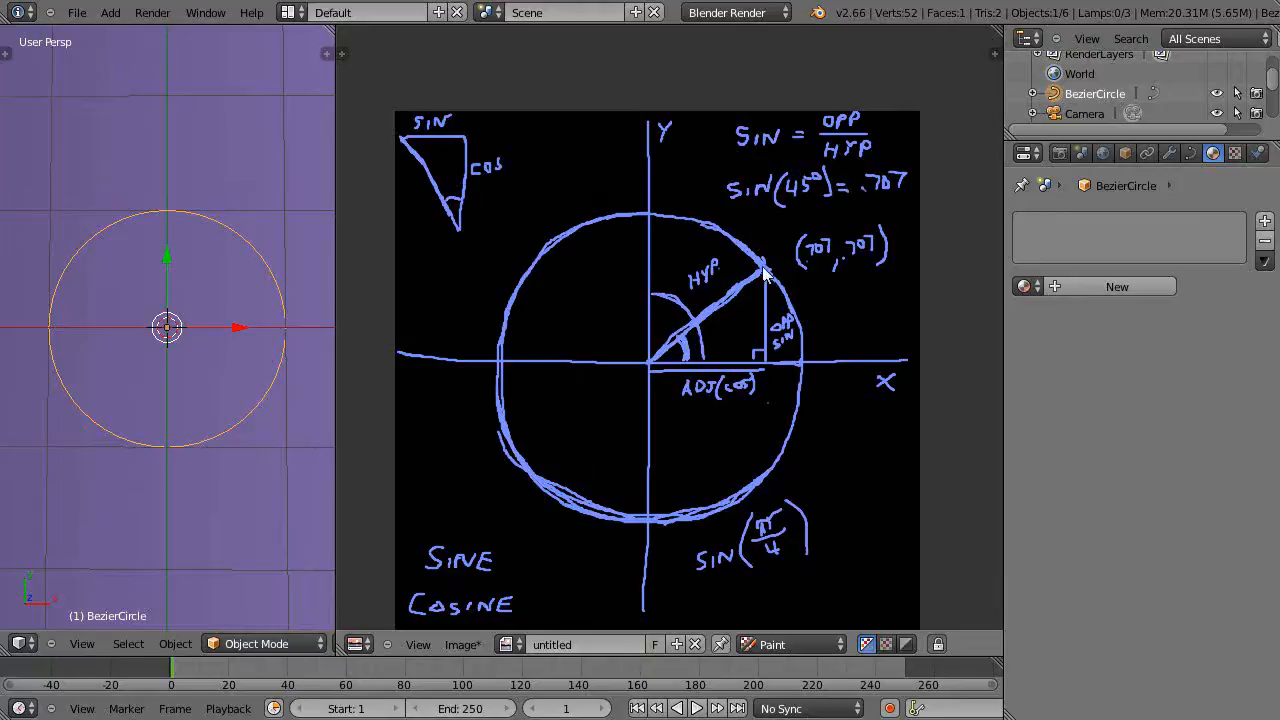
{"action": "mouse_move", "coordinate": [445, 393]}
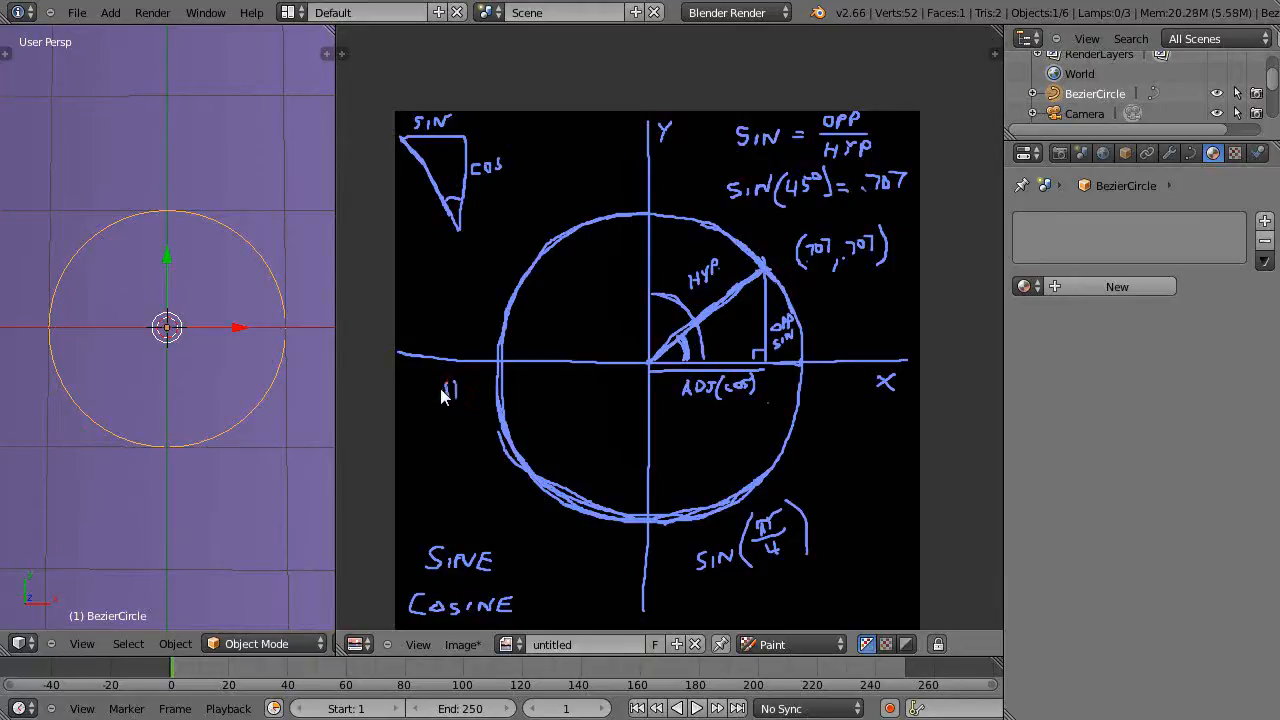
{"action": "mouse_move", "coordinate": [762, 265]}
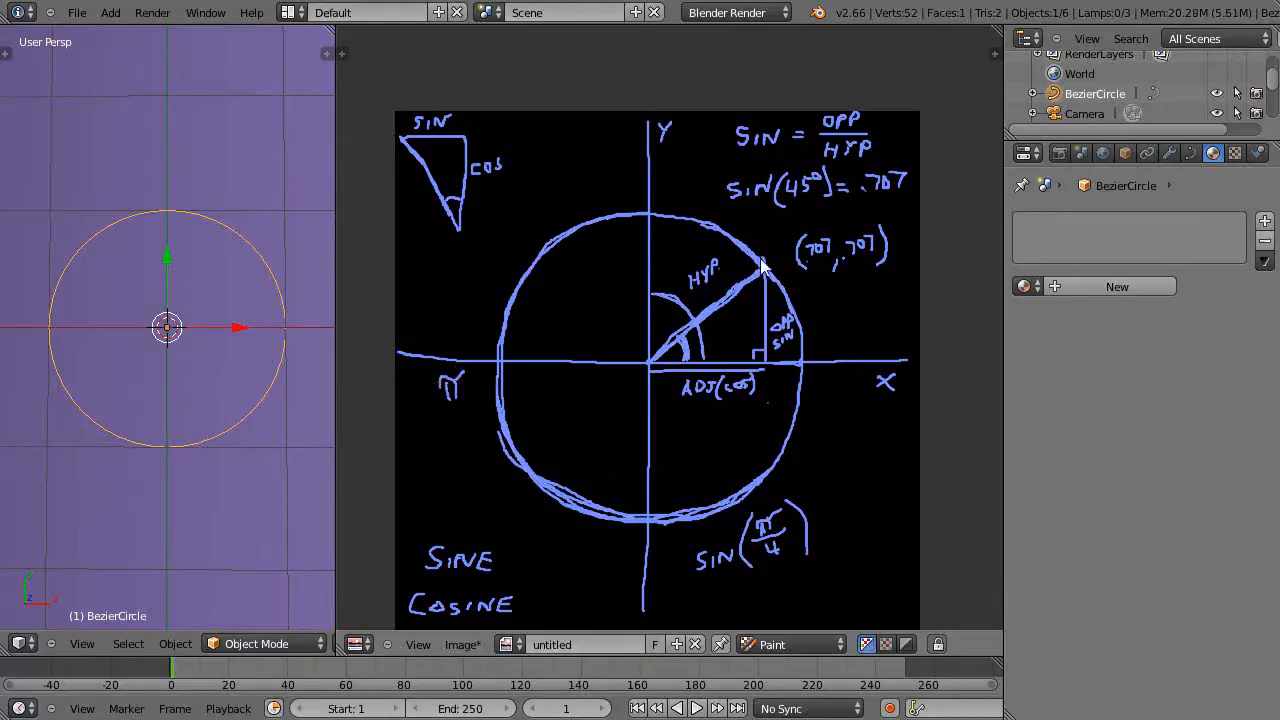
{"action": "mouse_move", "coordinate": [773, 263]}
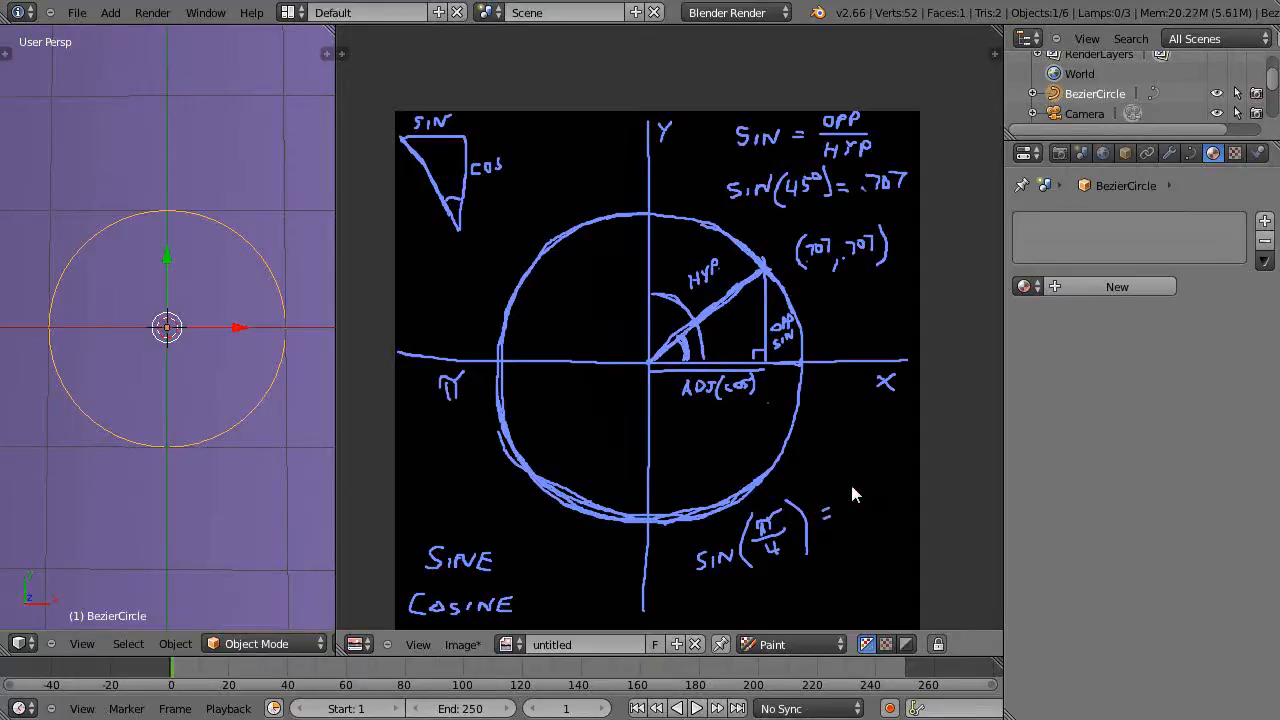
{"action": "left_click_drag", "start_coordinate": [855, 495], "coordinate": [845, 480]}
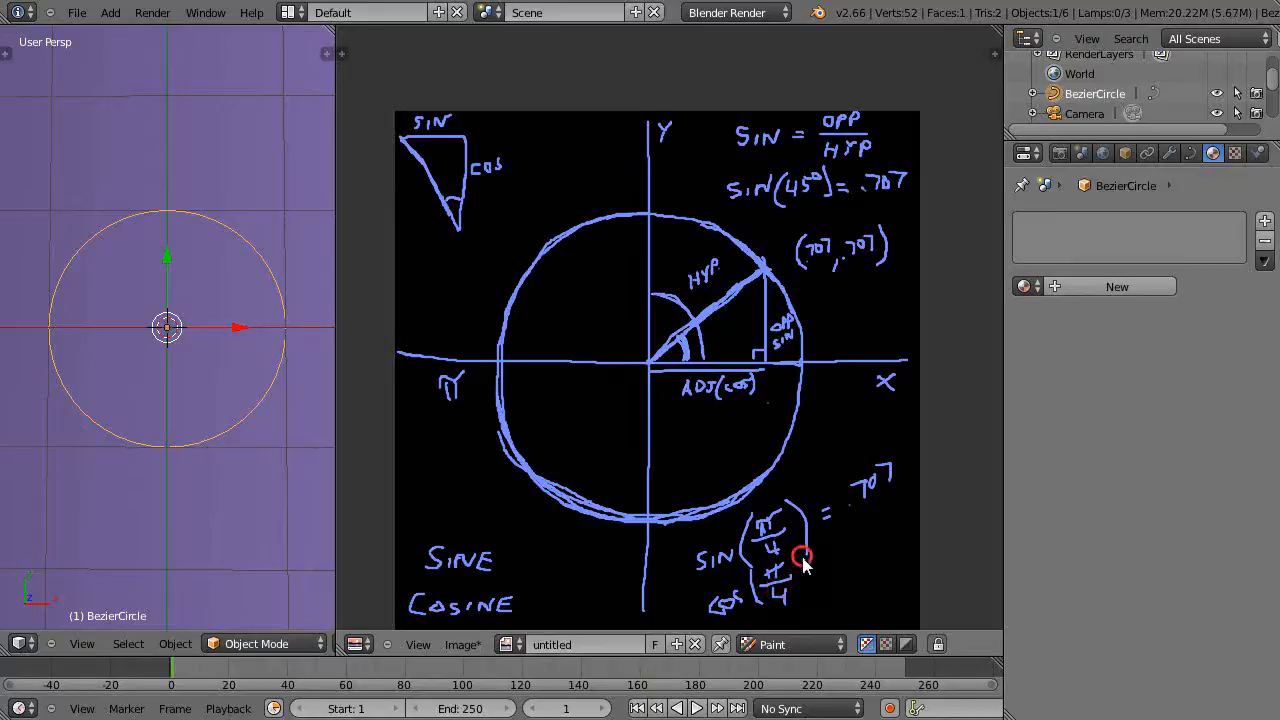
{"action": "left_click_drag", "start_coordinate": [803, 556], "coordinate": [851, 567]}
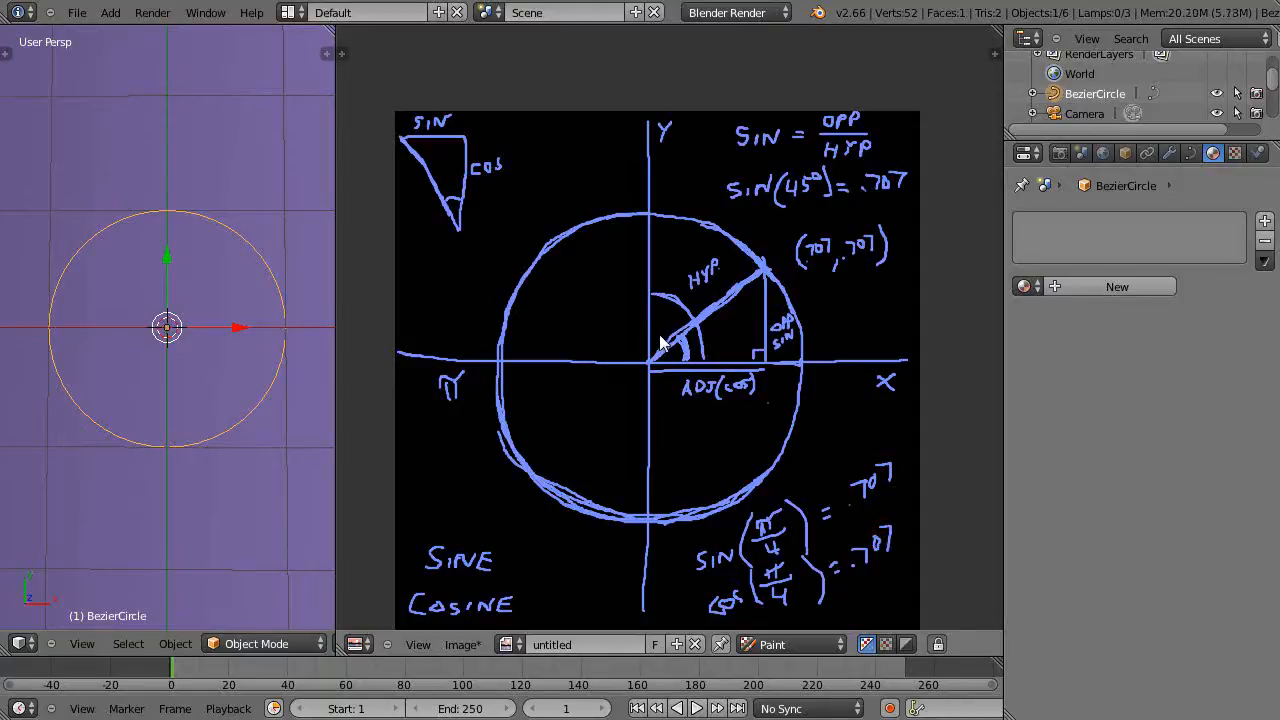
{"action": "mouse_move", "coordinate": [595, 363]}
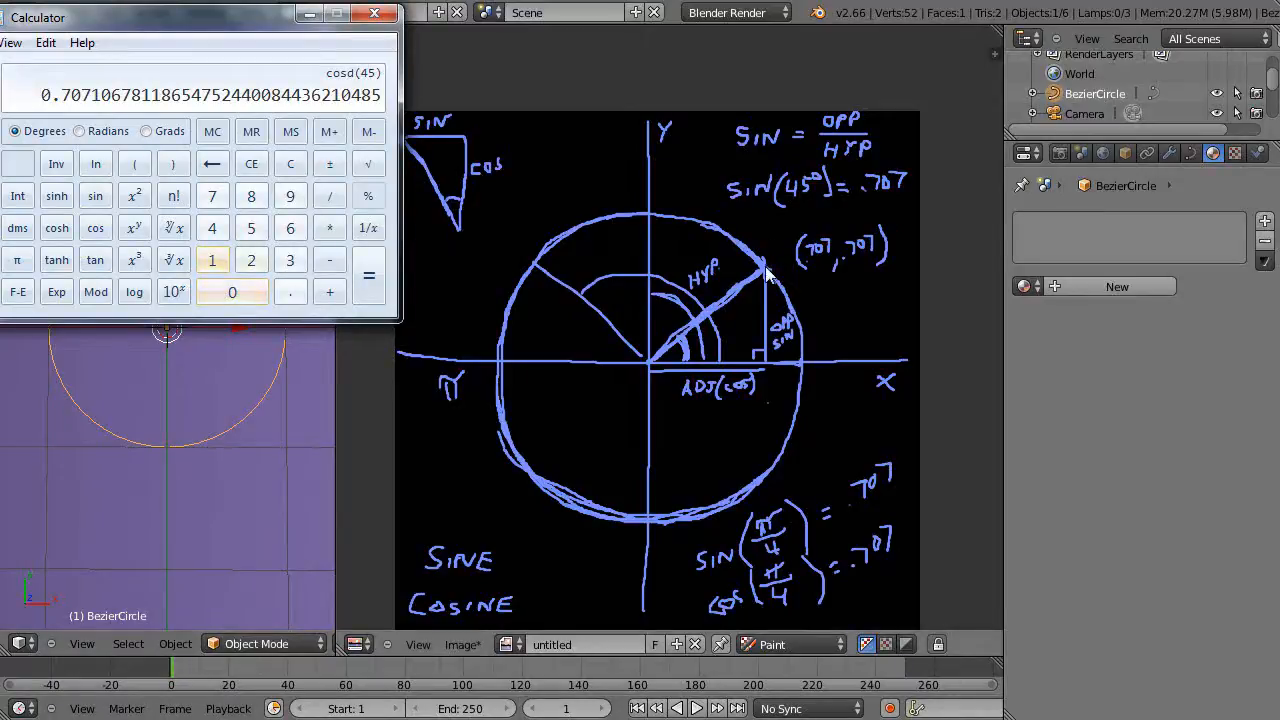
- Switch to Radians, compute π/4 = 0.7853… and take its sine, 0.7071…
{"action": "left_click", "coordinate": [79, 131]}
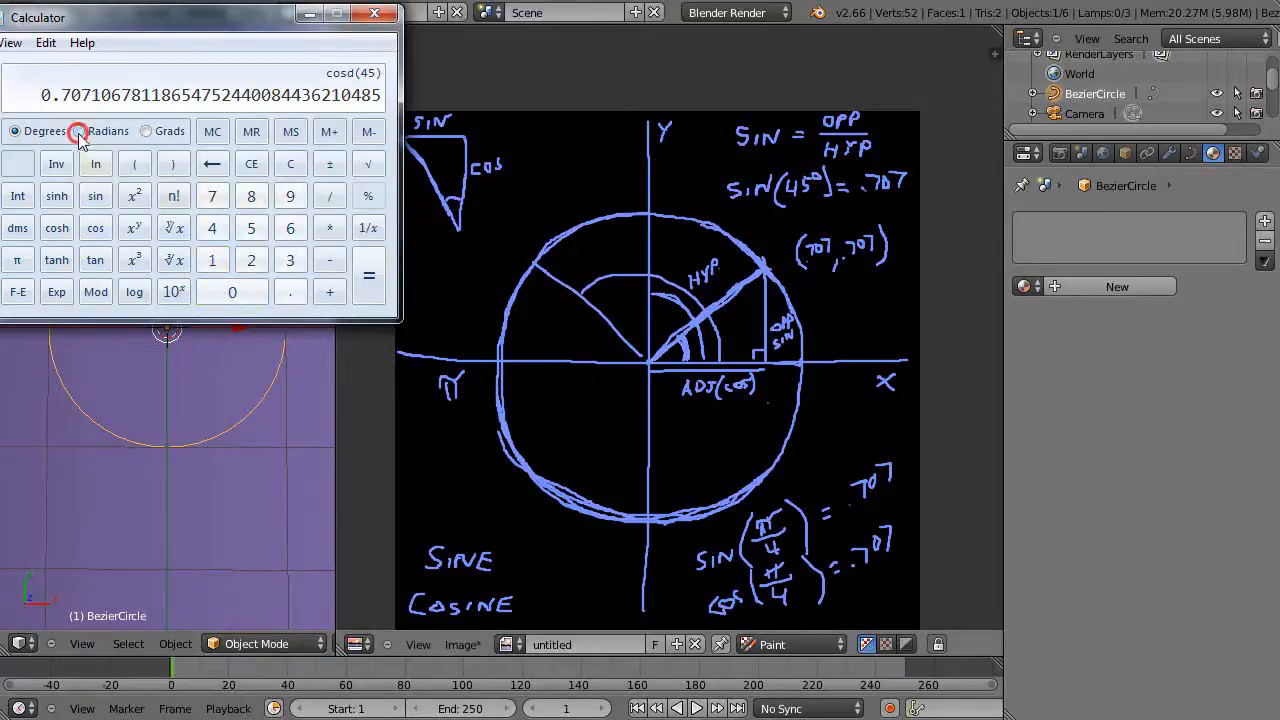
{"action": "left_click", "coordinate": [78, 131]}
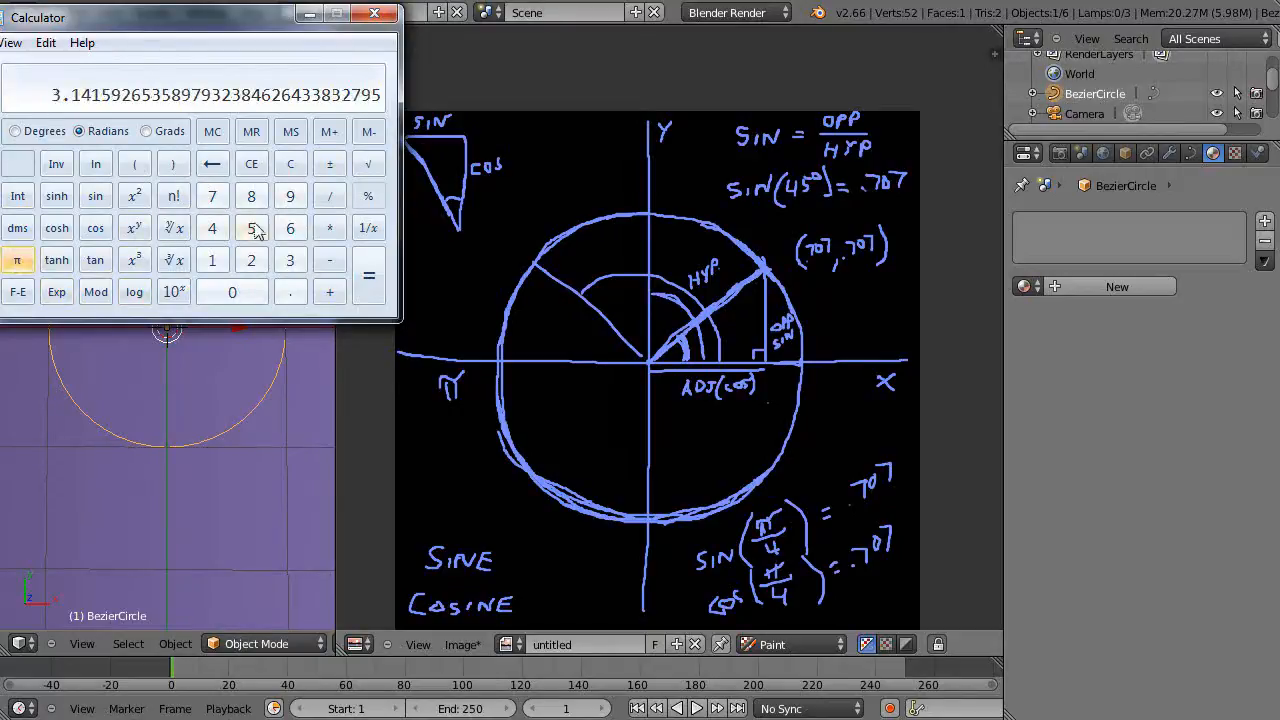
{"action": "left_click", "coordinate": [329, 195]}
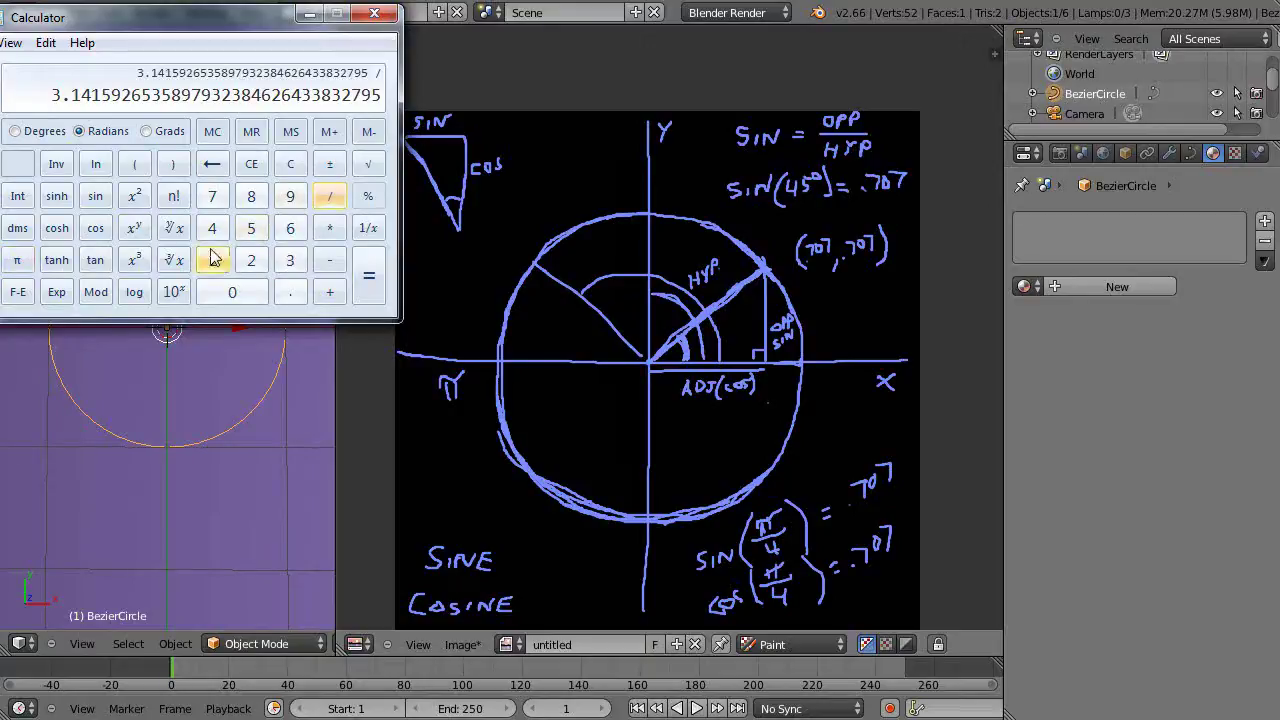
{"action": "left_click", "coordinate": [369, 290]}
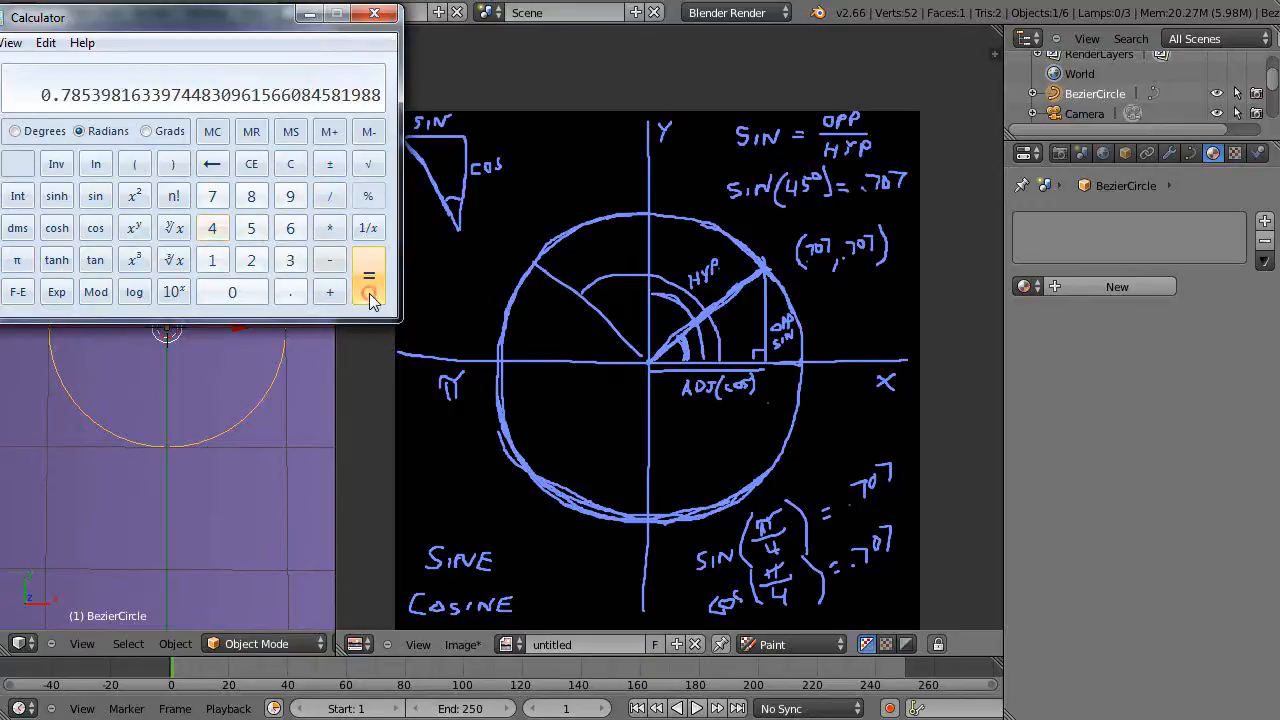
{"action": "mouse_move", "coordinate": [785, 270]}
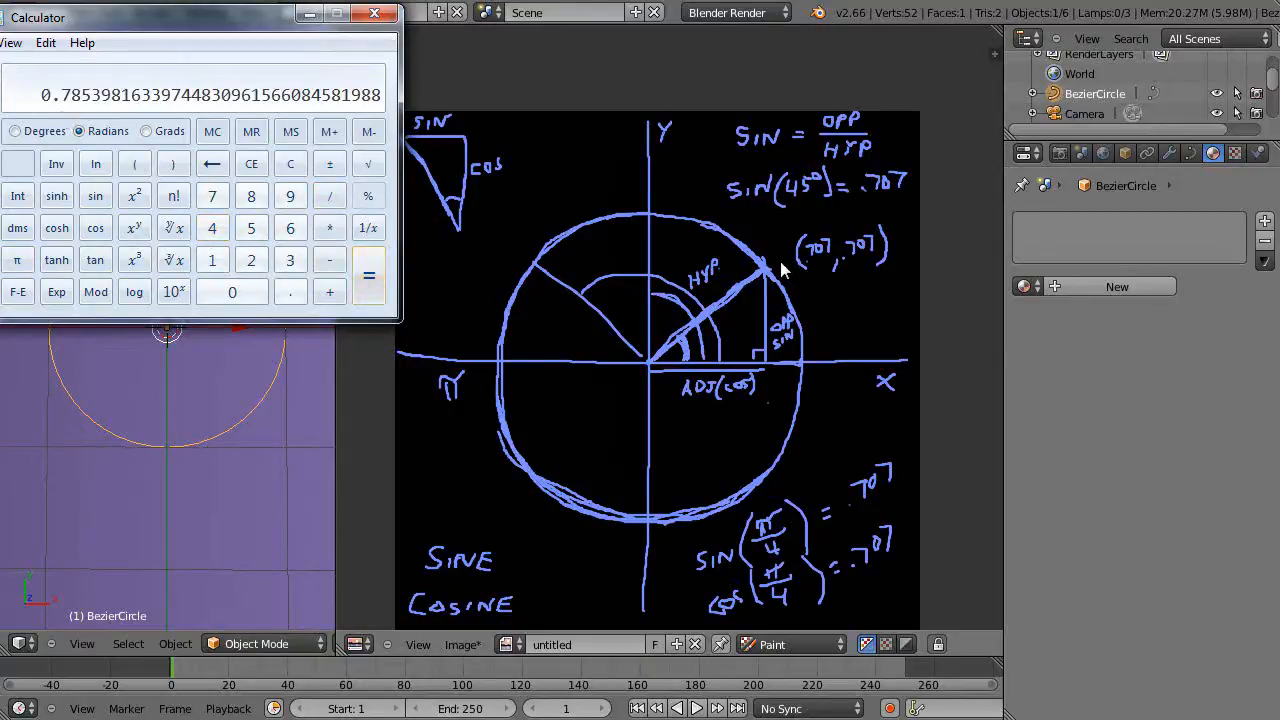
{"action": "mouse_move", "coordinate": [740, 245]}
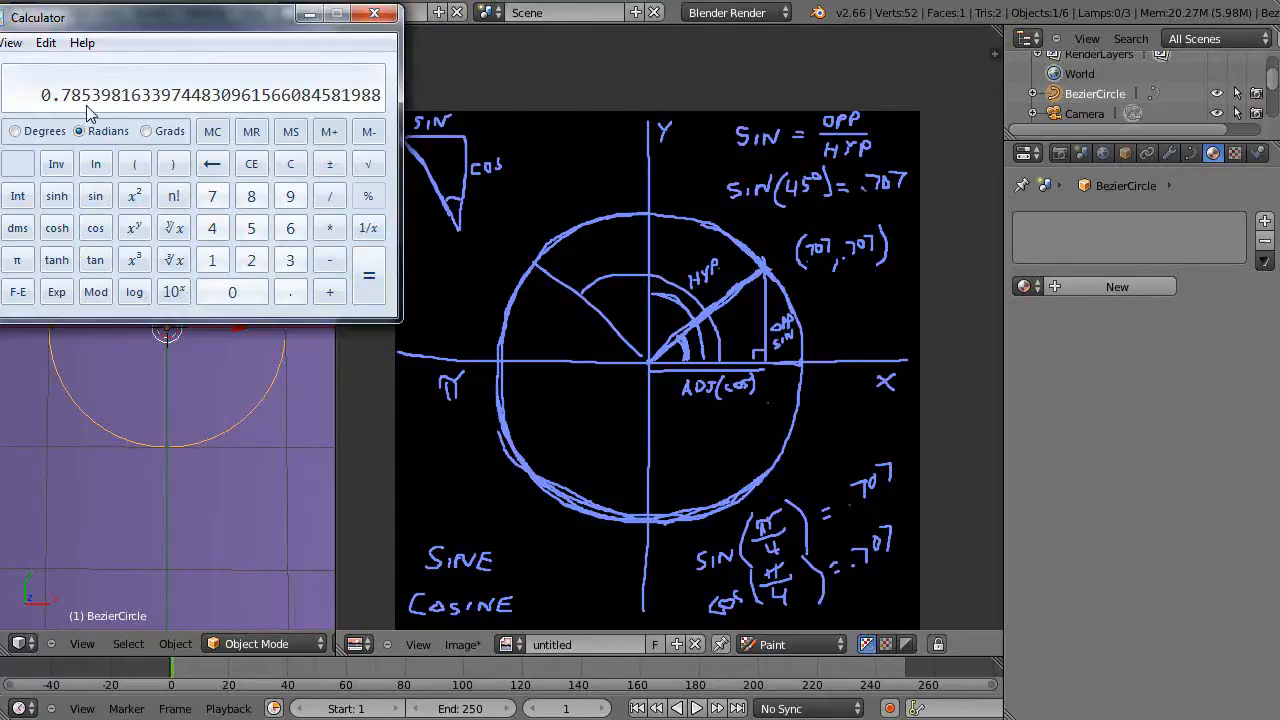
{"action": "mouse_move", "coordinate": [88, 143]}
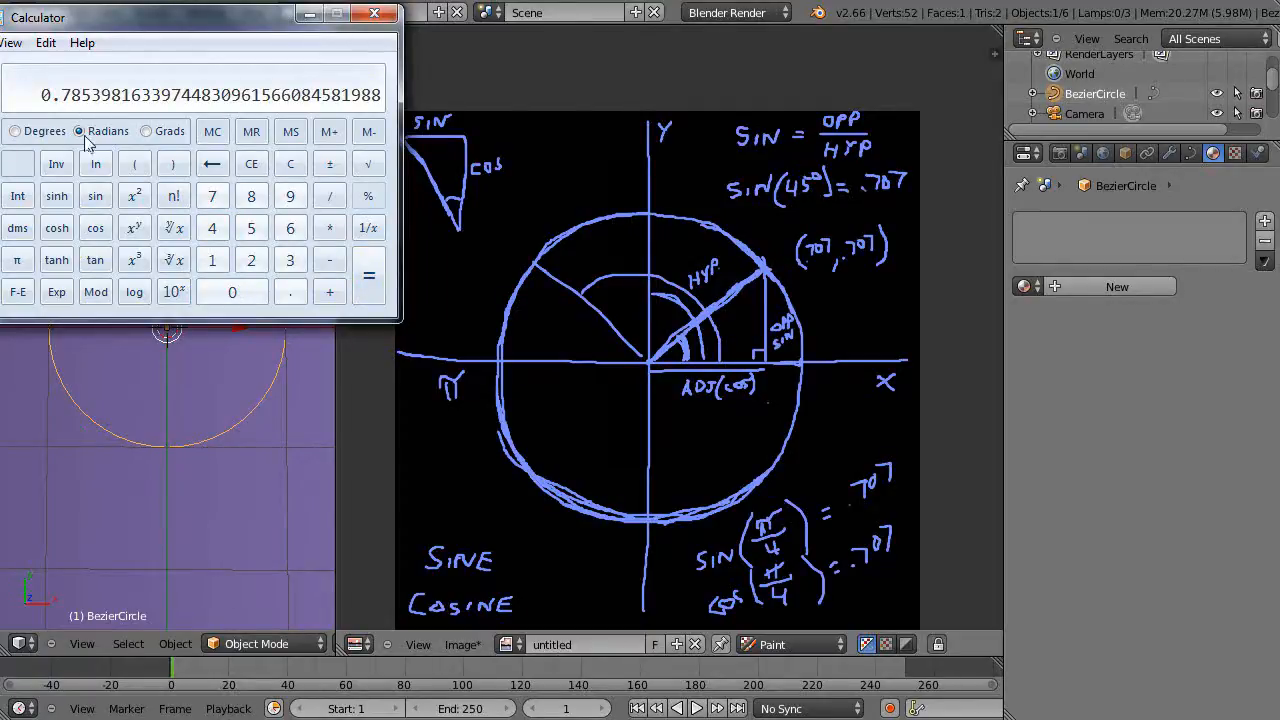
{"action": "left_click", "coordinate": [95, 195]}
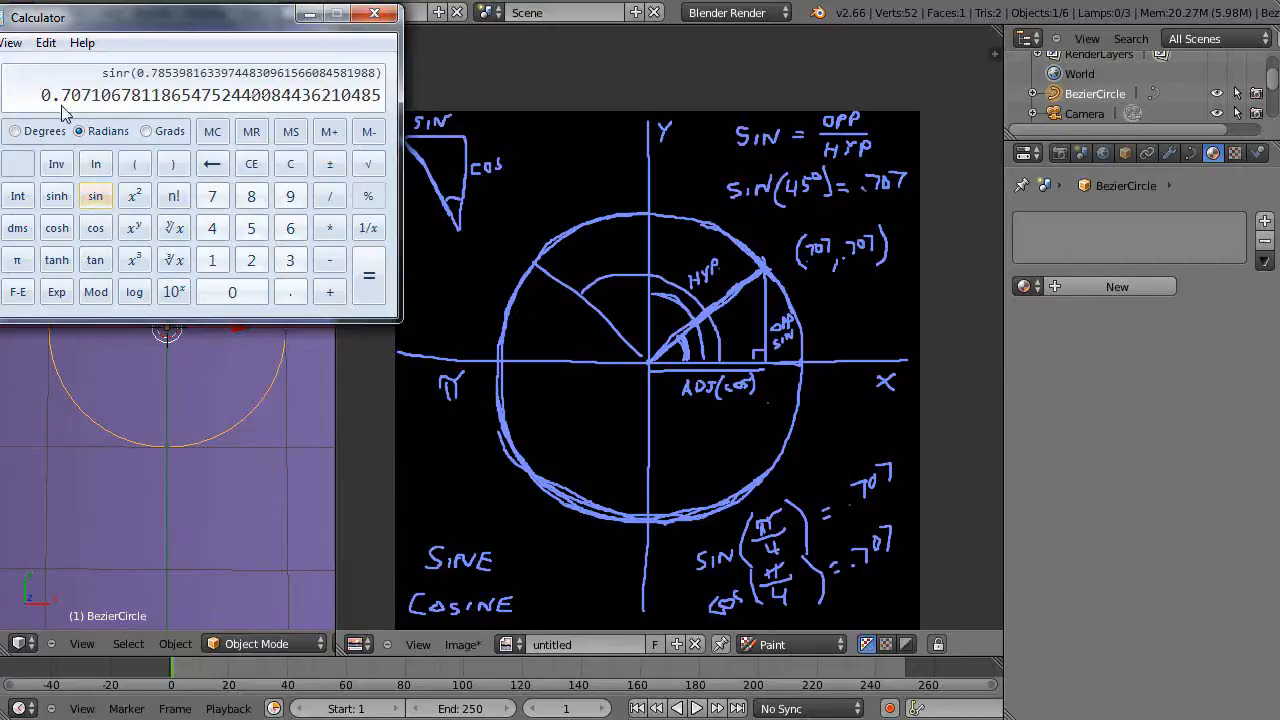
{"action": "mouse_move", "coordinate": [382, 160]}
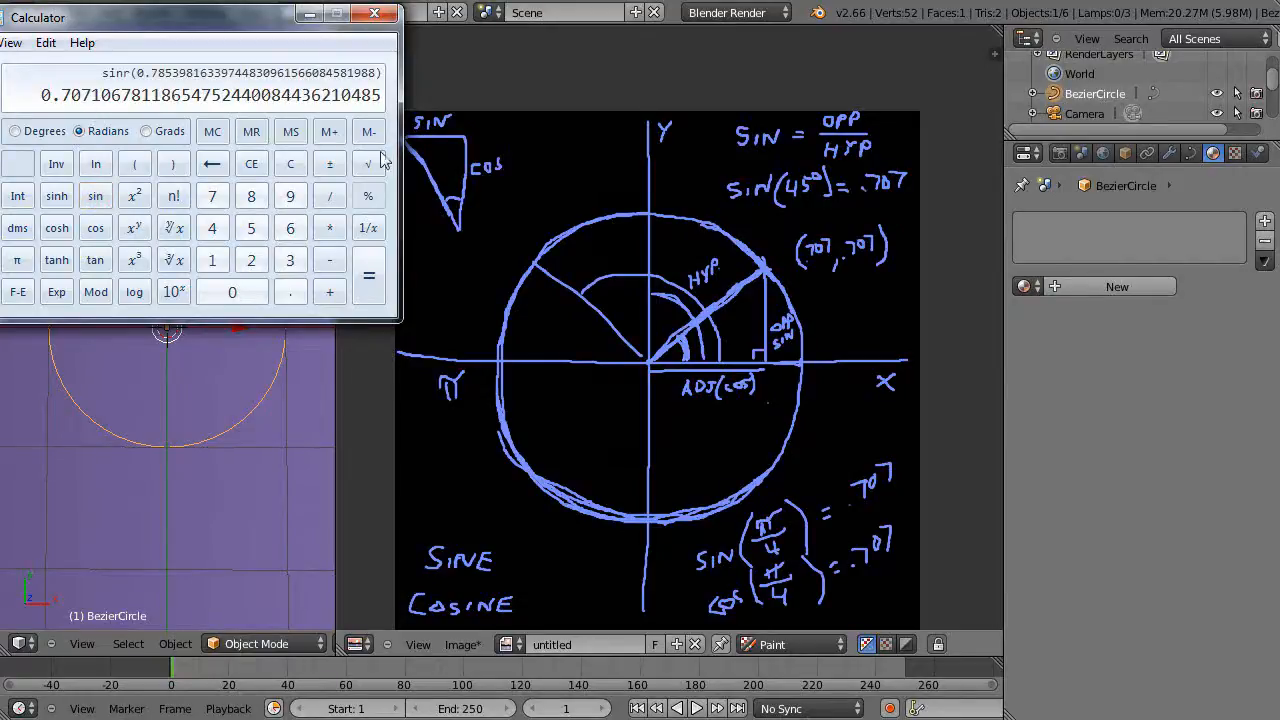
{"action": "mouse_move", "coordinate": [660, 205]}
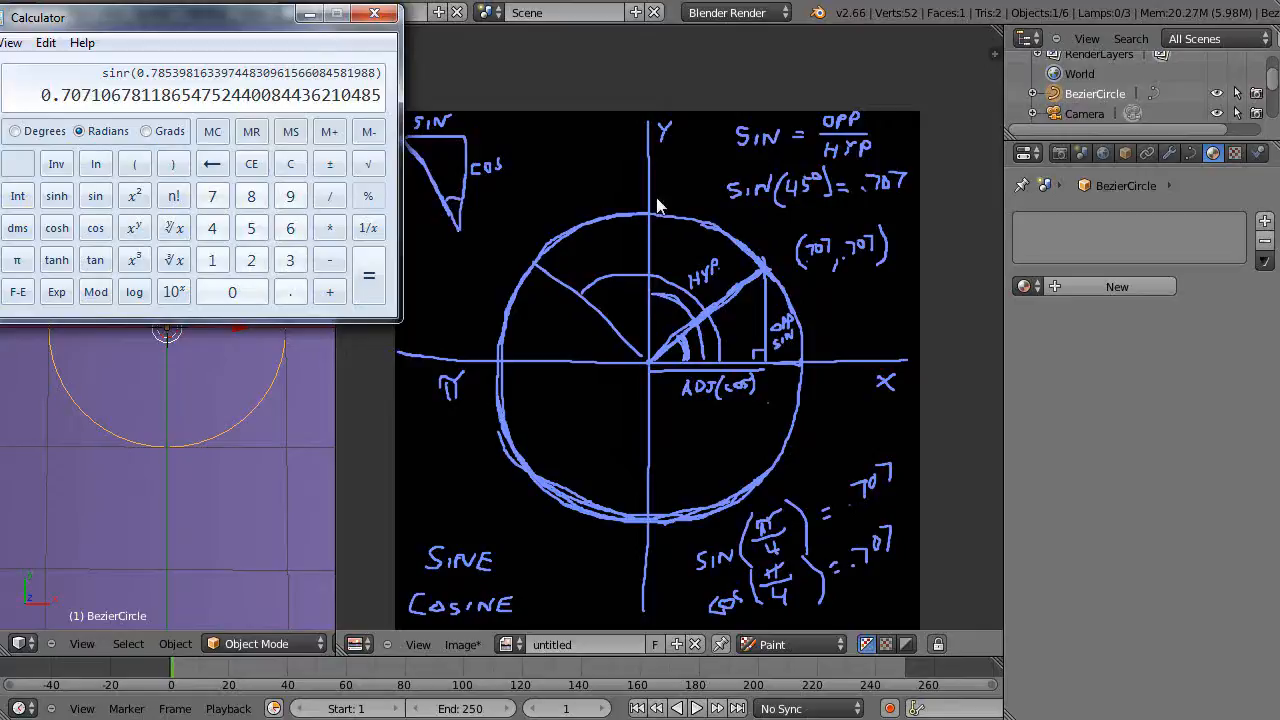
{"action": "mouse_move", "coordinate": [35, 260]}
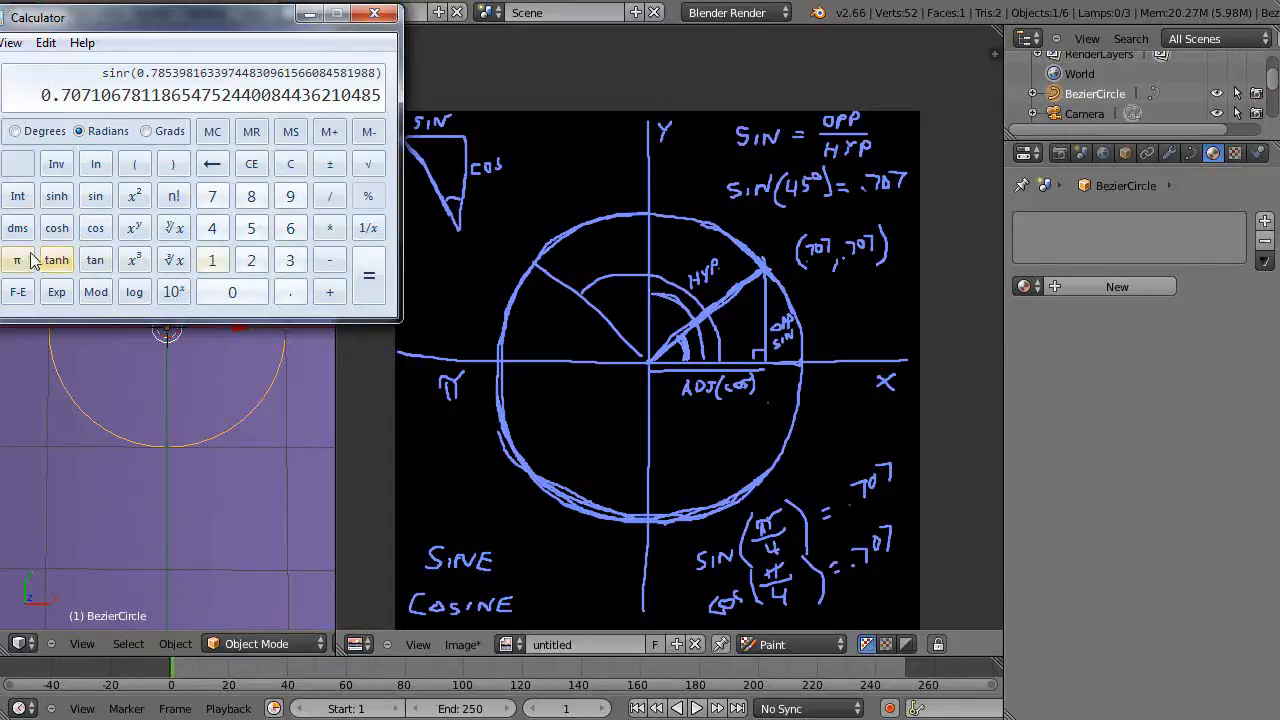
- Enter π/2, take its cosine to get 0, then return to the drawing
{"action": "left_click", "coordinate": [17, 260]}
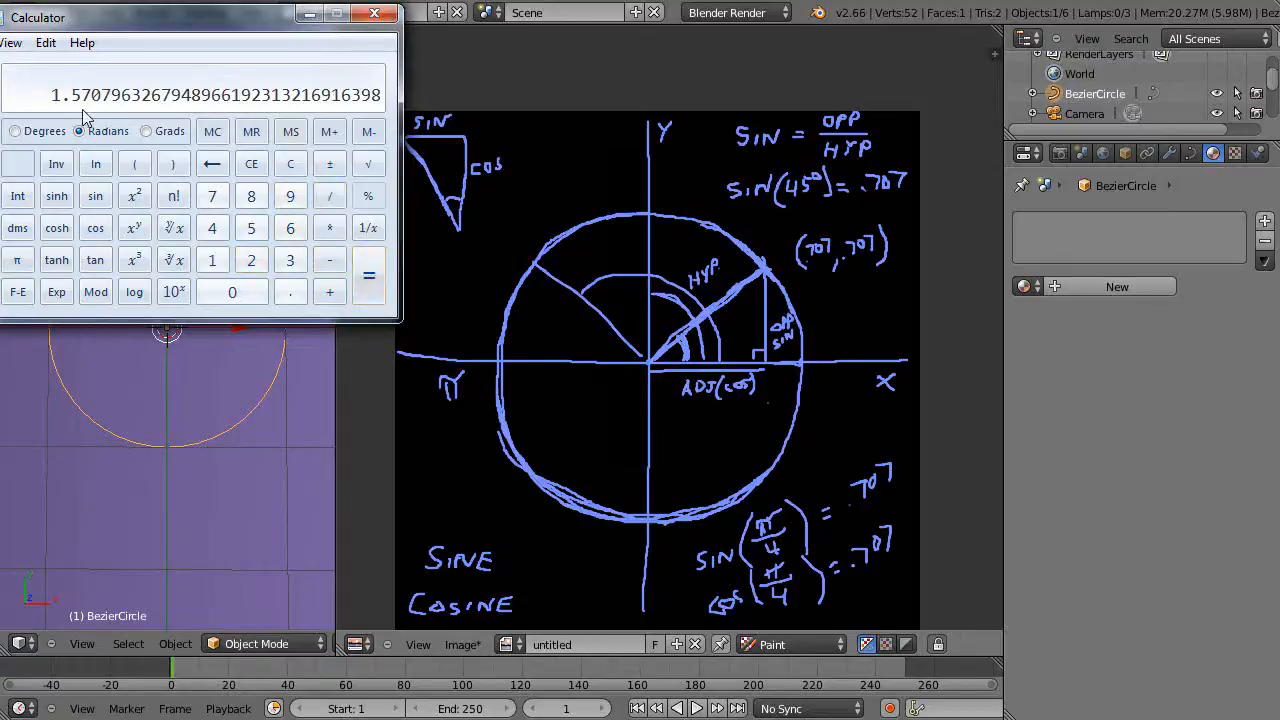
{"action": "left_click", "coordinate": [95, 228]}
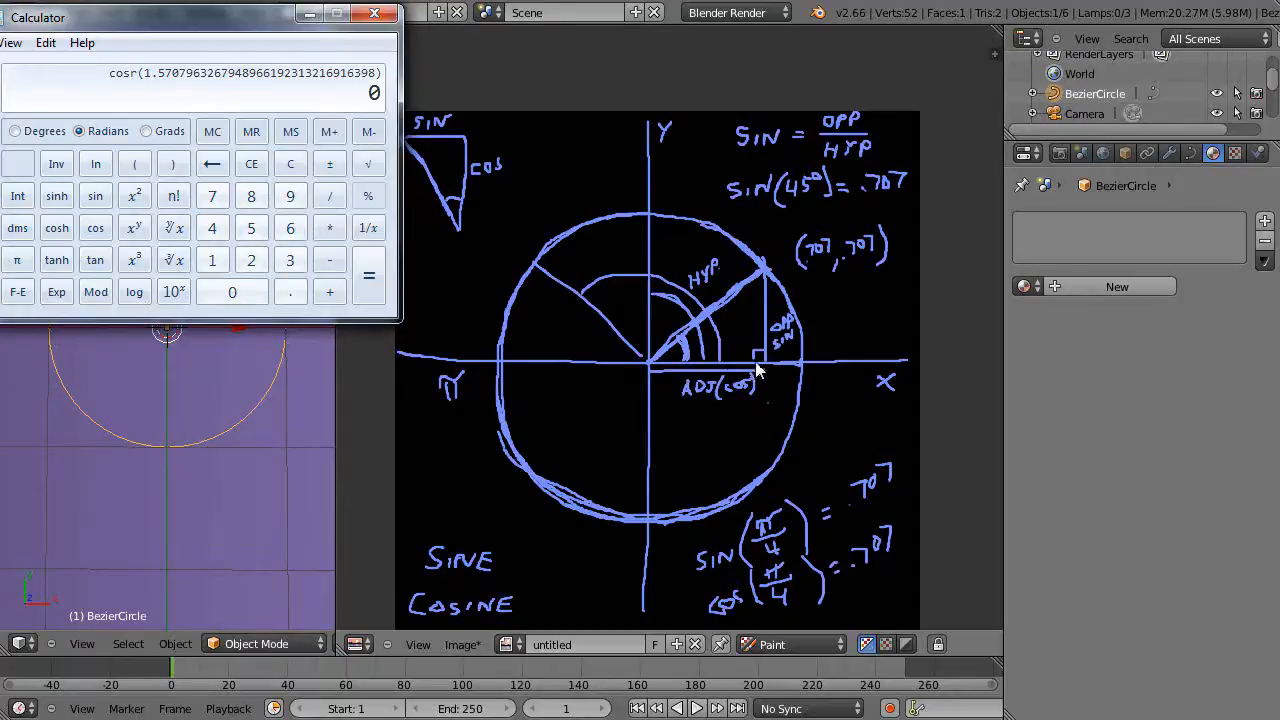
{"action": "left_click", "coordinate": [374, 13]}
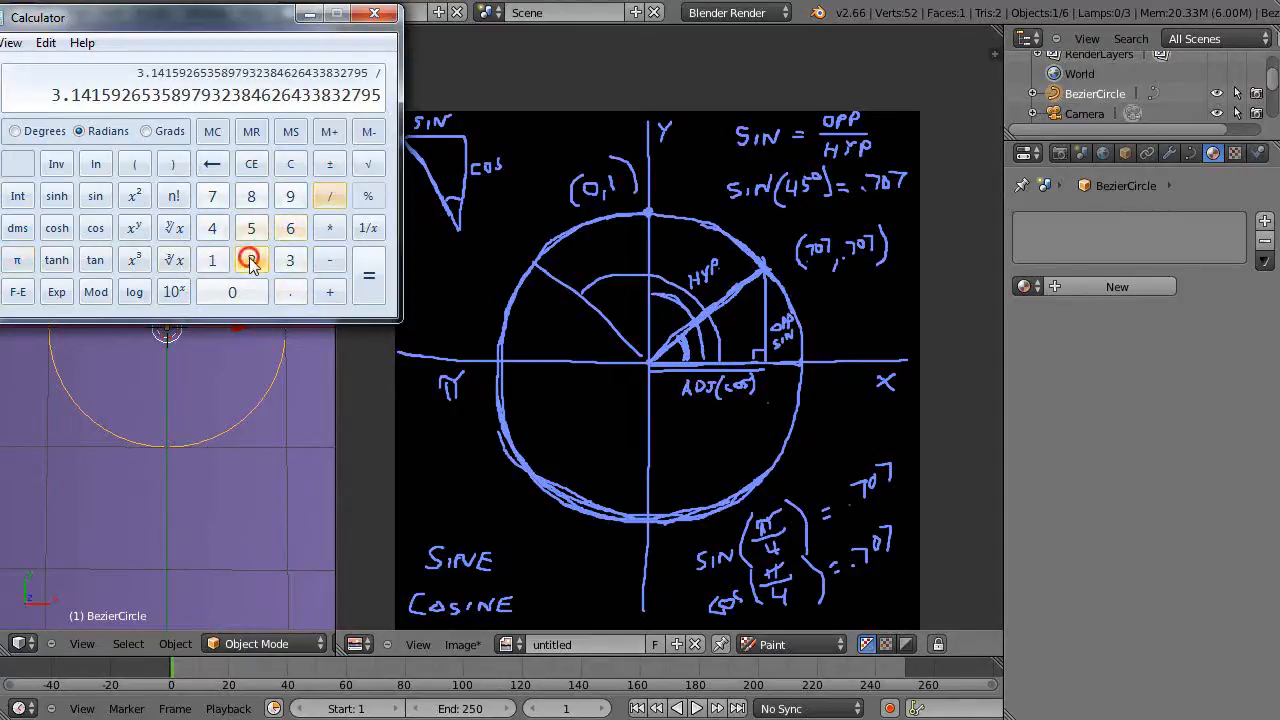
- Compute sin(π/2) = 1 and hide the calculator to see the (0,1) point
{"action": "left_click", "coordinate": [368, 275]}
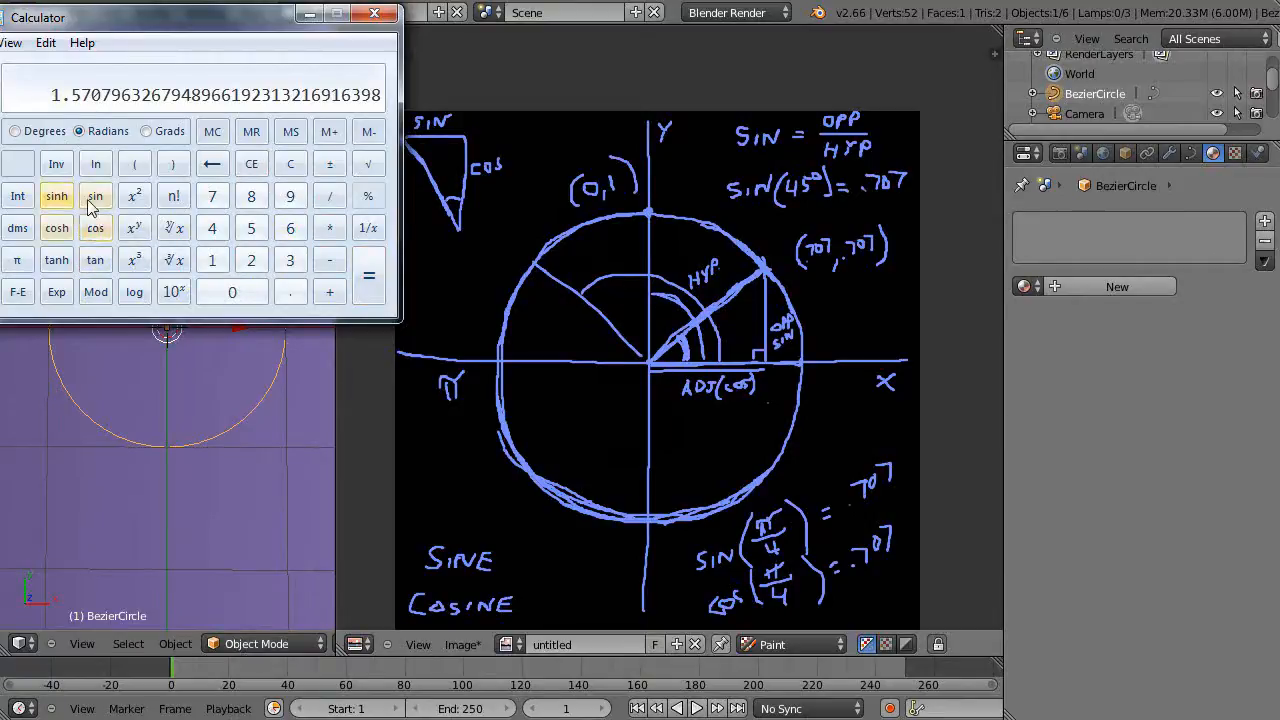
{"action": "left_click", "coordinate": [95, 195]}
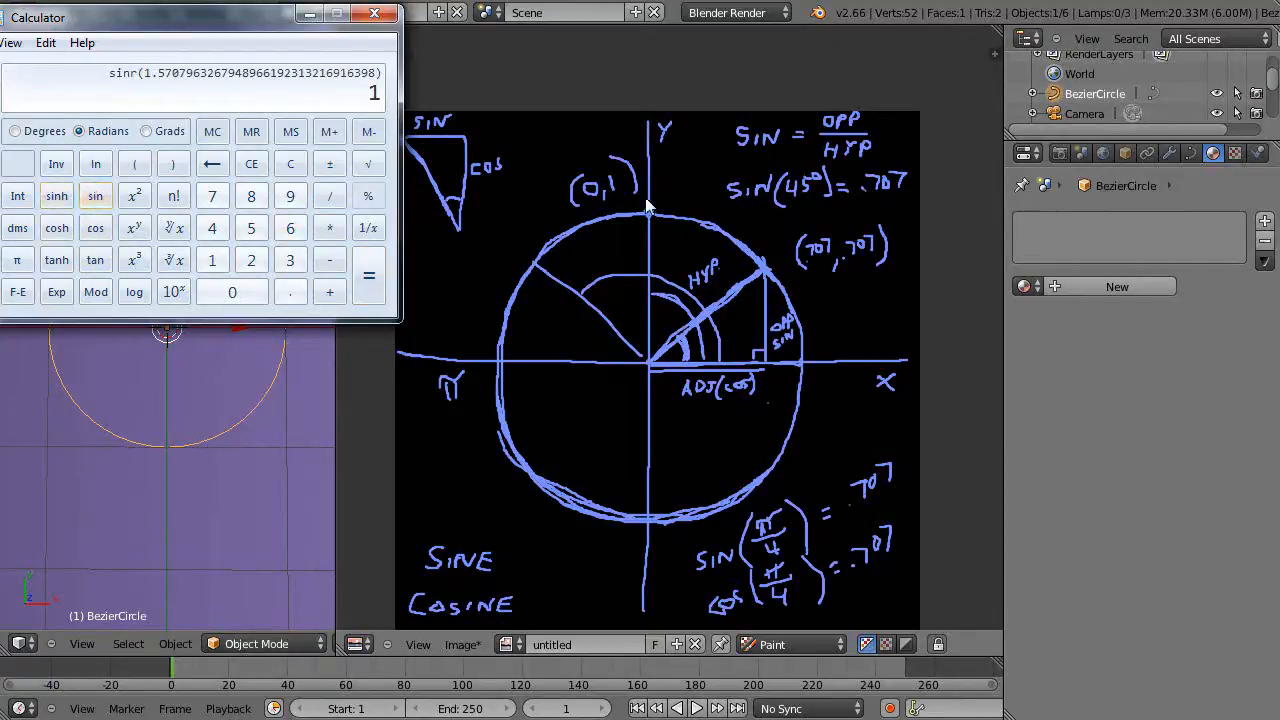
{"action": "left_click", "coordinate": [374, 13]}
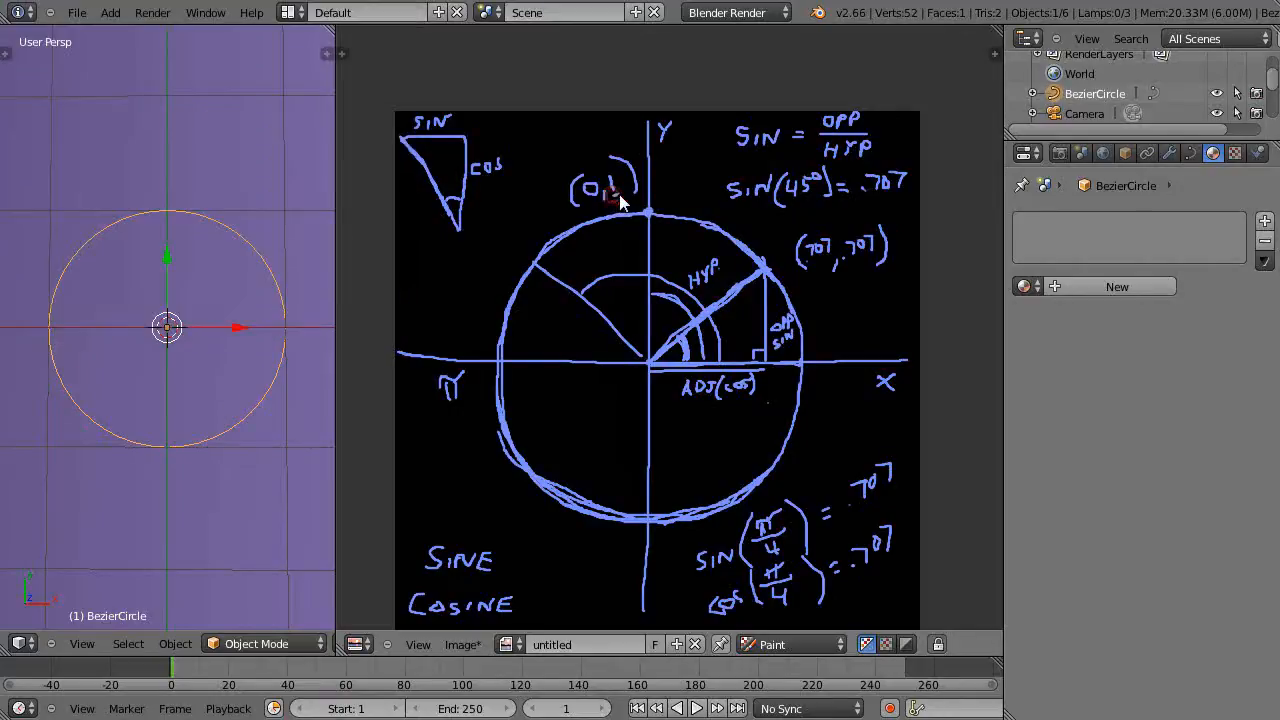
{"action": "mouse_move", "coordinate": [700, 250]}
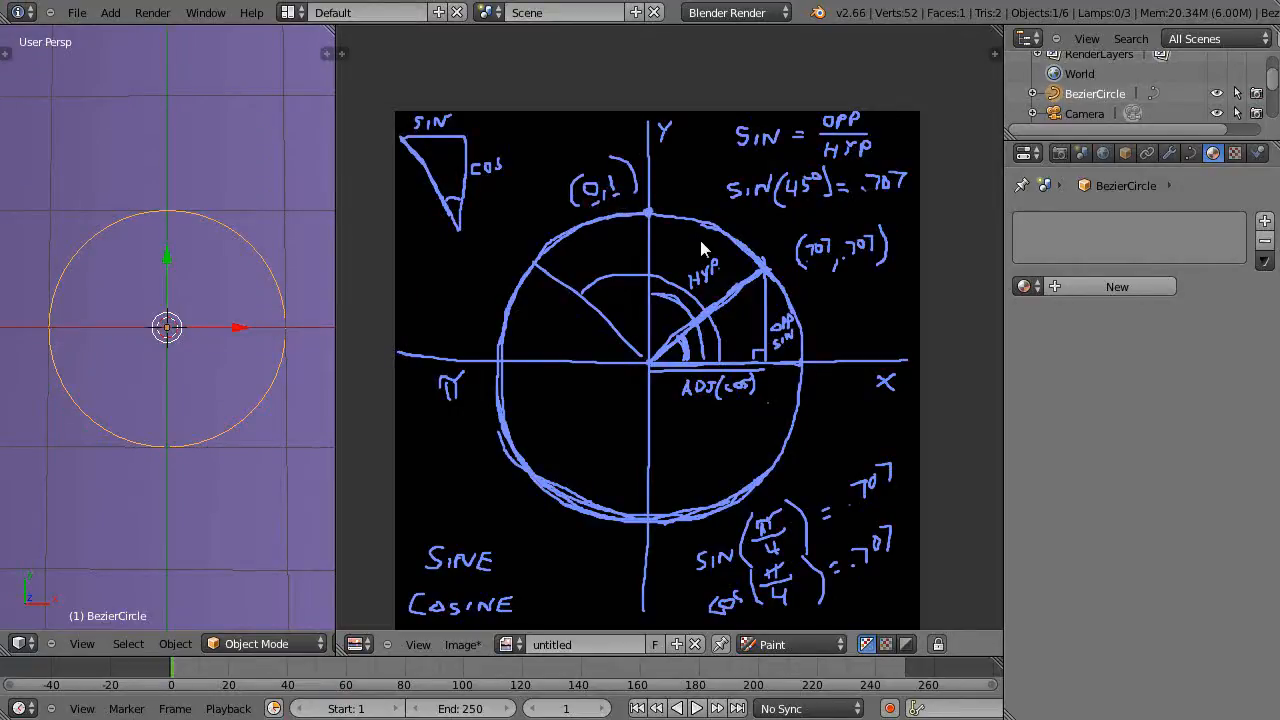
{"action": "mouse_move", "coordinate": [745, 500]}
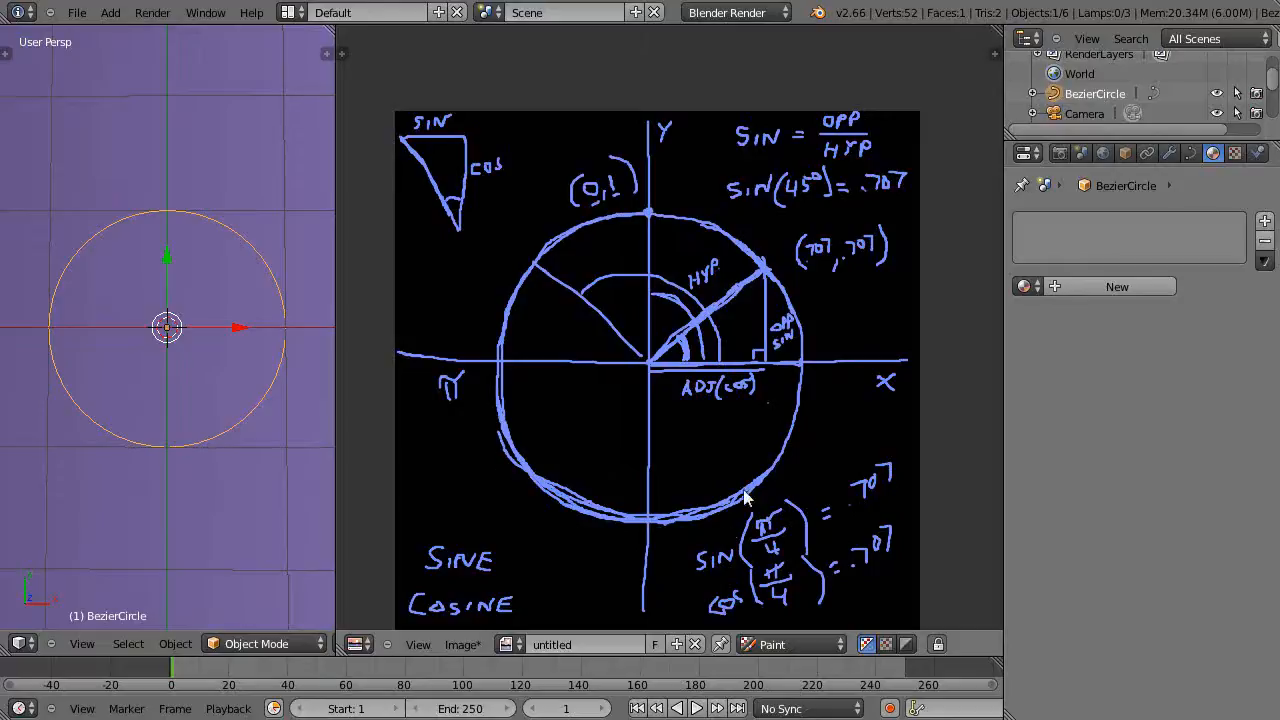
{"action": "mouse_move", "coordinate": [628, 320]}
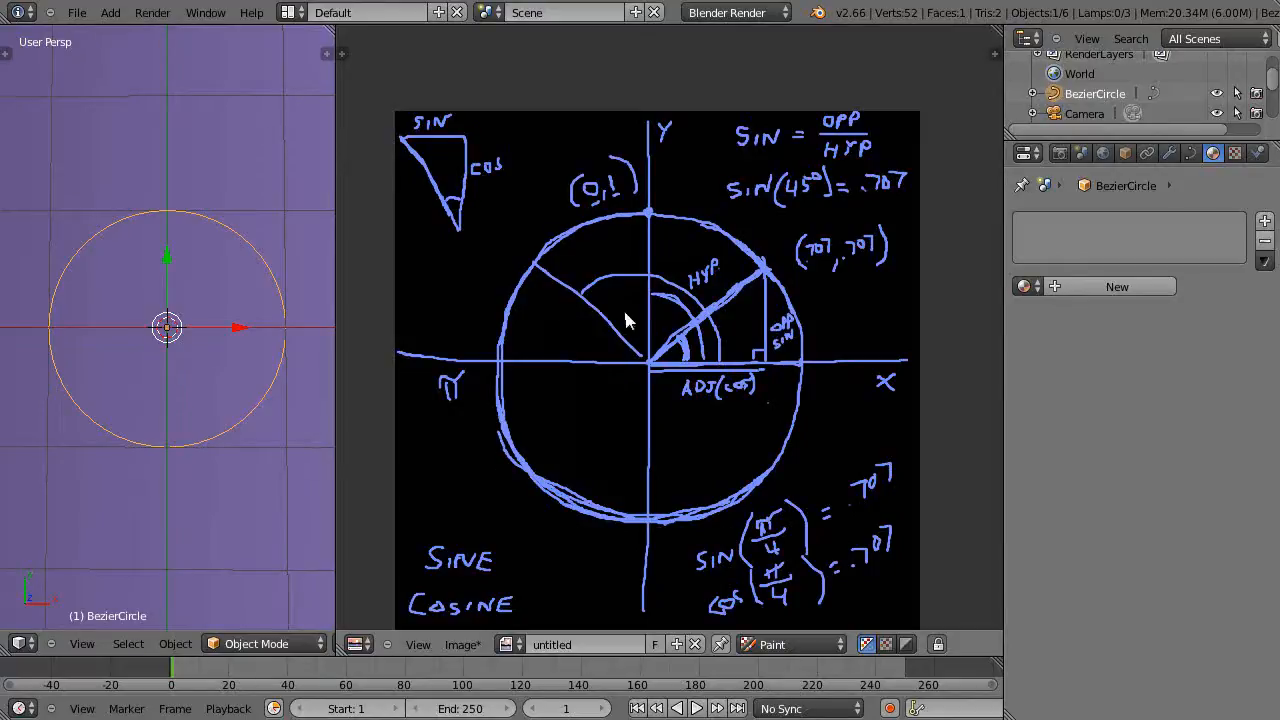
{"action": "mouse_move", "coordinate": [765, 275]}
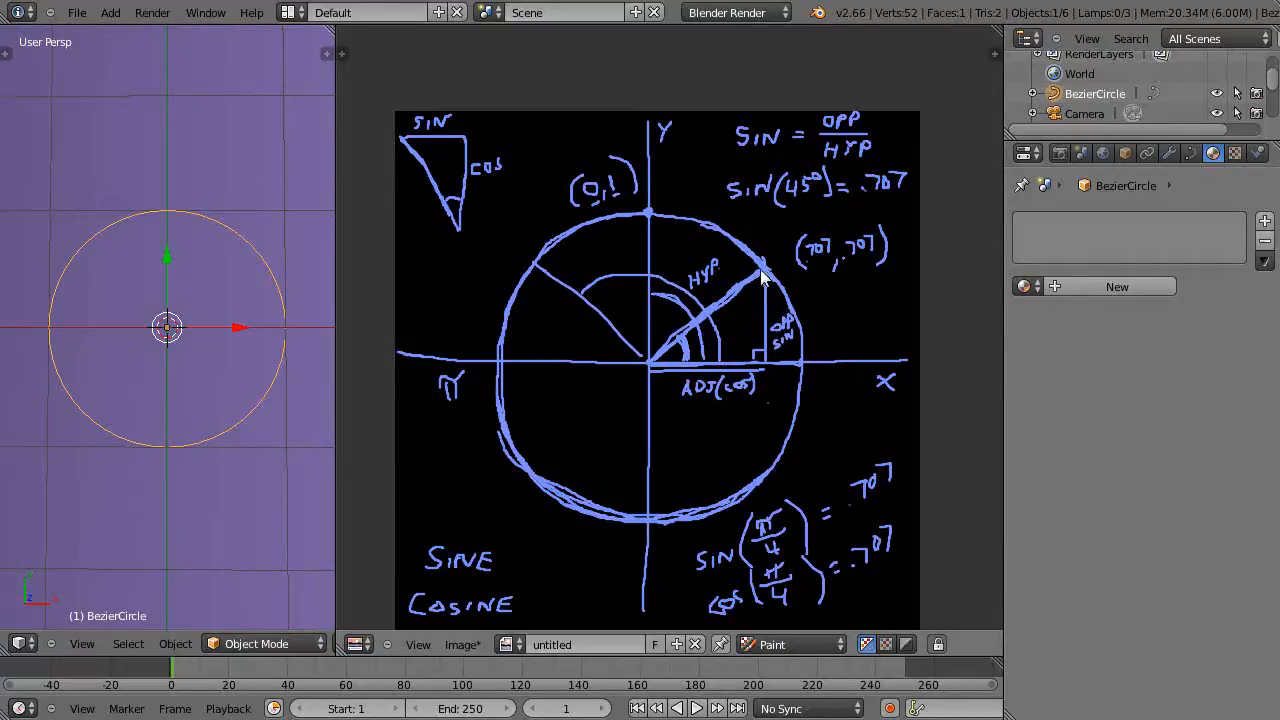
{"action": "mouse_move", "coordinate": [485, 375]}
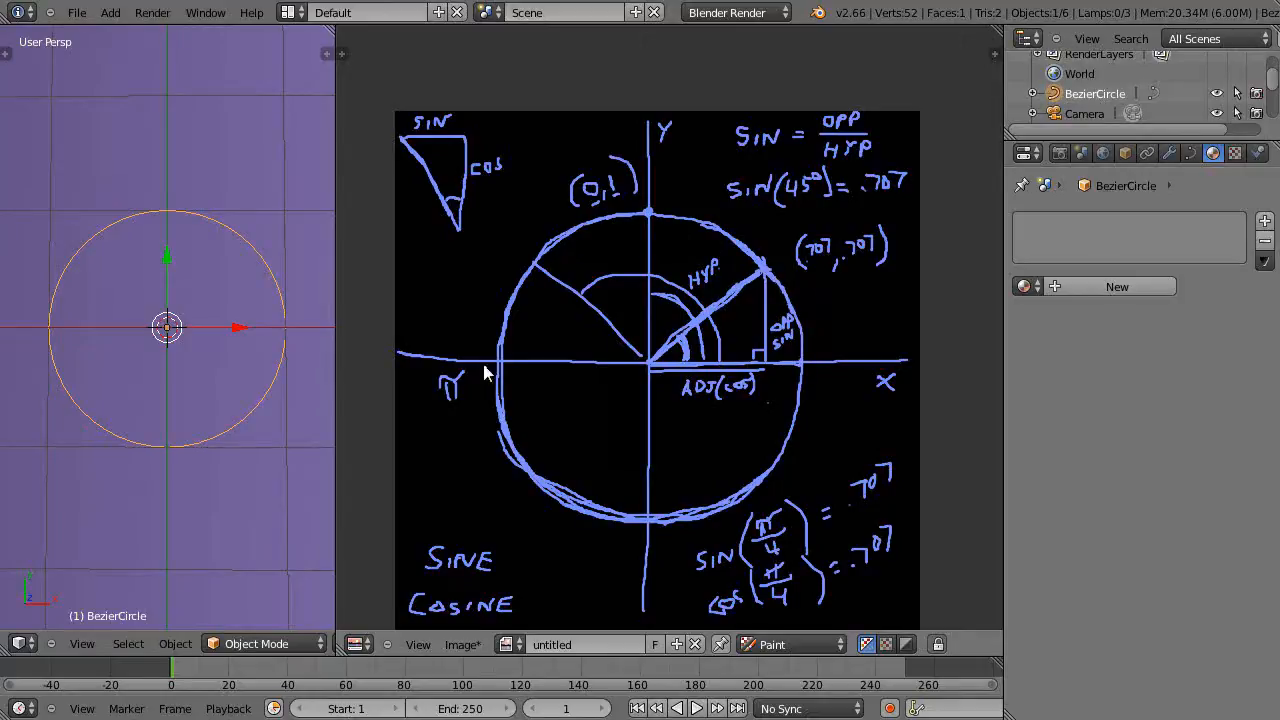
{"action": "mouse_move", "coordinate": [730, 515]}
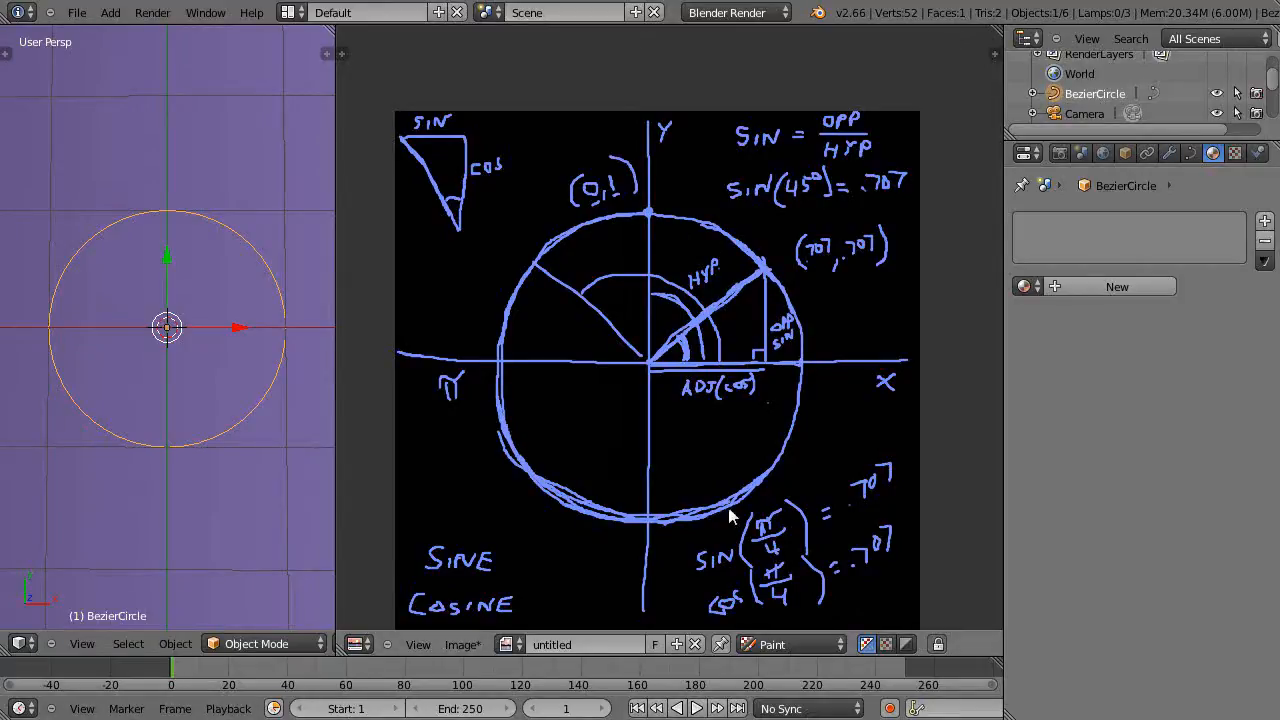
{"action": "mouse_move", "coordinate": [825, 360]}
{"action": "type", "text": "360"}
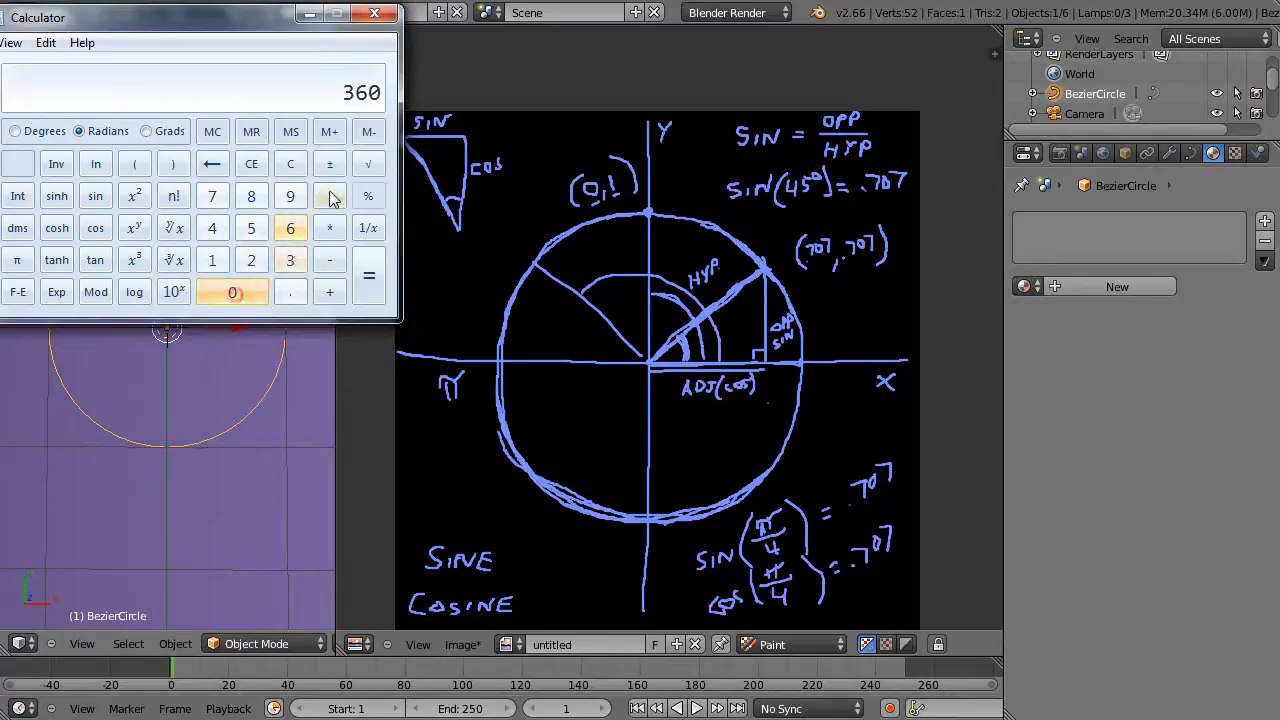
- Divide 360 in the Calculator to reach a result of 72
{"action": "left_click", "coordinate": [368, 275]}
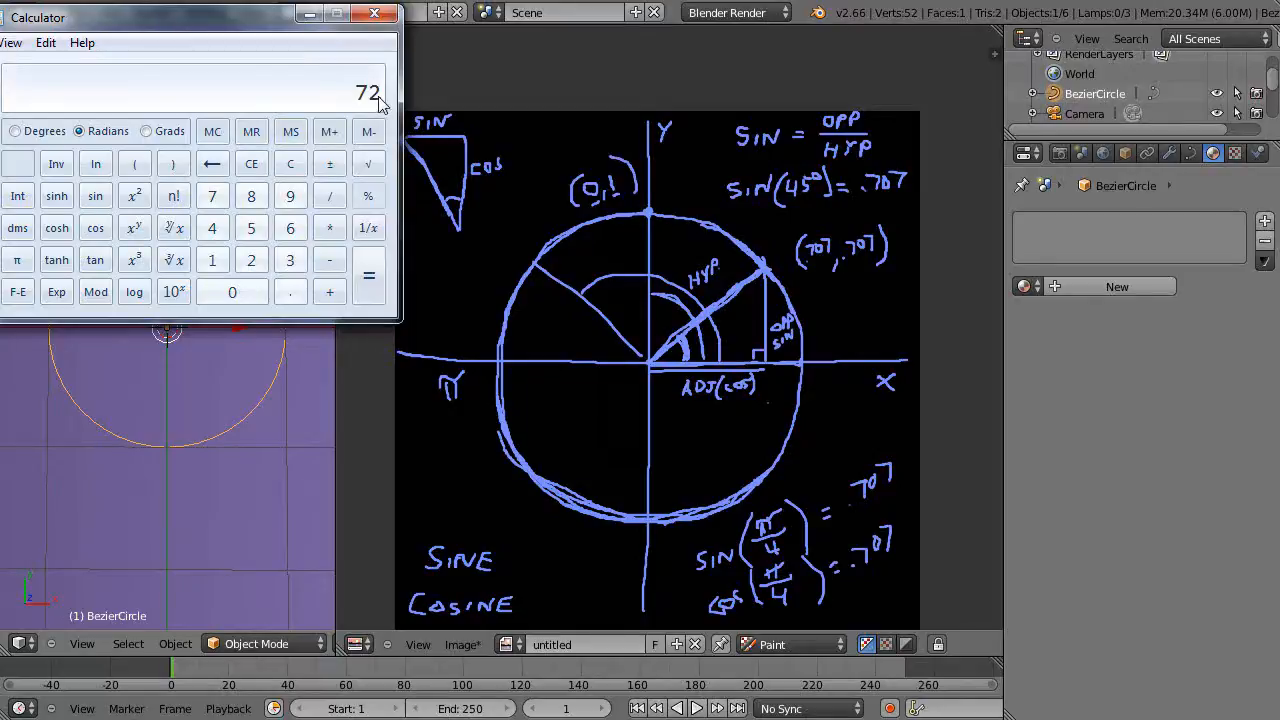
{"action": "mouse_move", "coordinate": [670, 513]}
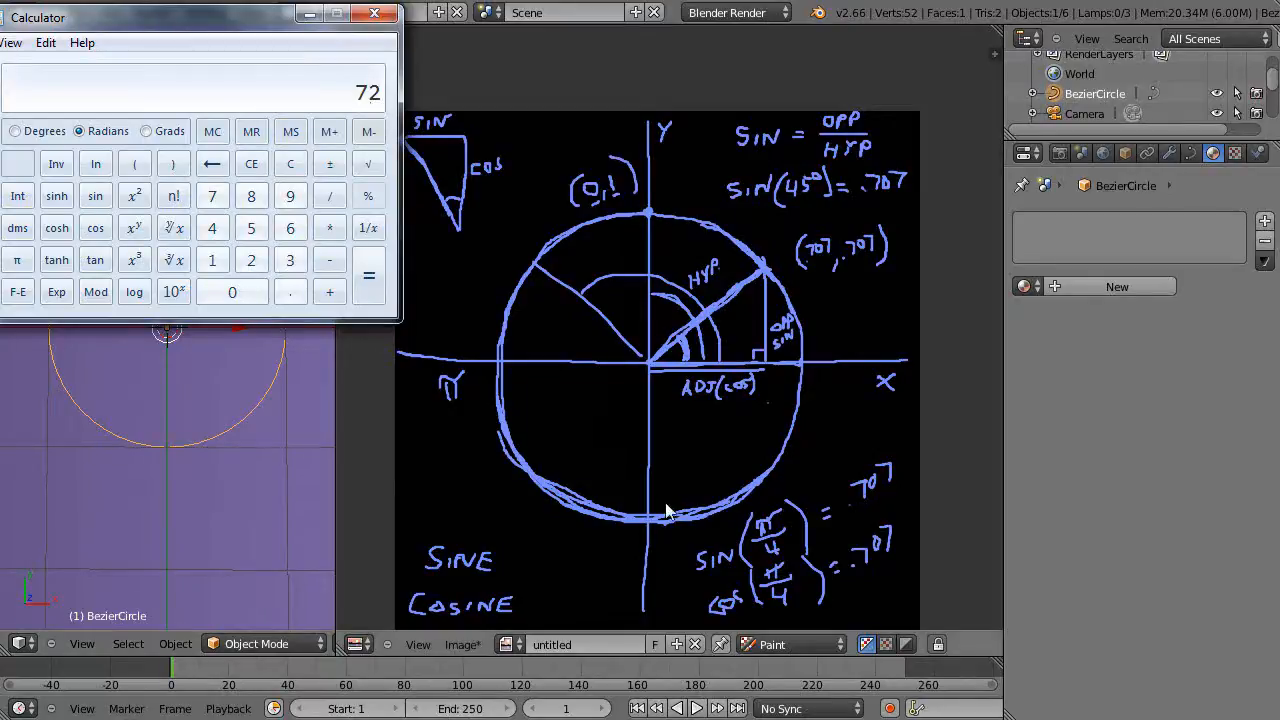
{"action": "mouse_move", "coordinate": [635, 230]}
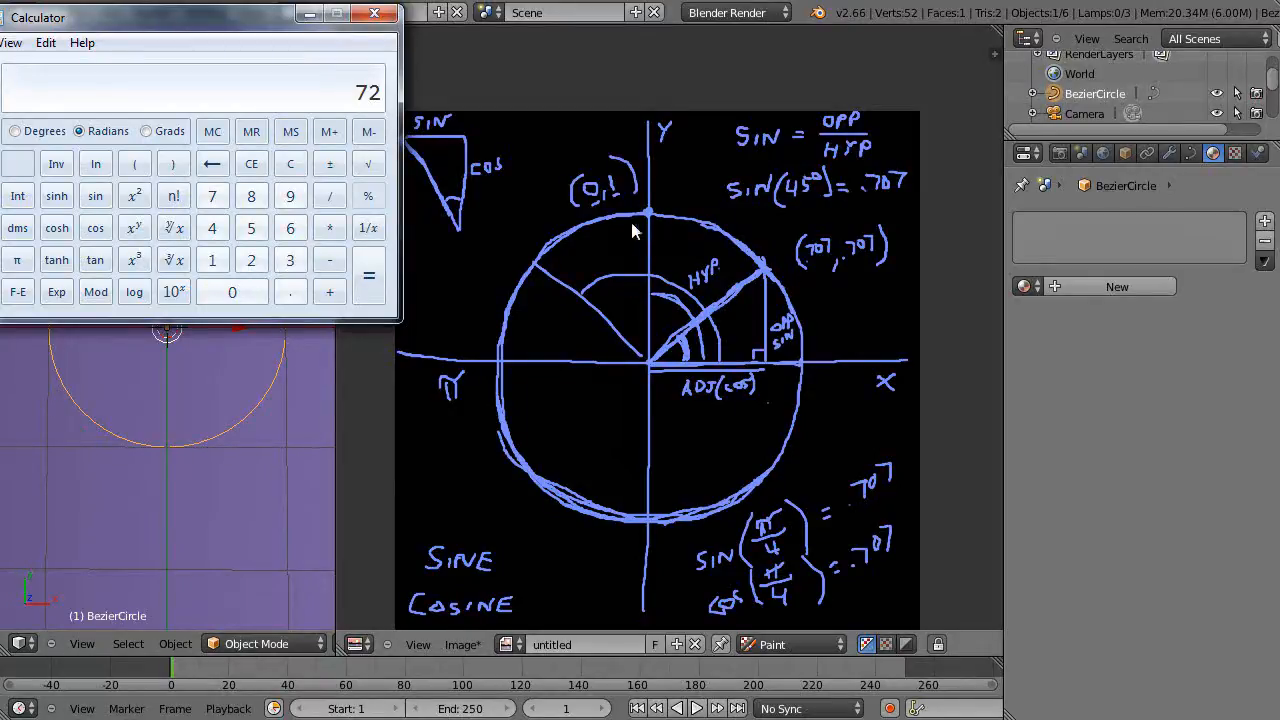
{"action": "mouse_move", "coordinate": [448, 162]}
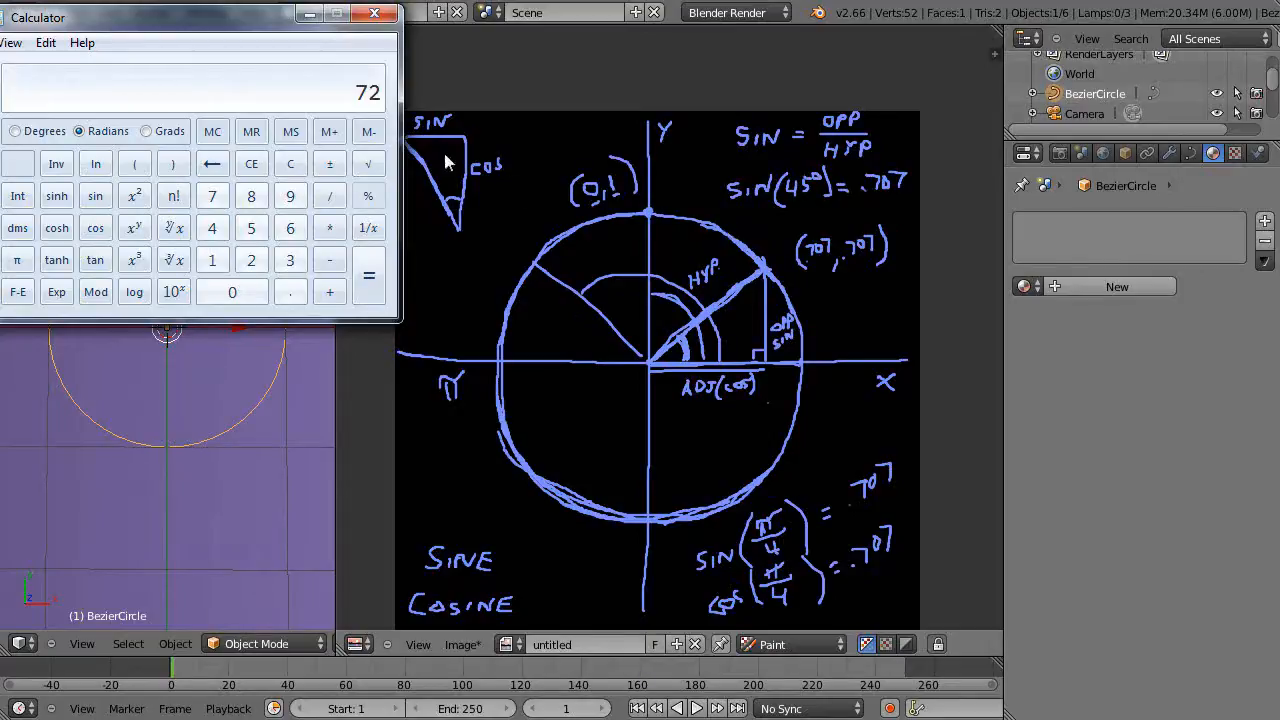
{"action": "mouse_move", "coordinate": [505, 143]}
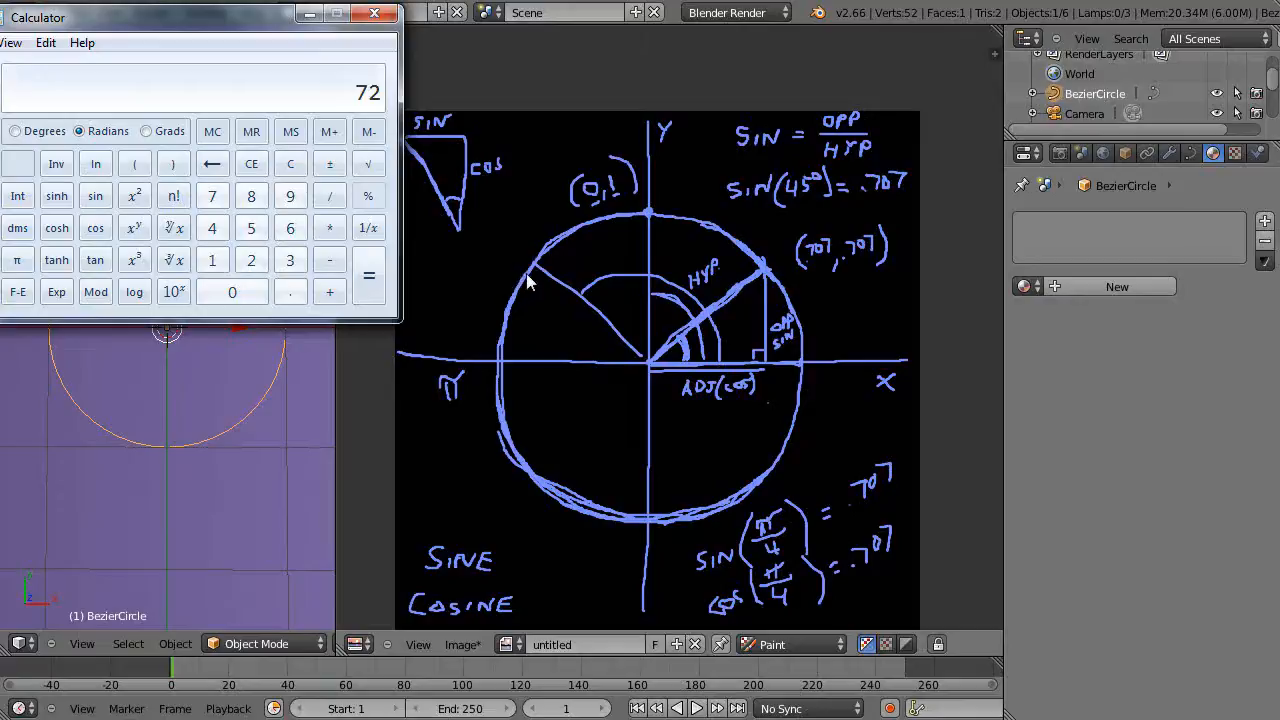
{"action": "mouse_move", "coordinate": [738, 502]}
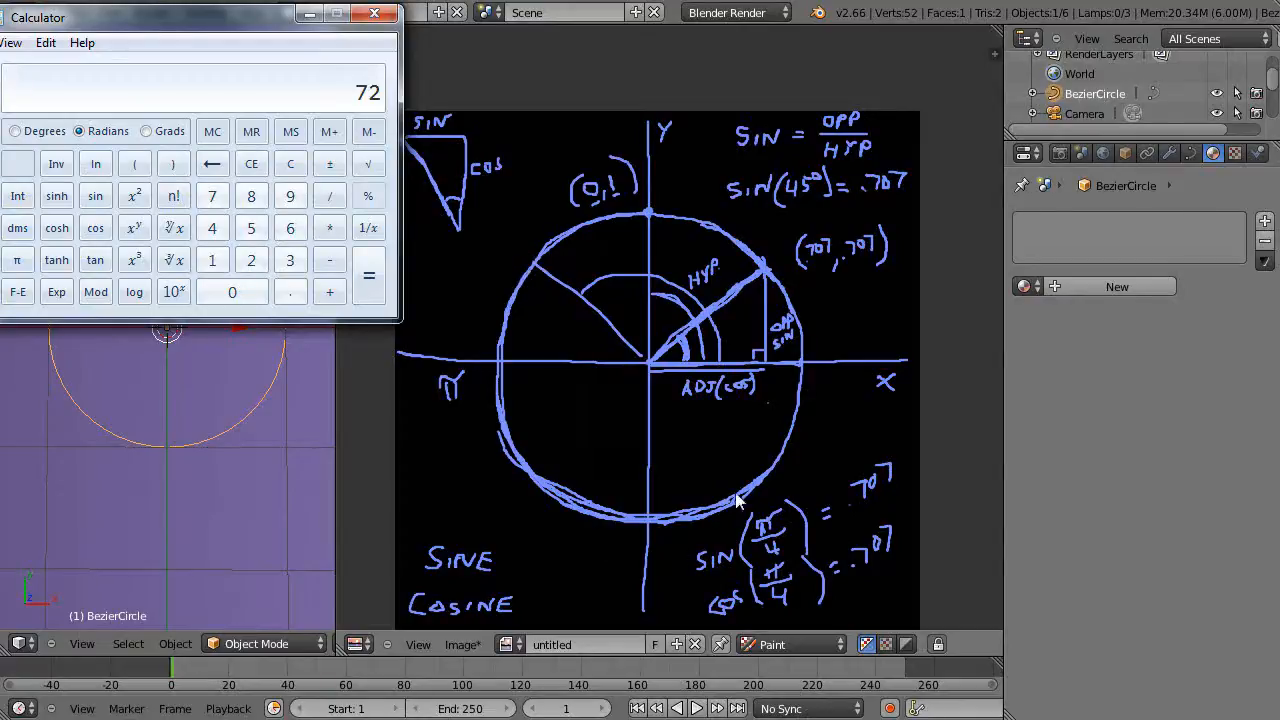
{"action": "mouse_move", "coordinate": [670, 437]}
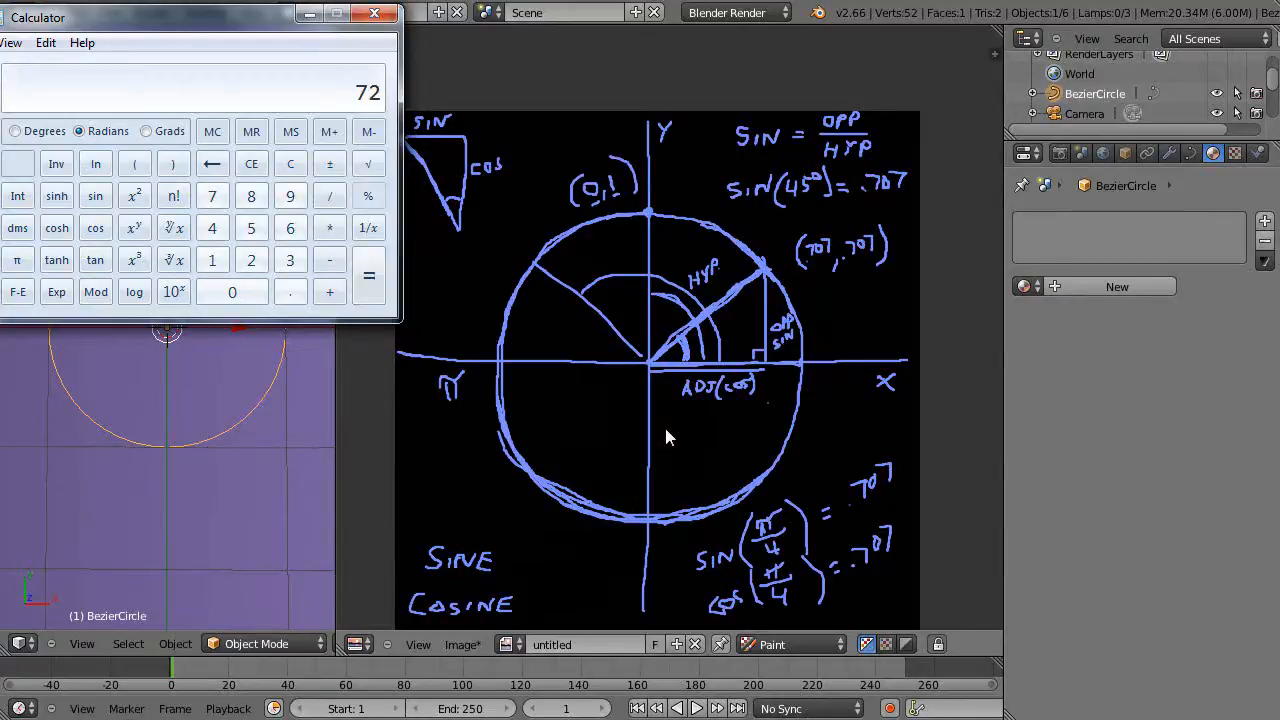
{"action": "mouse_move", "coordinate": [750, 310]}
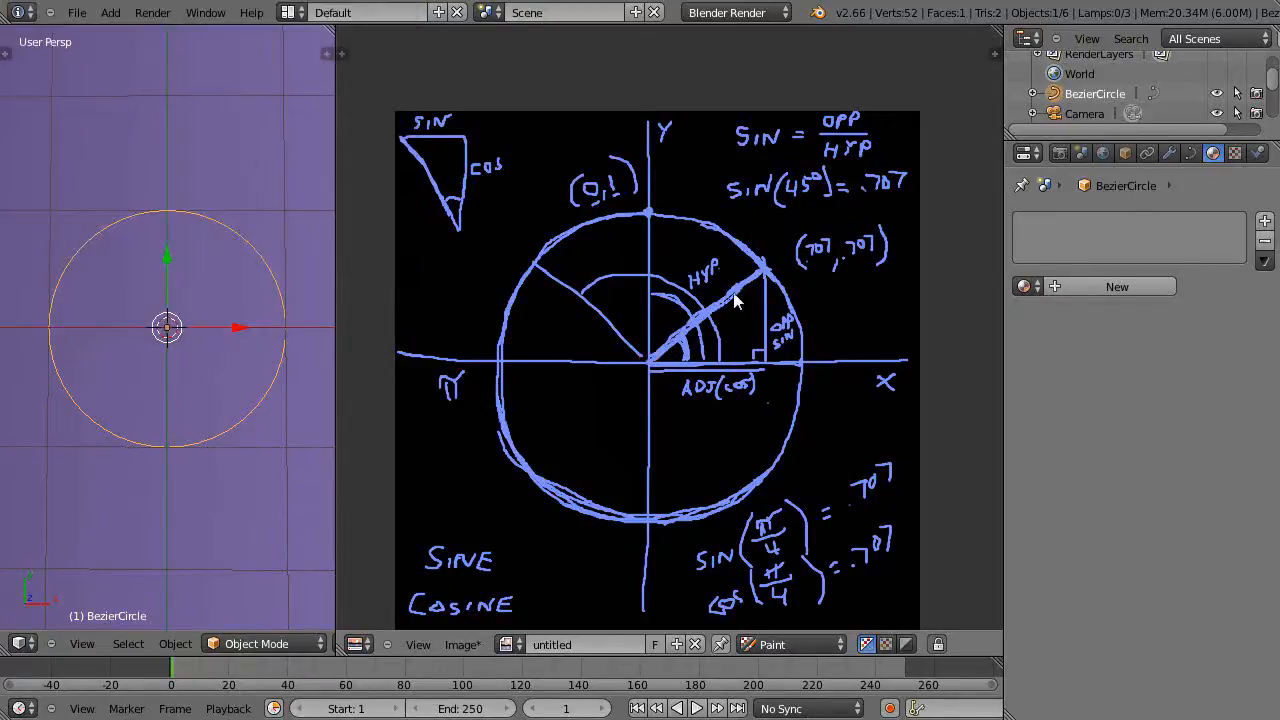
{"action": "mouse_move", "coordinate": [655, 357]}
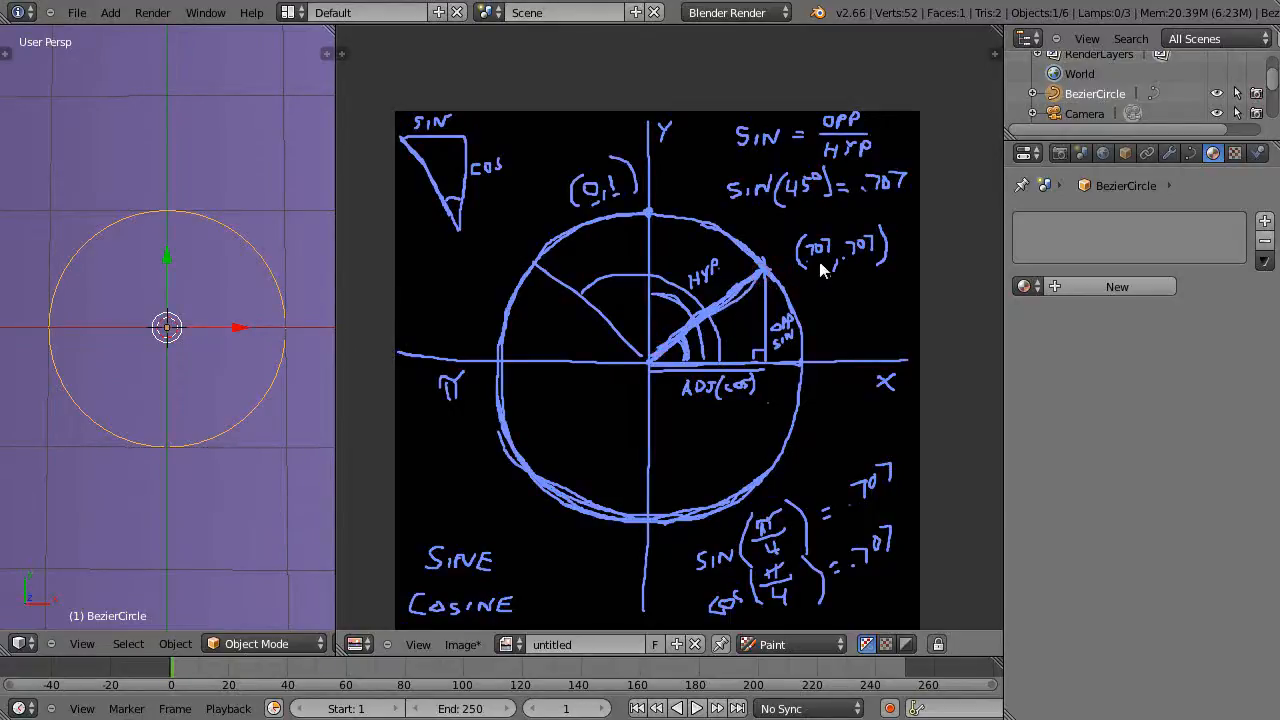
{"action": "mouse_move", "coordinate": [745, 298]}
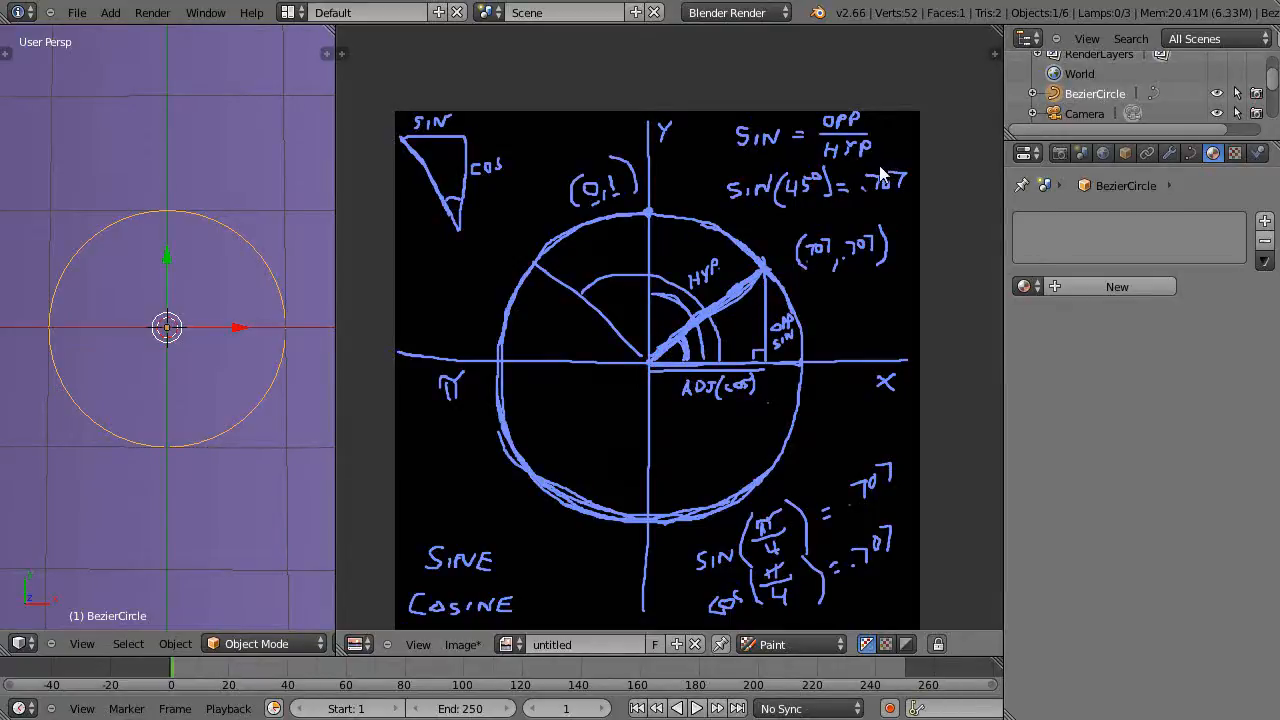
{"action": "mouse_move", "coordinate": [825, 262]}
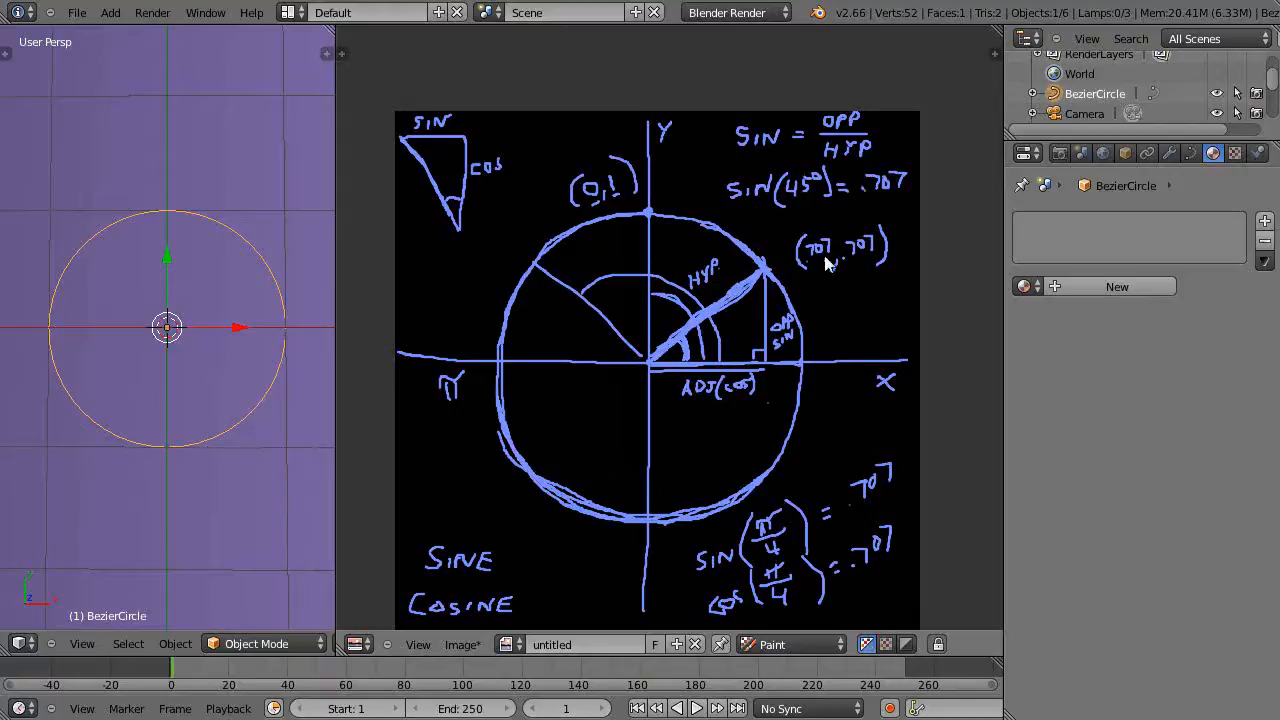
{"action": "mouse_move", "coordinate": [860, 270]}
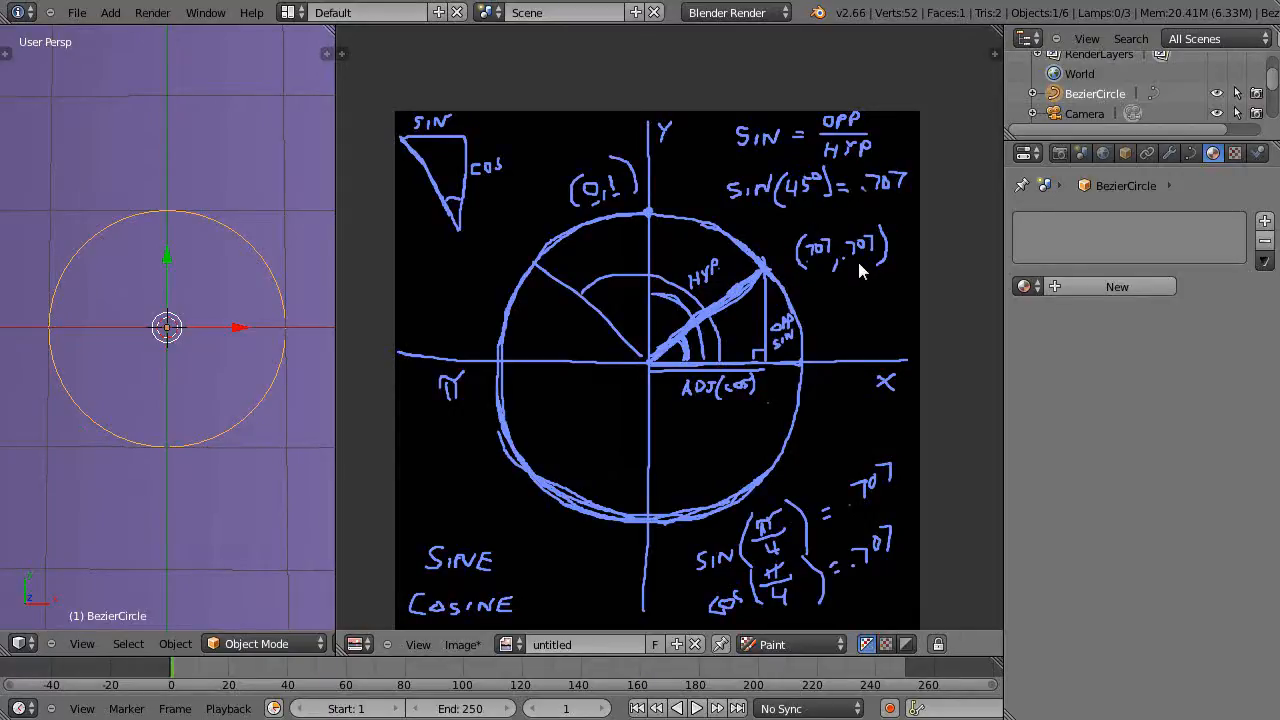
{"action": "mouse_move", "coordinate": [693, 150]}
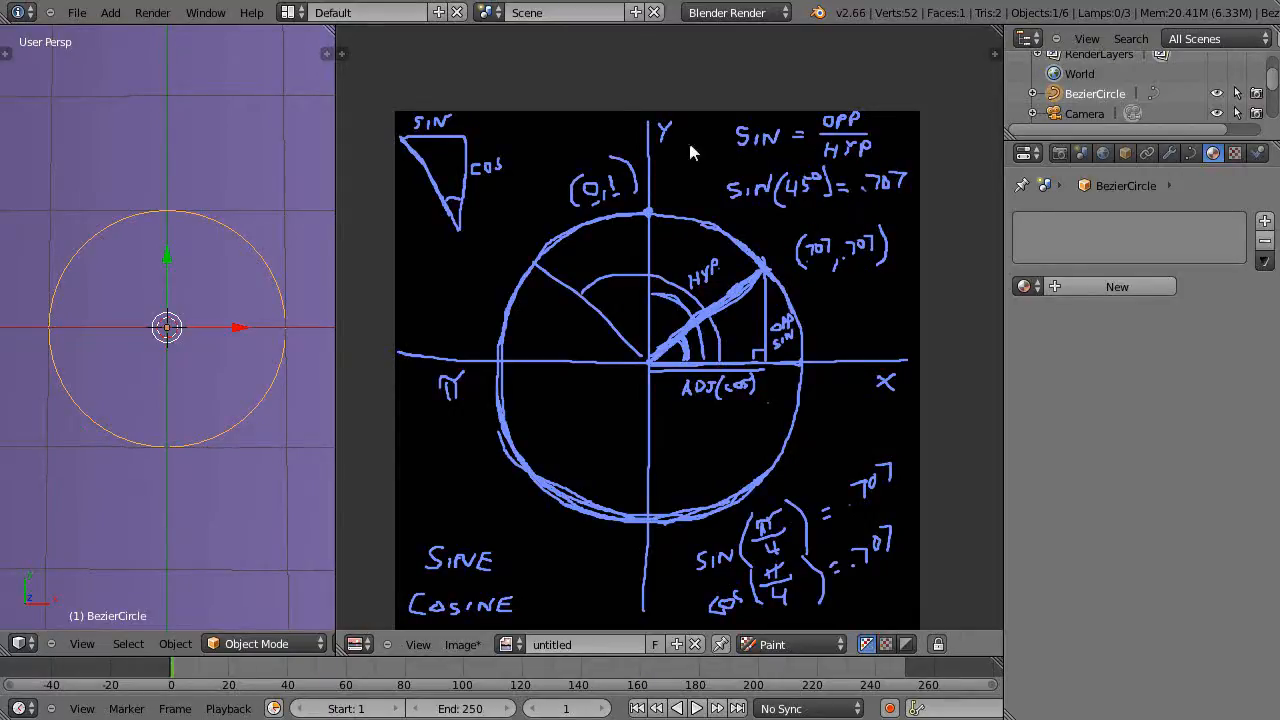
{"action": "mouse_move", "coordinate": [697, 393]}
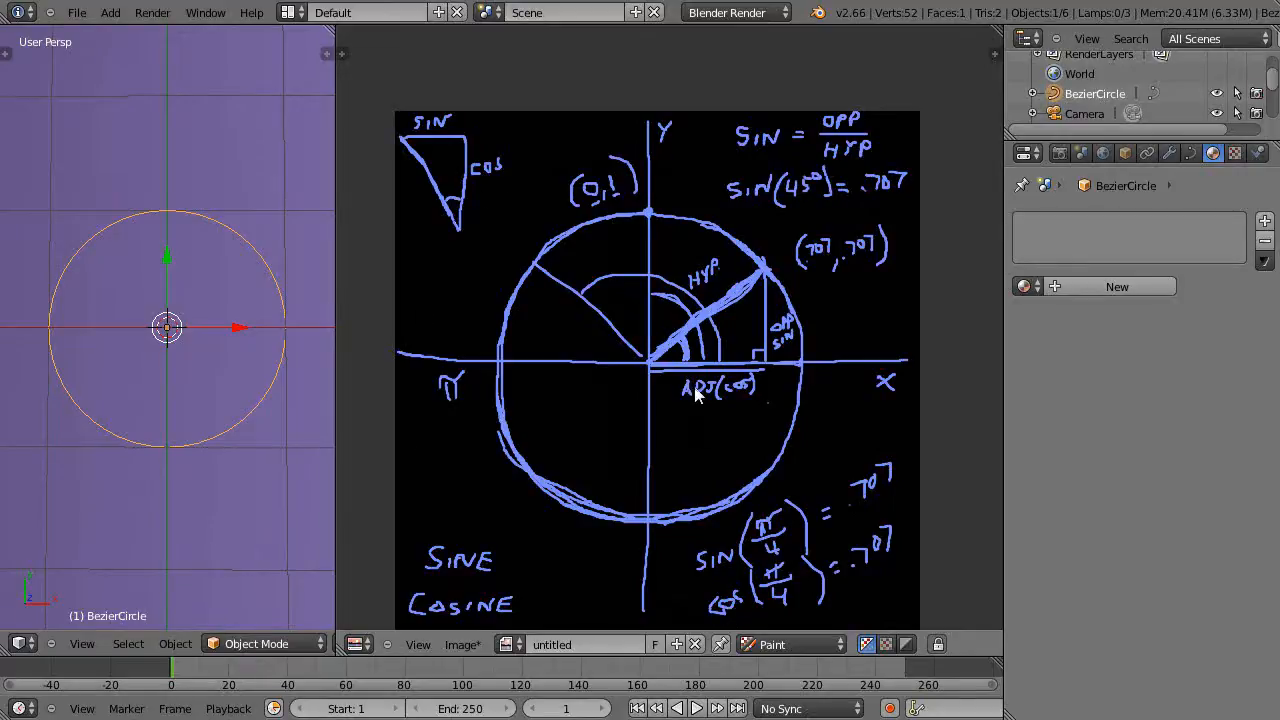
{"action": "mouse_move", "coordinate": [1135, 542]}
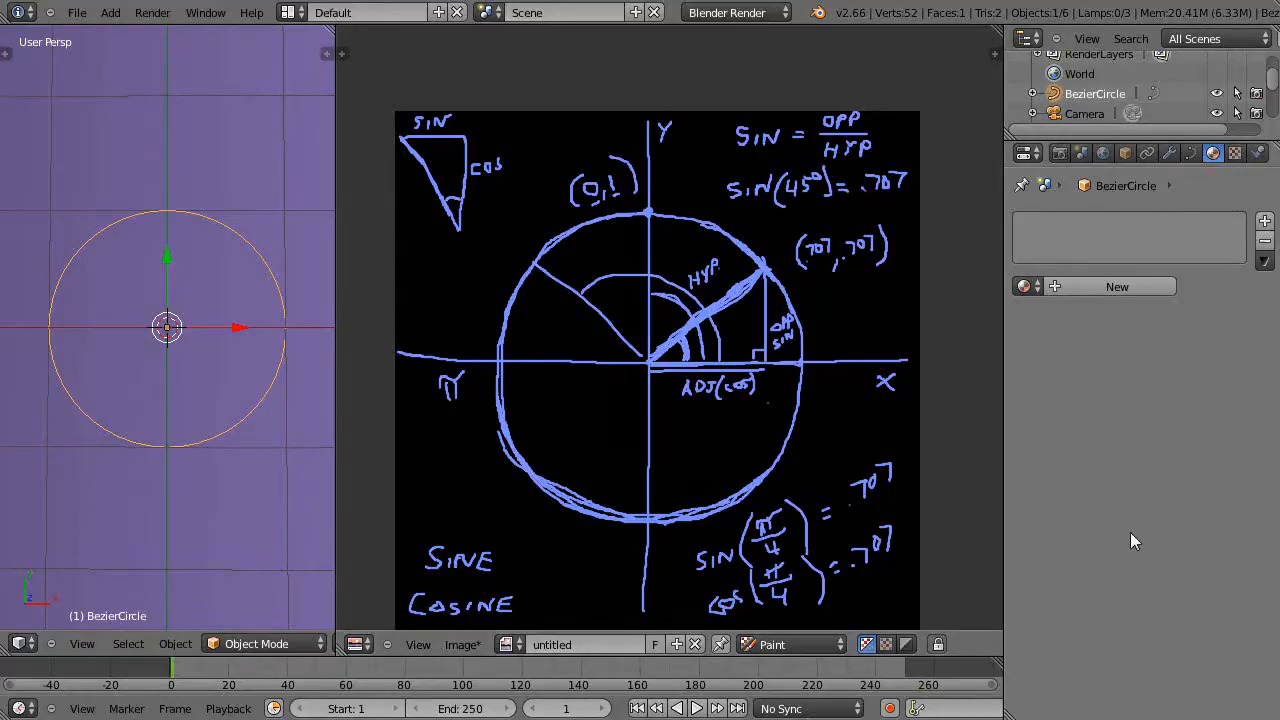